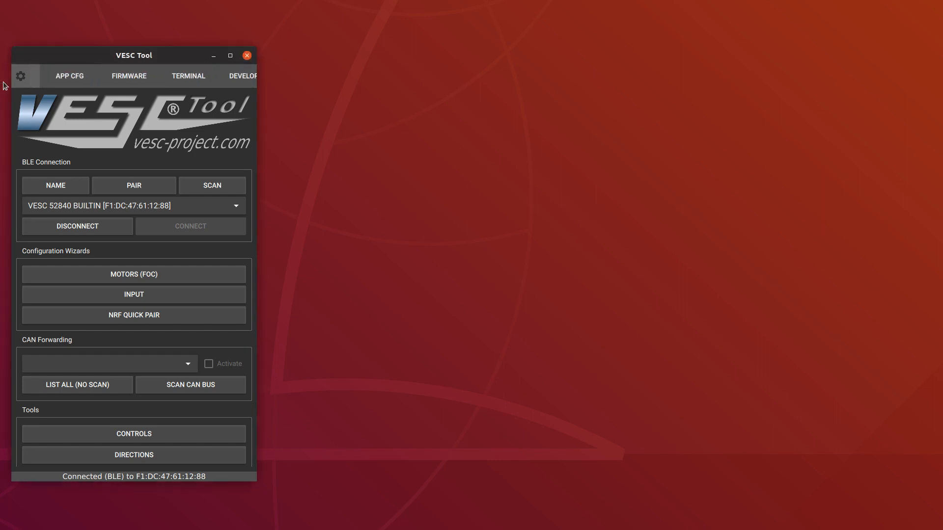
Read the Realtime Data Logging help on the developer page and dismiss it.
click(227, 76)
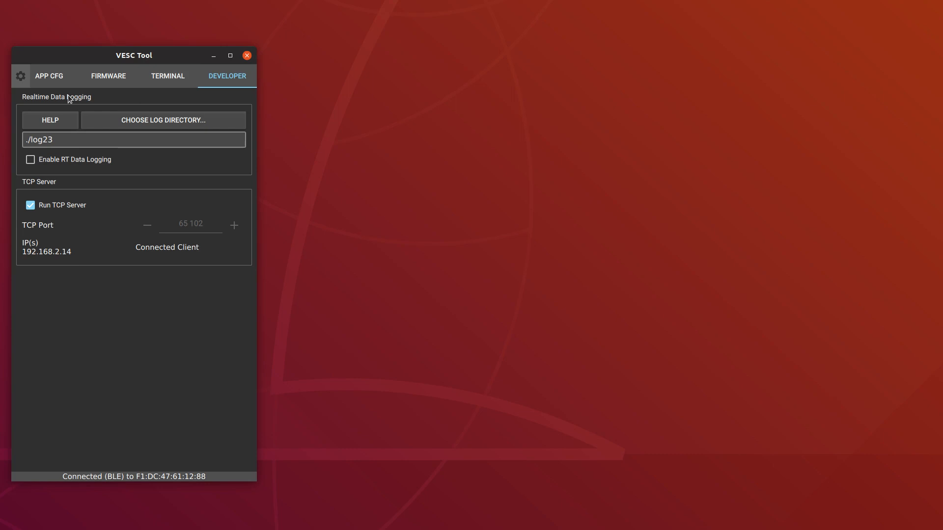
click(50, 120)
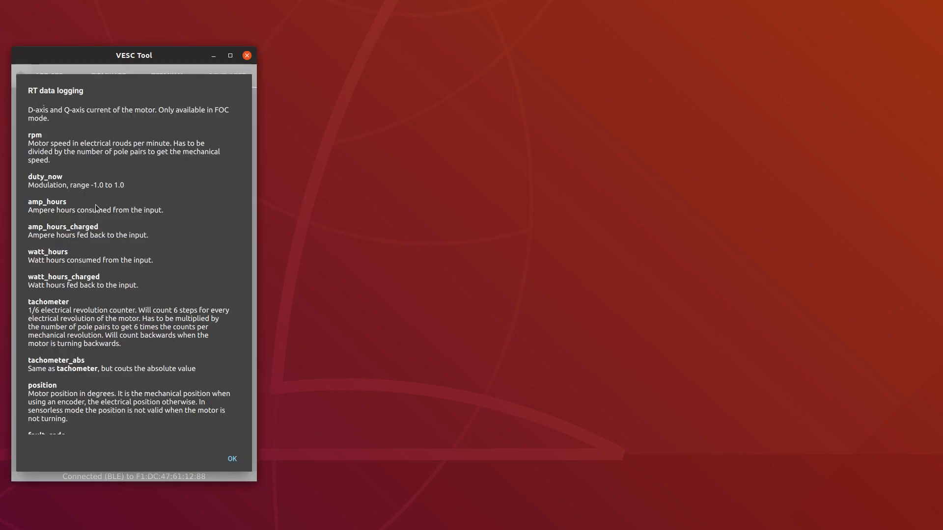
click(232, 459)
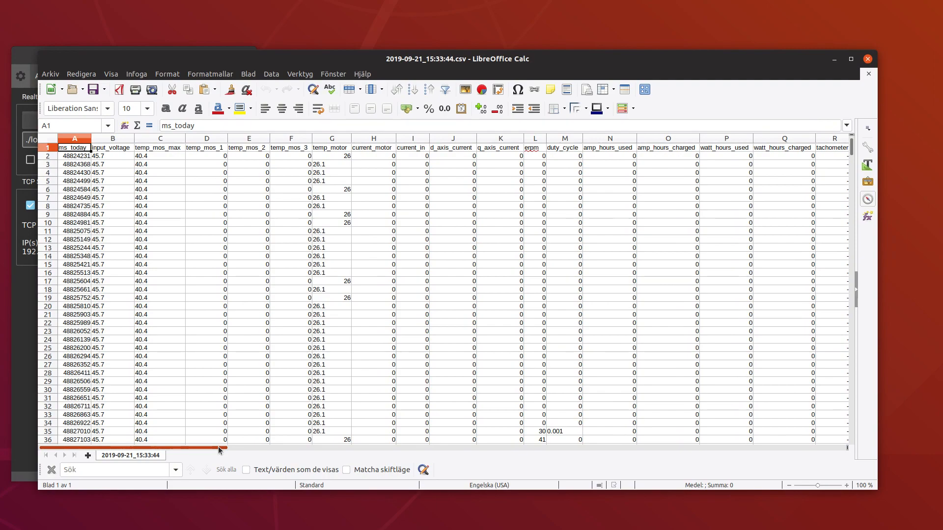
Scroll across the log's columns from motor data to the GNSS fields and back.
scroll(right, 3)
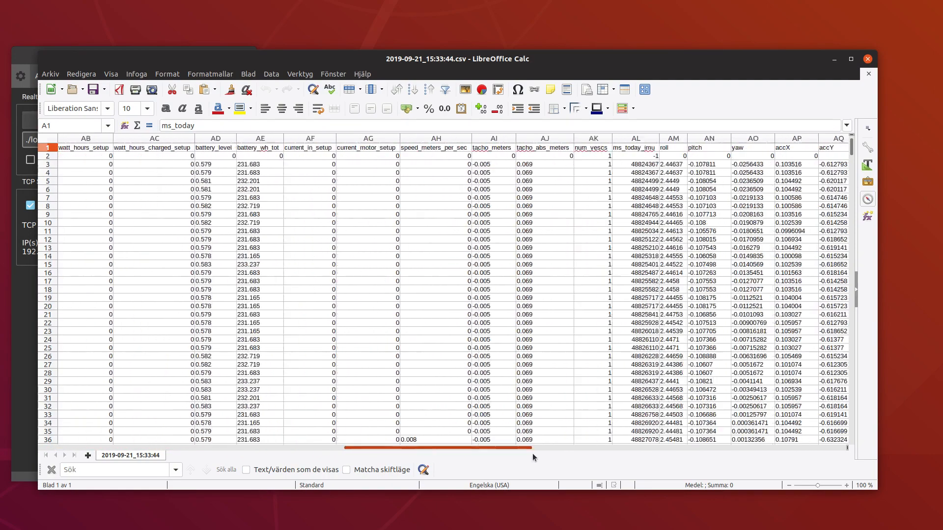
scroll(right, 3)
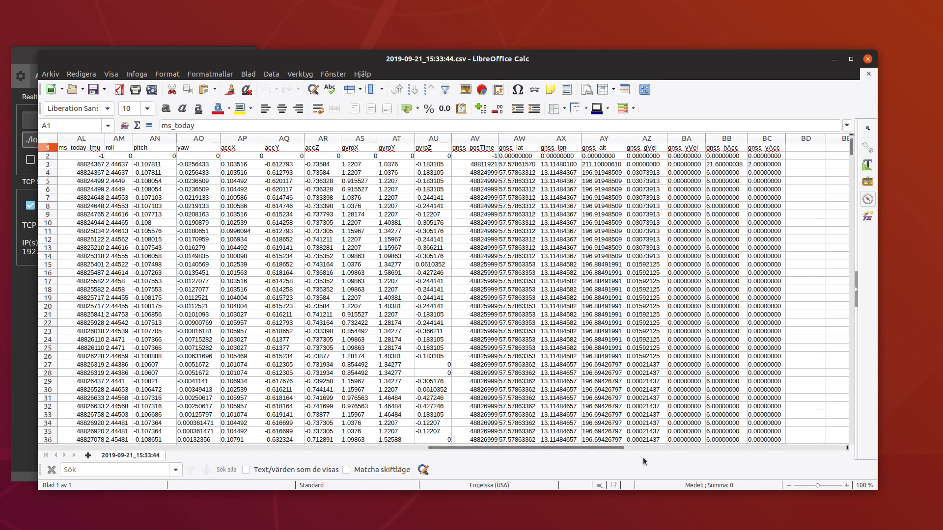
mouse_move(506, 246)
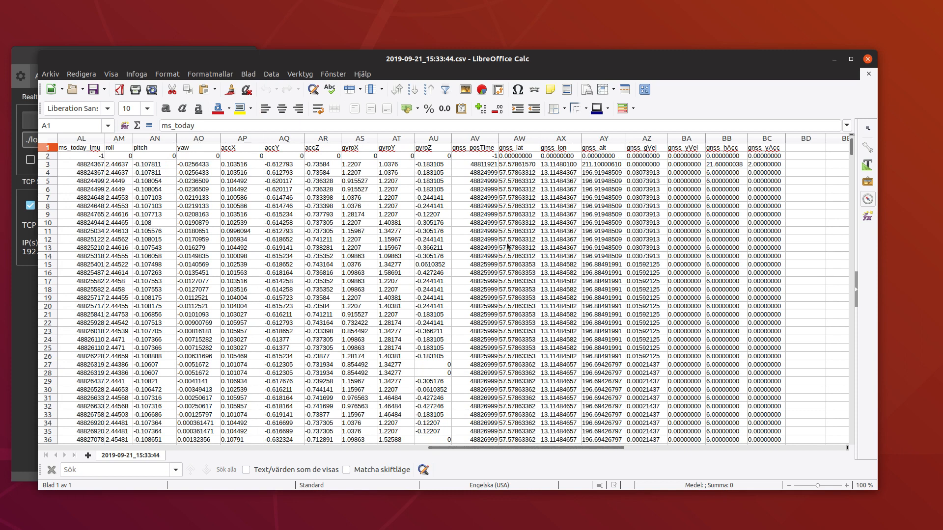
mouse_move(504, 219)
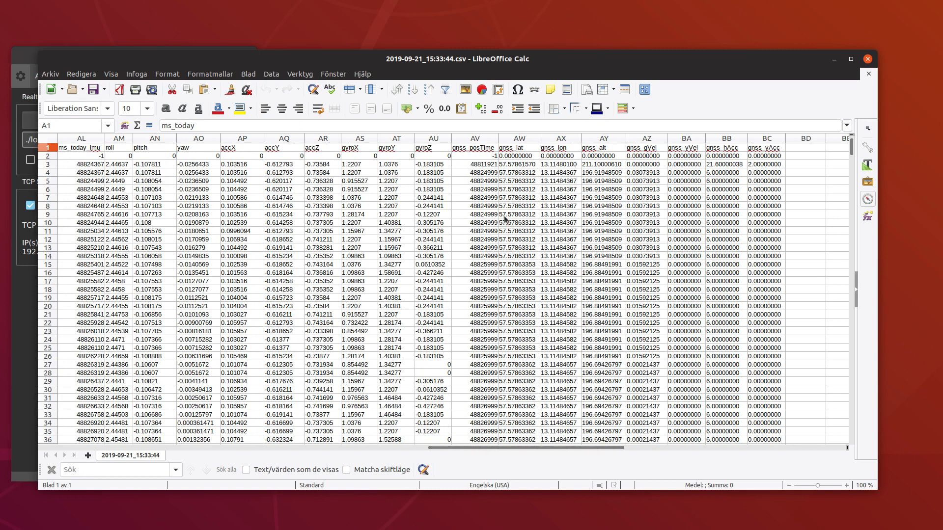
mouse_move(520, 218)
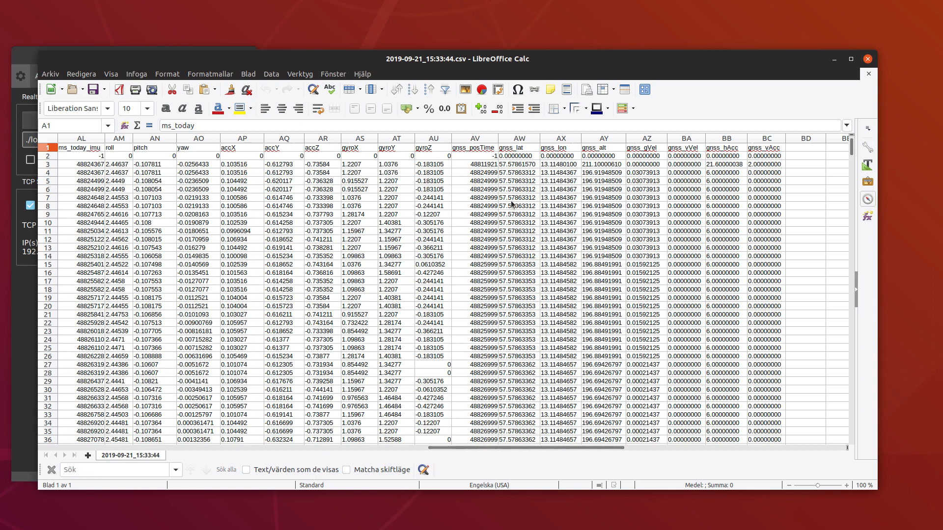
mouse_move(526, 198)
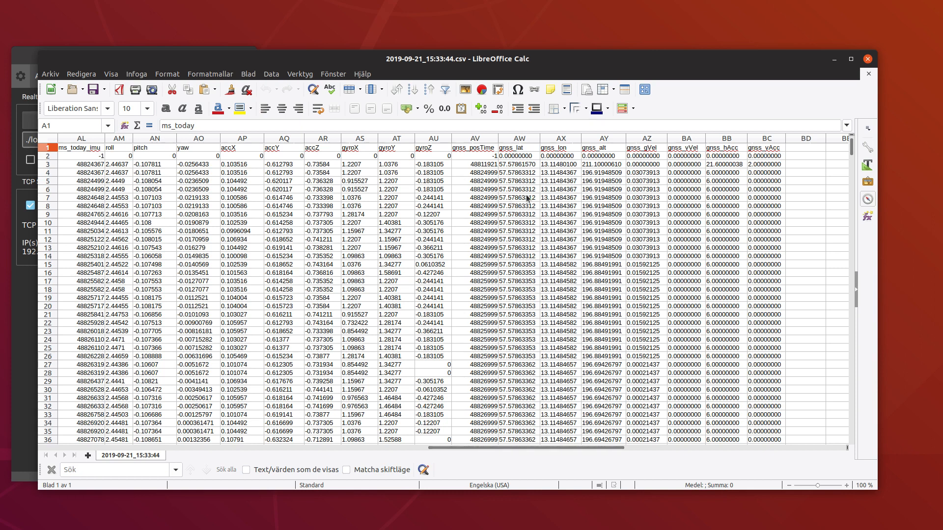
mouse_move(553, 315)
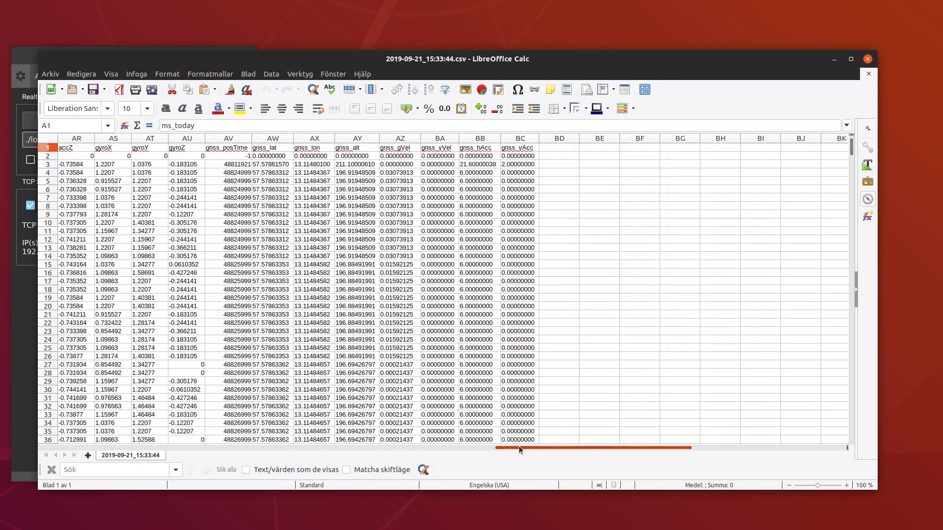
scroll(left, 3)
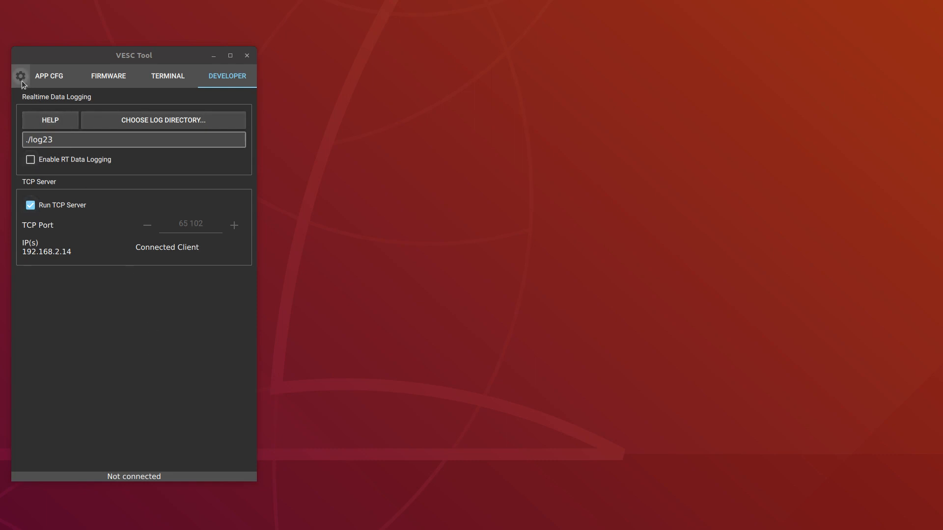
click(21, 76)
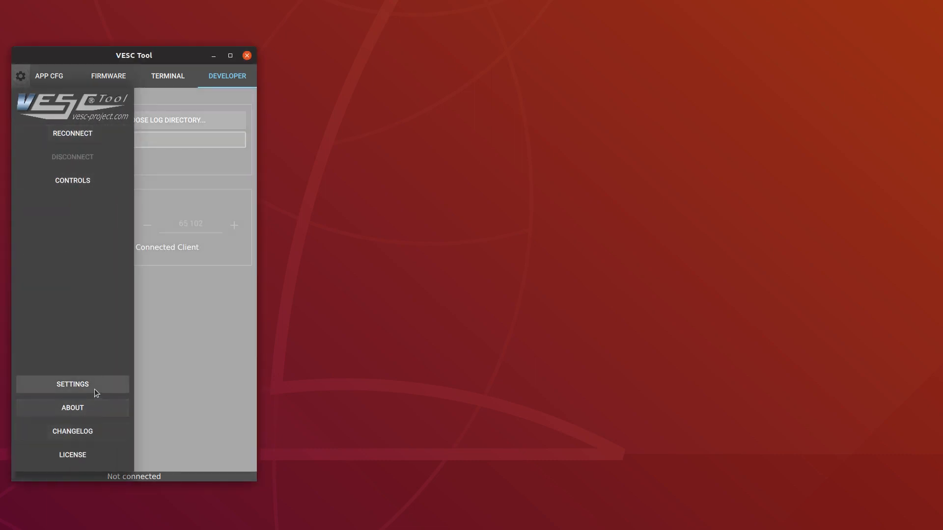
click(72, 384)
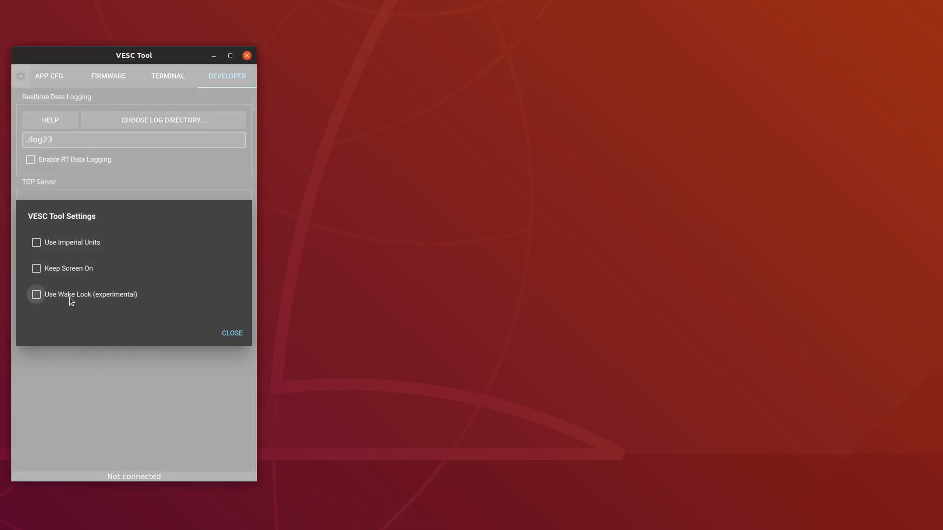
mouse_move(82, 307)
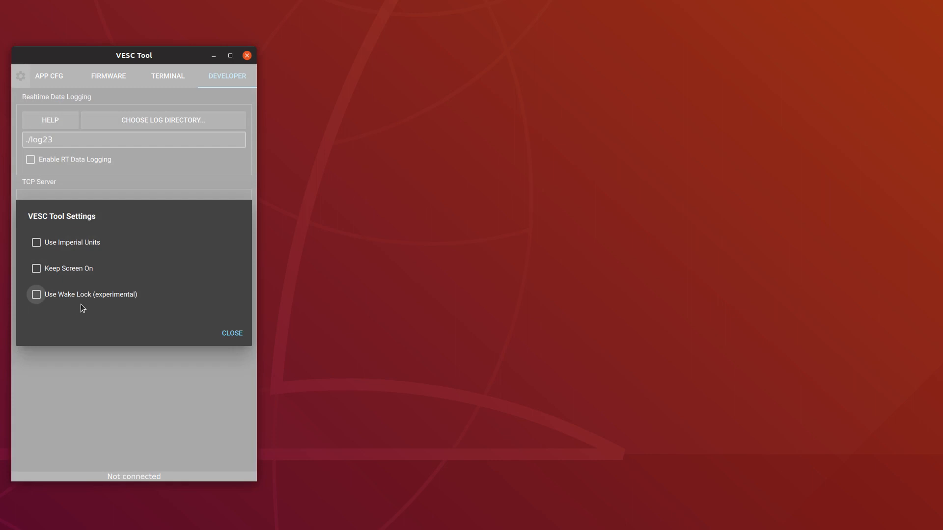
click(232, 333)
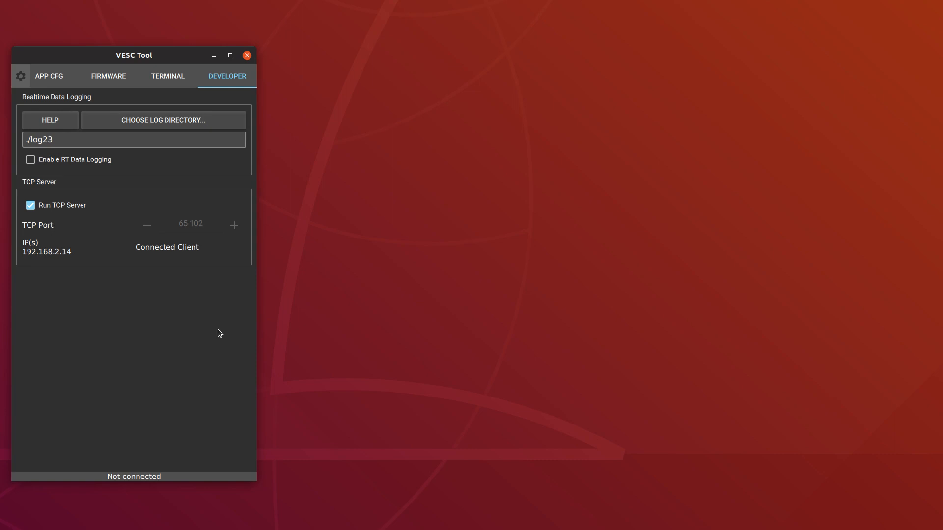
mouse_move(223, 335)
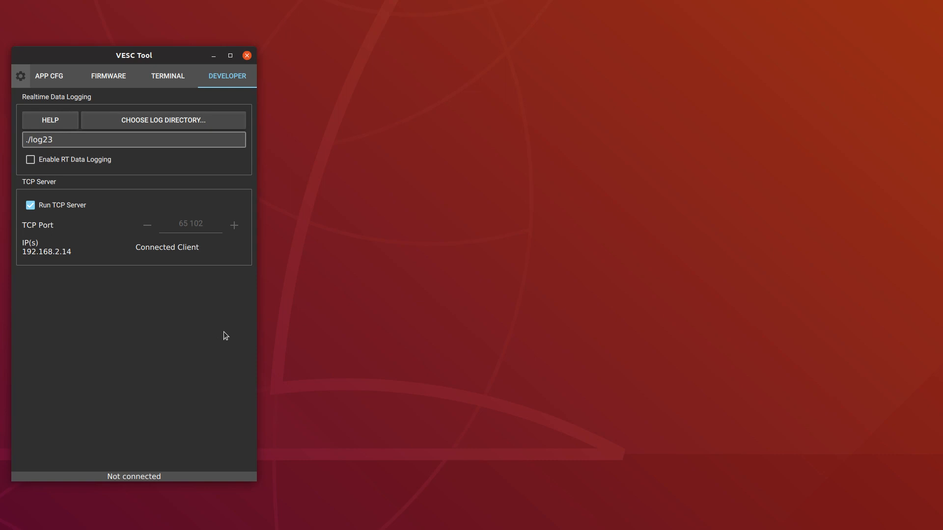
mouse_move(229, 314)
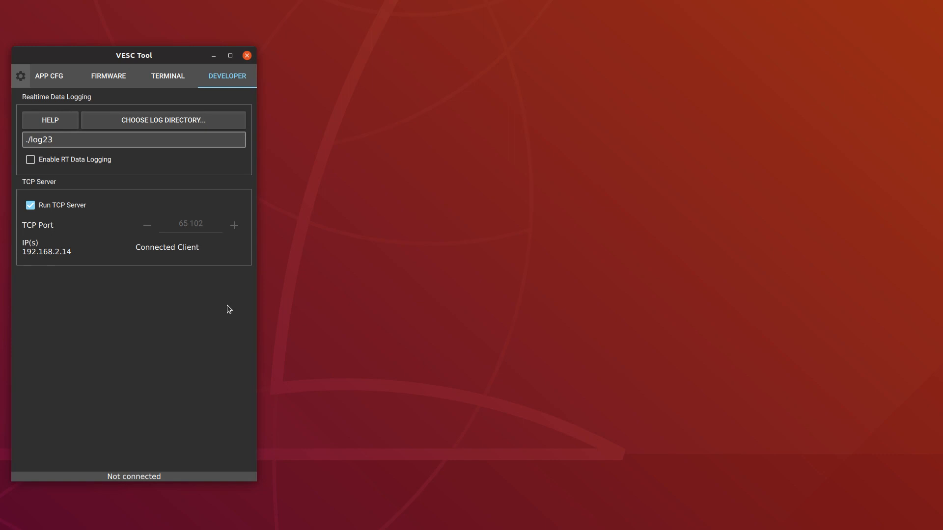
mouse_move(220, 288)
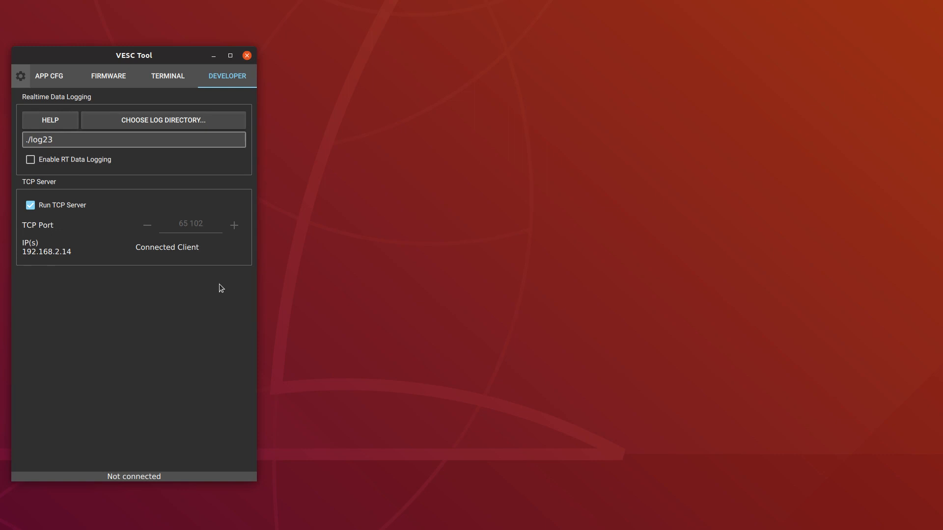
mouse_move(215, 301)
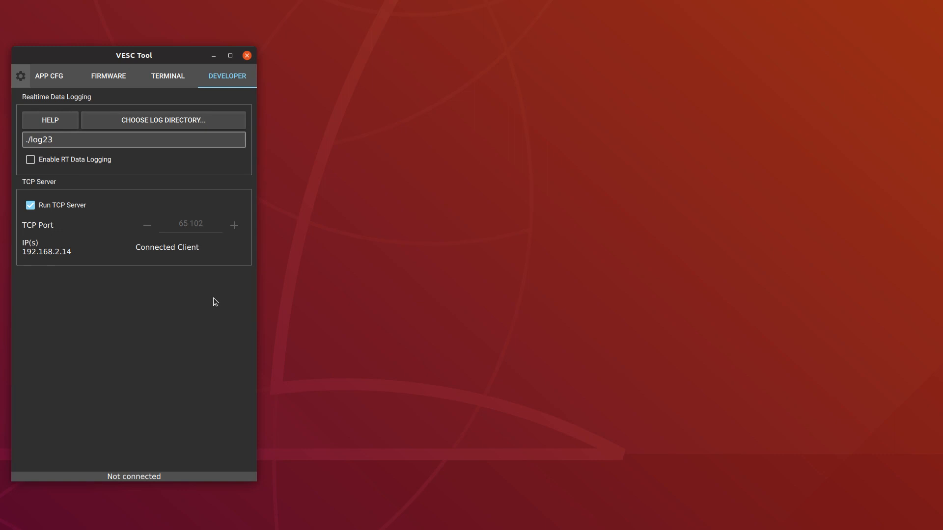
mouse_move(230, 277)
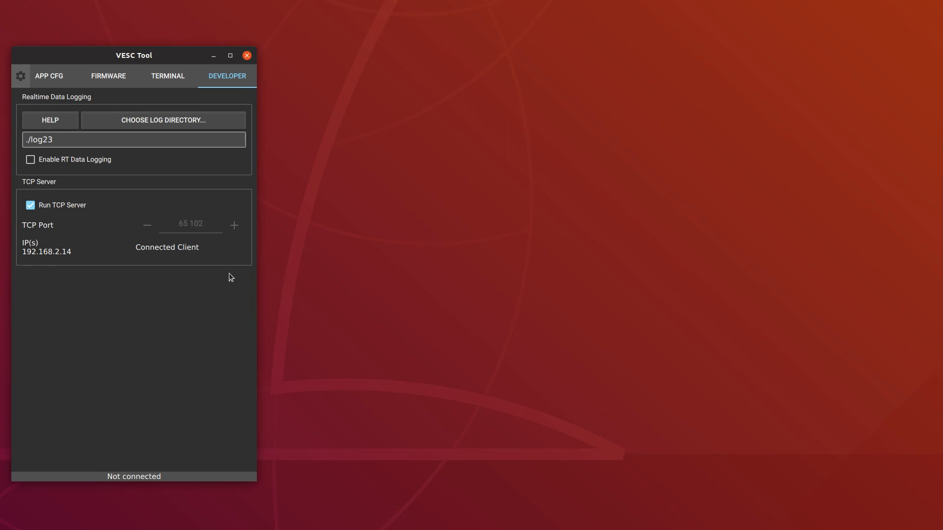
mouse_move(230, 227)
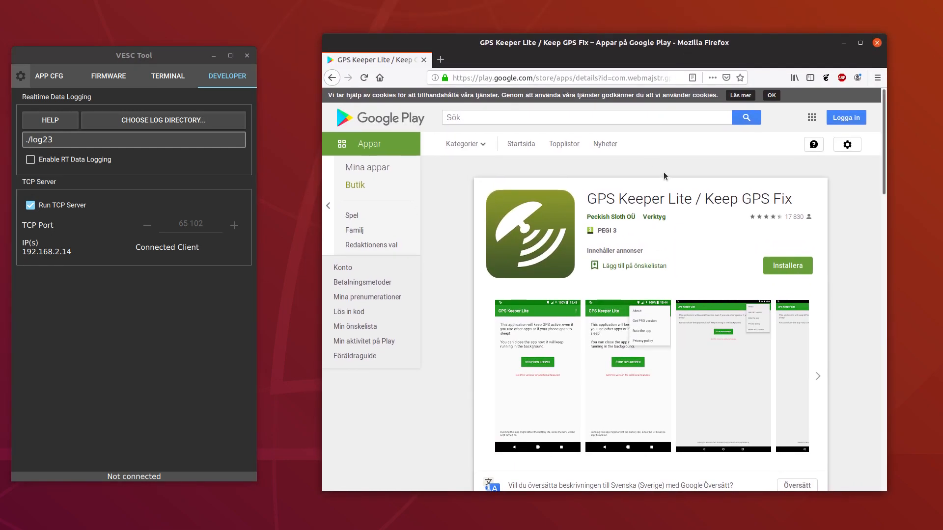
mouse_move(152, 252)
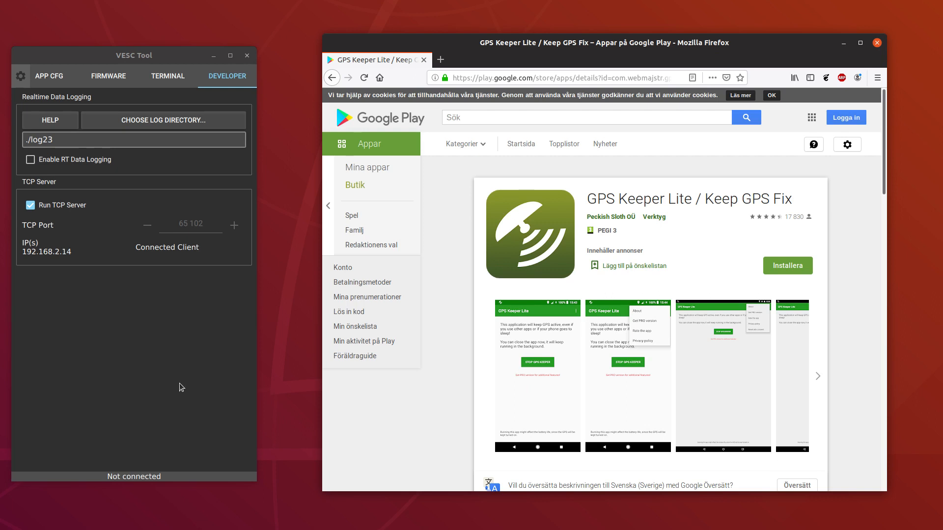
mouse_move(192, 371)
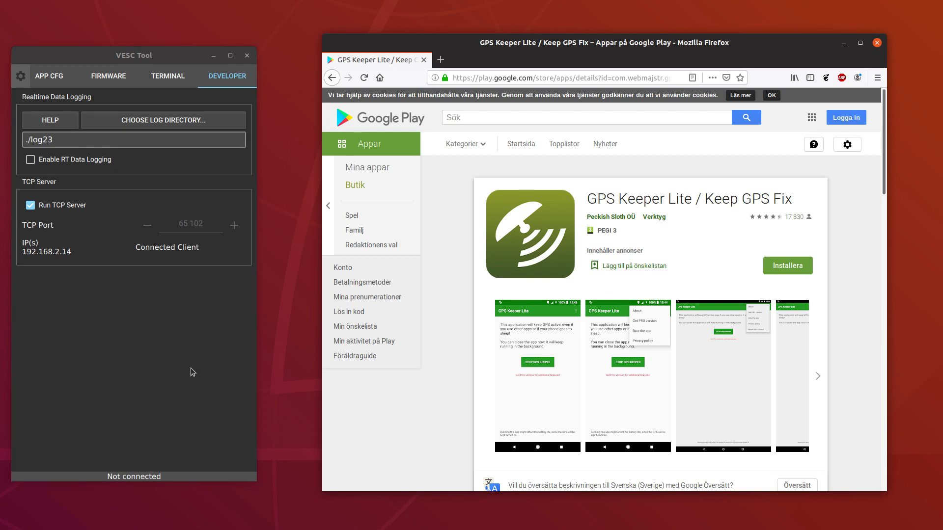
mouse_move(627, 246)
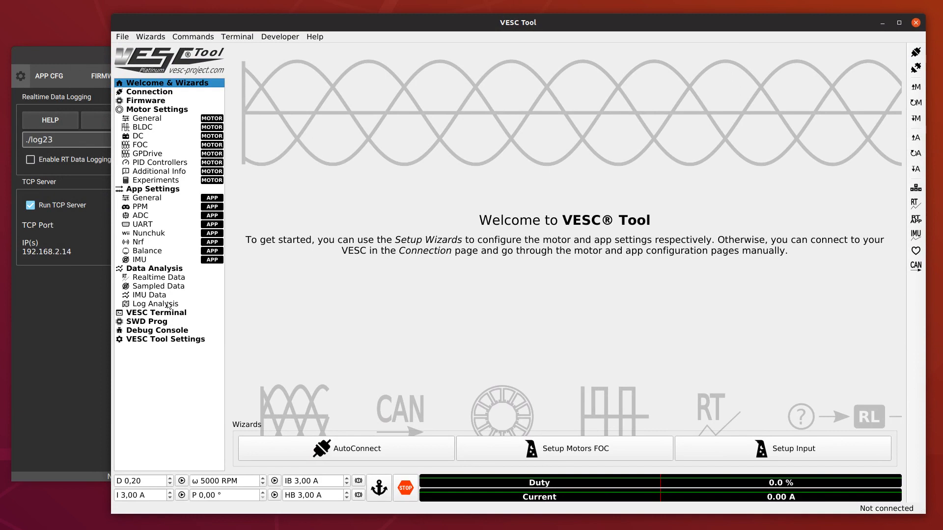
mouse_move(167, 306)
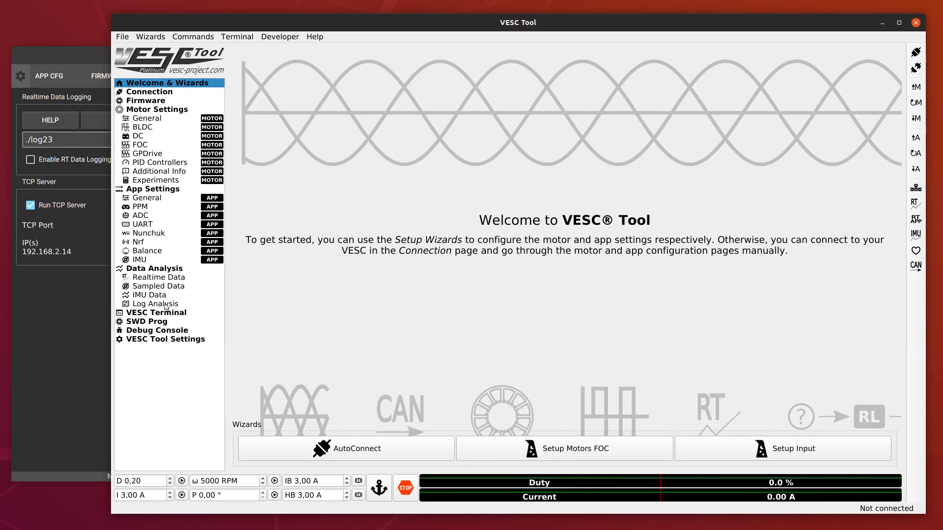
Show the Log Analysis page and toggle Enable RT Data Logging on and back off in the mobile window.
click(160, 303)
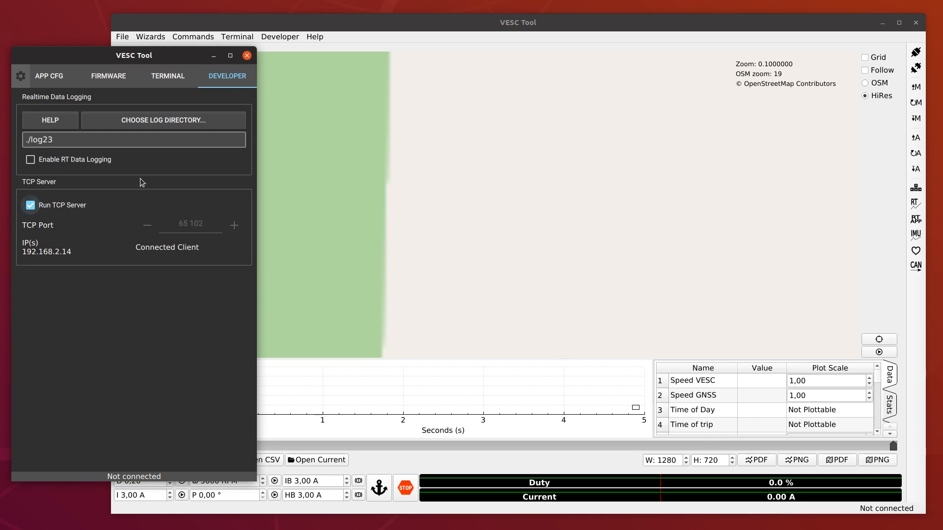
mouse_move(436, 173)
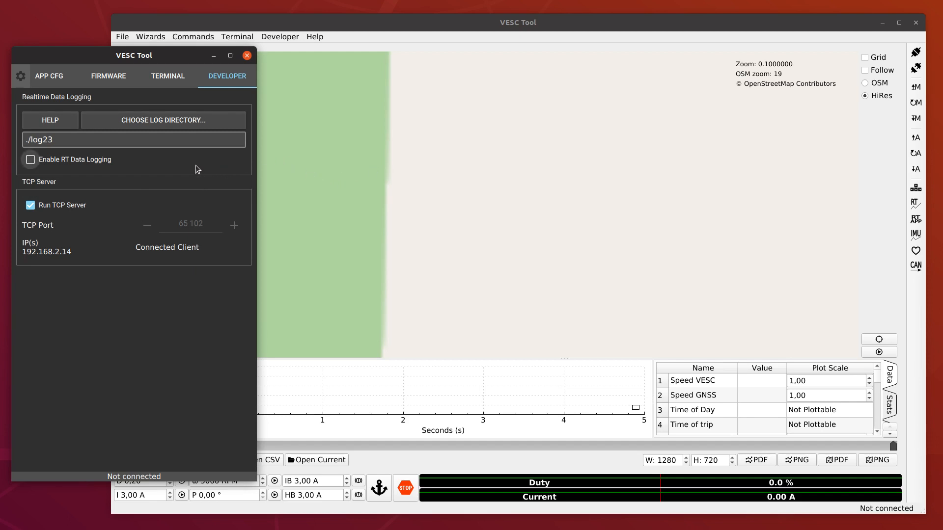
mouse_move(61, 170)
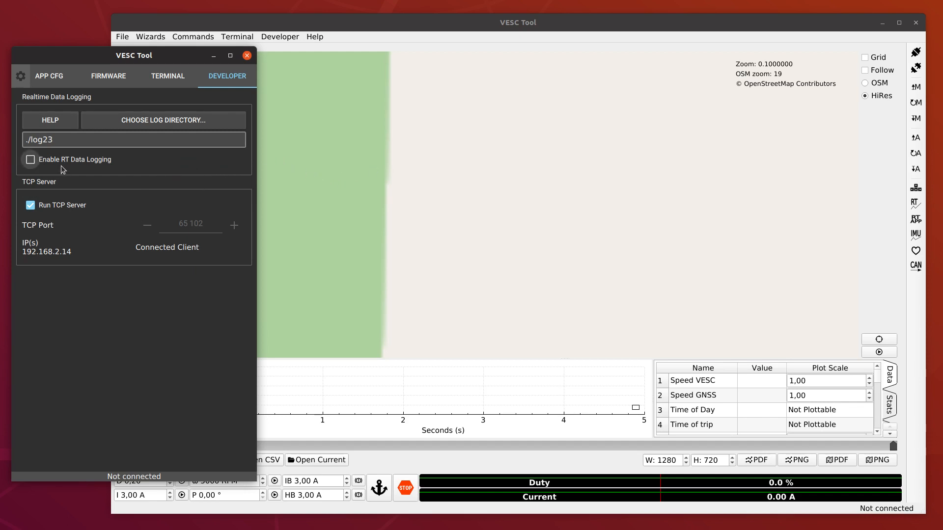
click(31, 159)
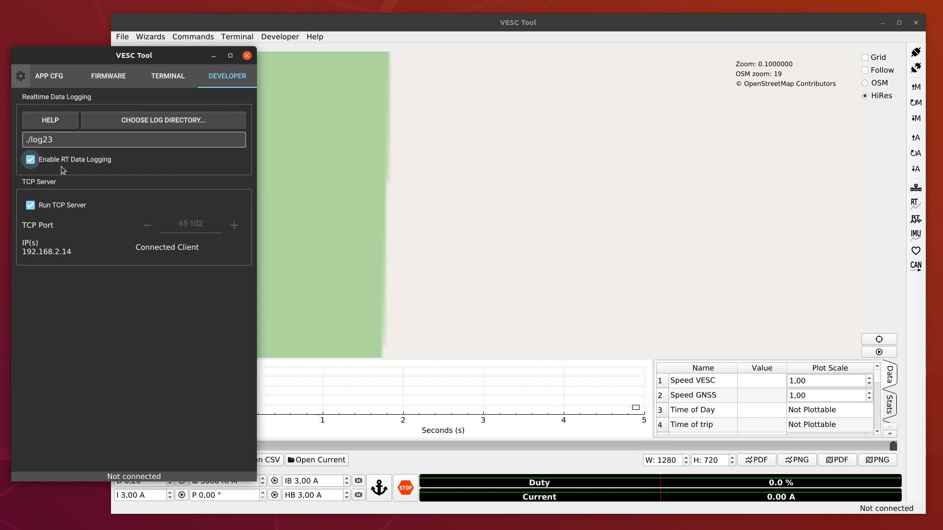
click(31, 159)
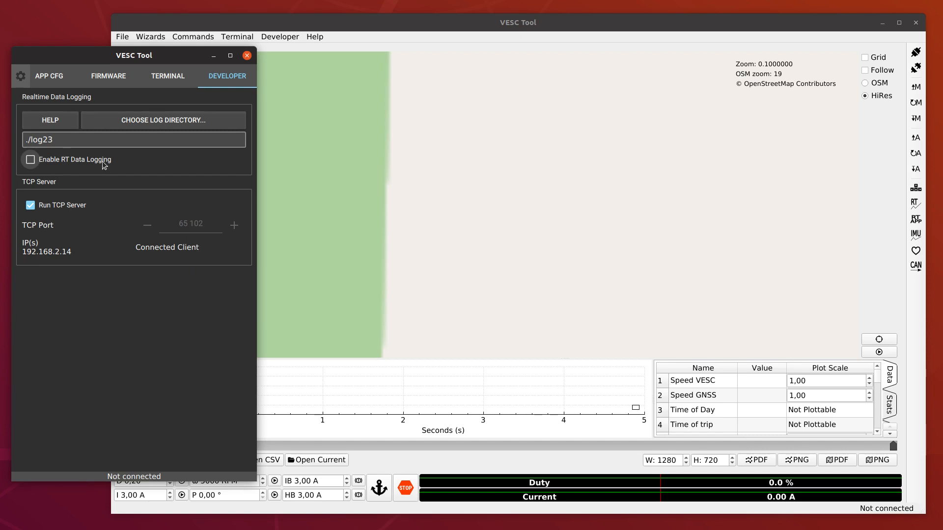
click(247, 55)
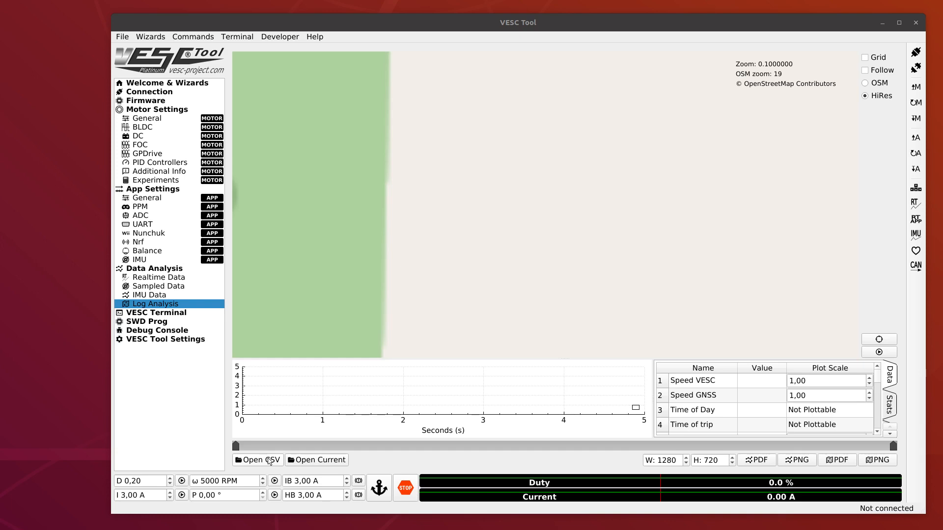
Load the 2019-09-21_15:33:44.csv ride log so its GPS route draws on the map.
click(257, 459)
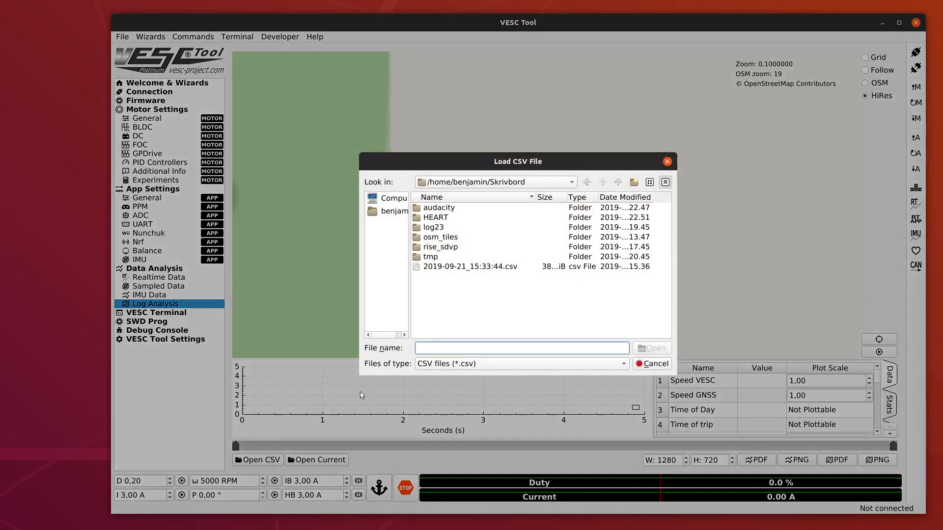
click(471, 266)
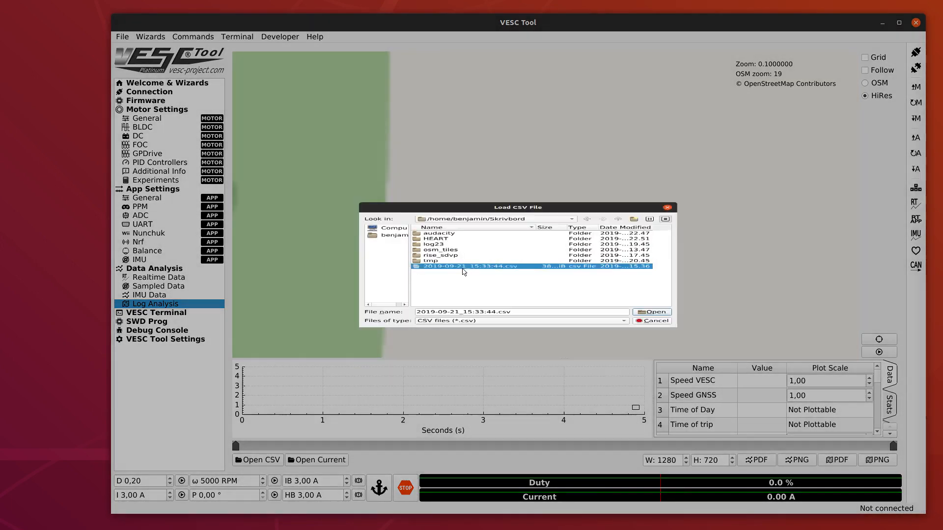
click(651, 311)
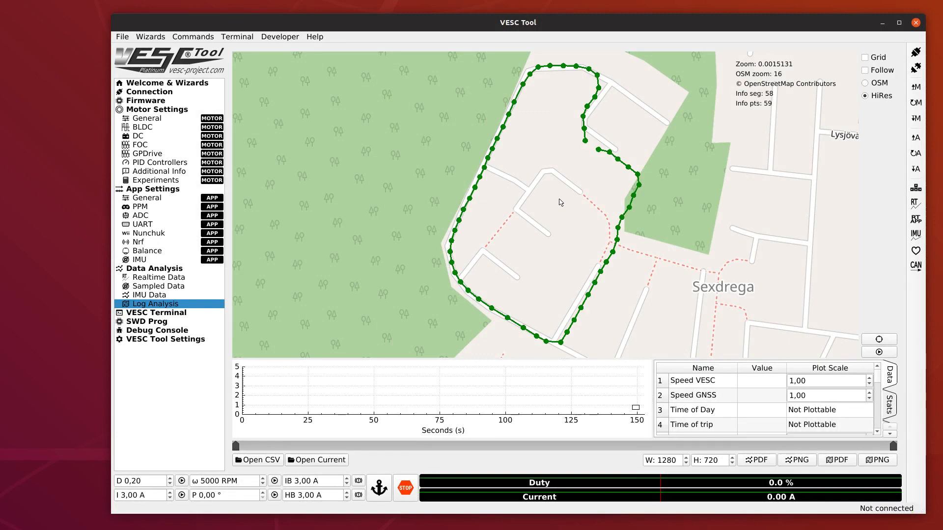
Inspect speed, time and trip values at a couple of points along the ride.
scroll(down, 3)
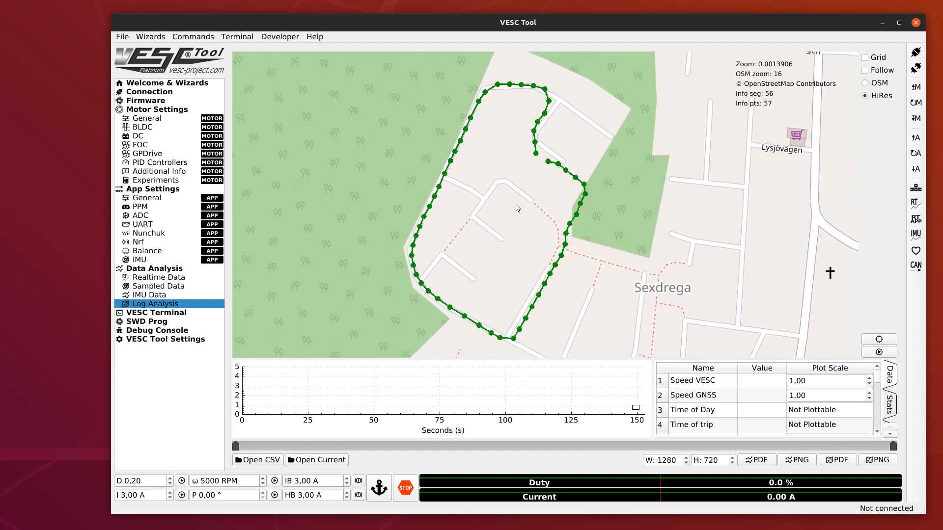
mouse_move(414, 374)
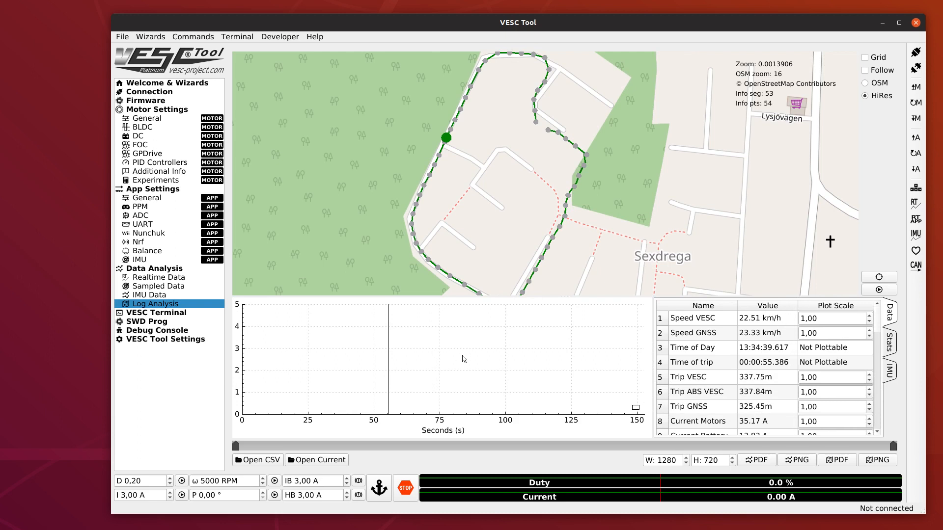
click(481, 351)
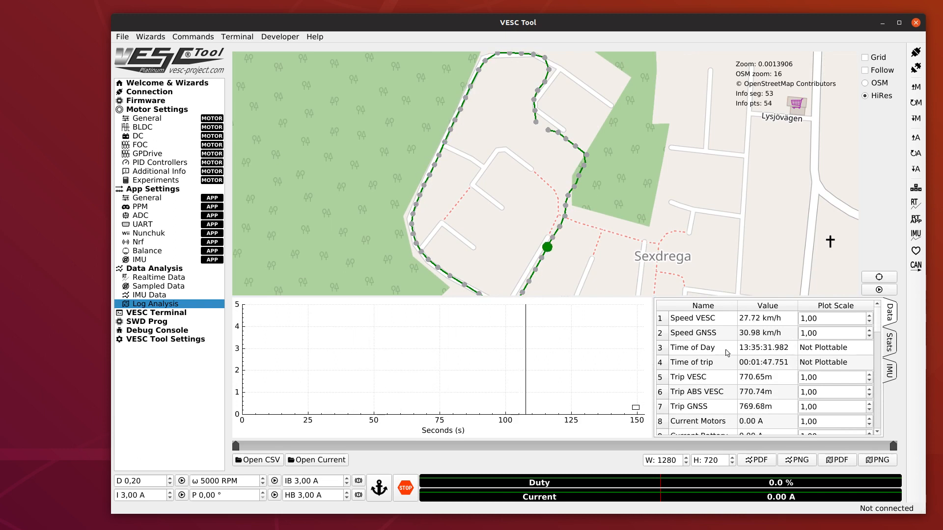
mouse_move(780, 382)
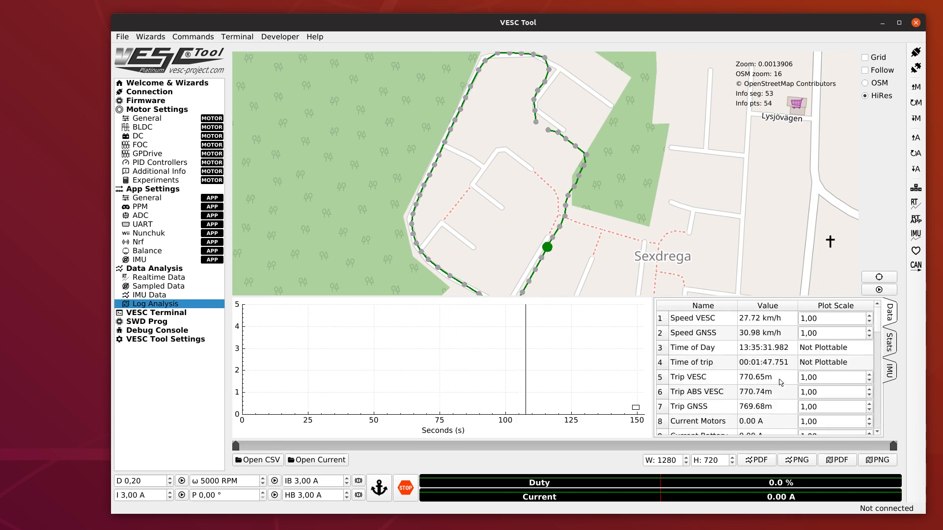
click(445, 361)
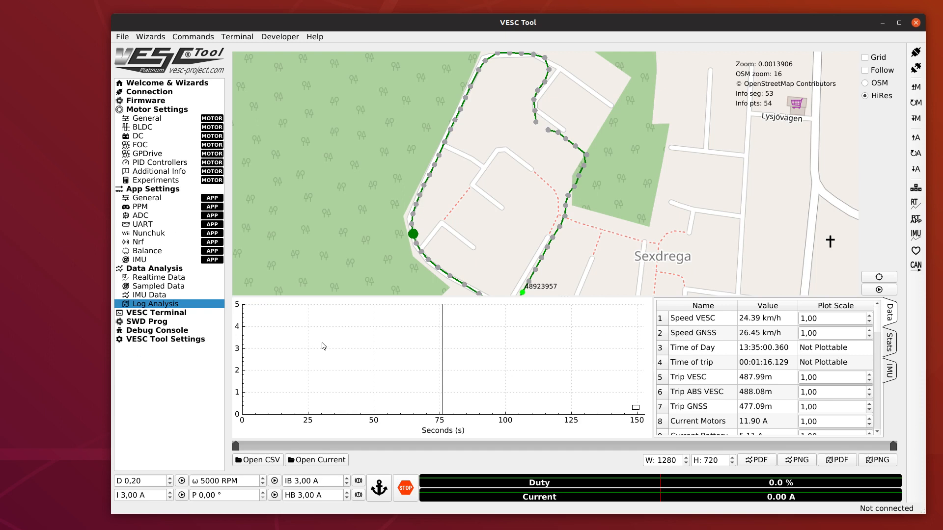
mouse_move(633, 337)
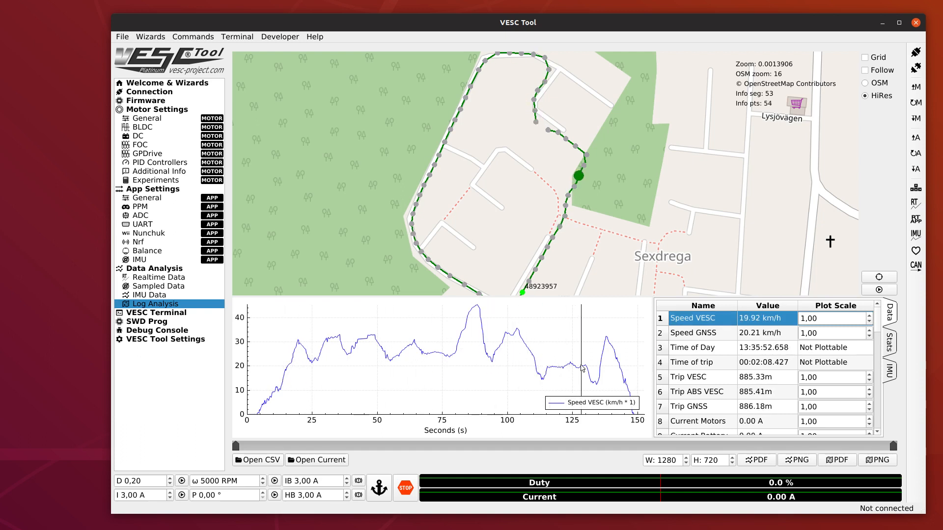
Set the marker near 55 s and add Speed GNSS to the plot beside Speed VESC.
click(390, 361)
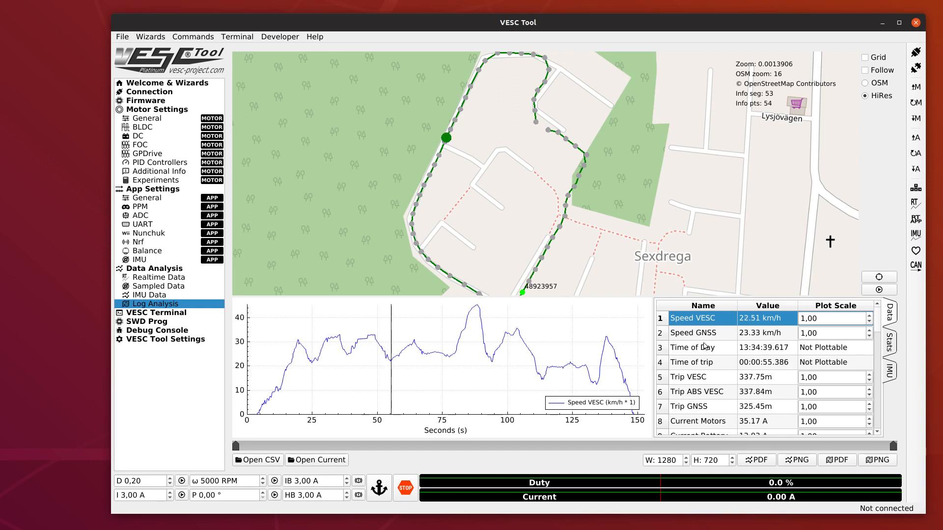
click(692, 333)
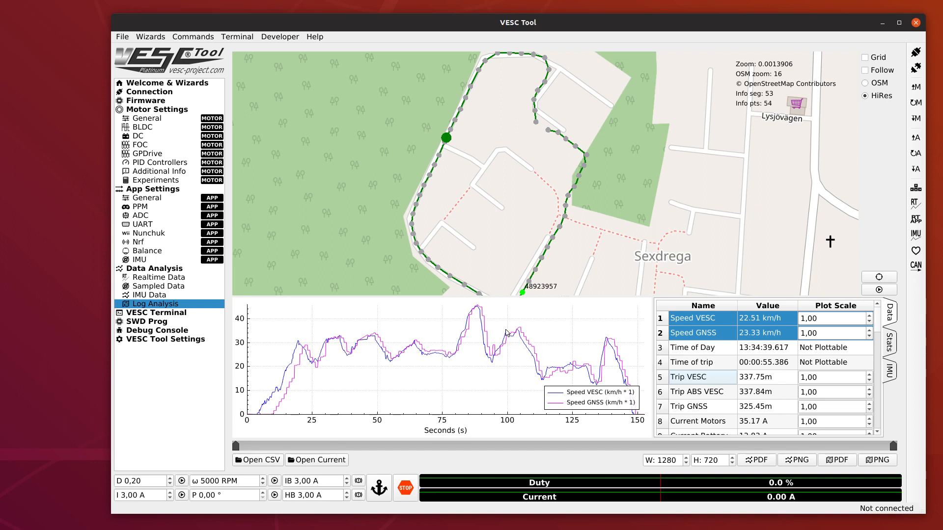
mouse_move(452, 366)
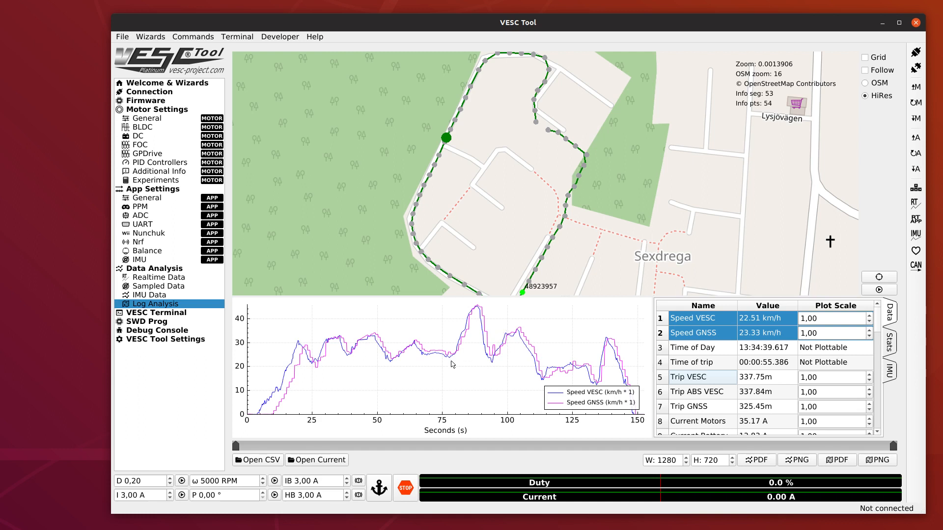
mouse_move(449, 353)
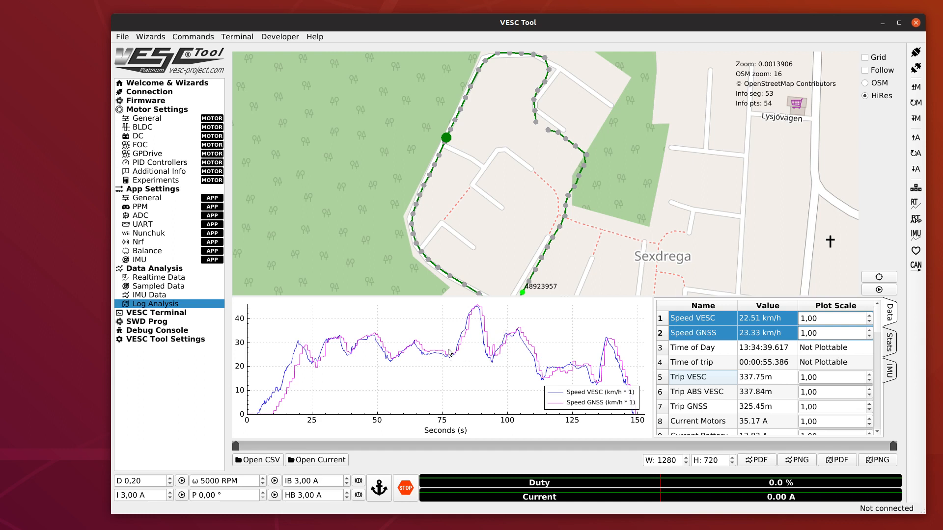
mouse_move(438, 349)
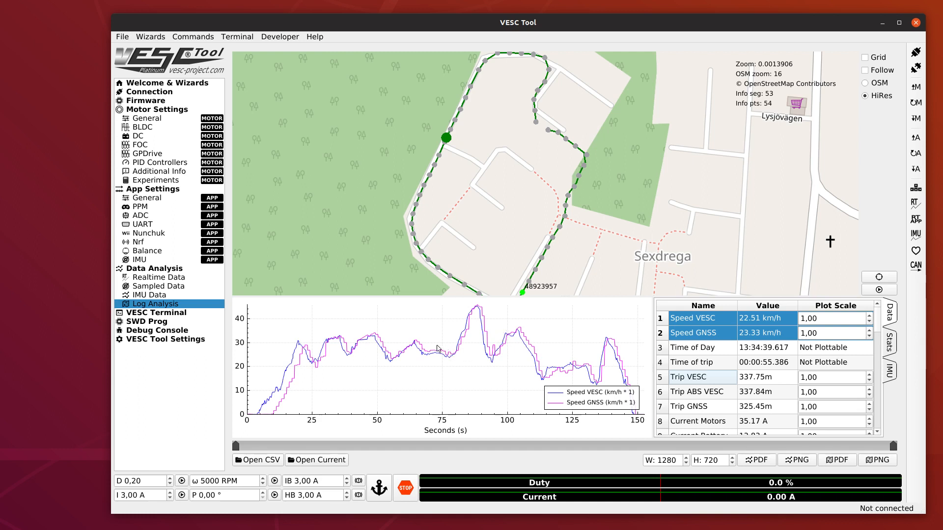
mouse_move(294, 344)
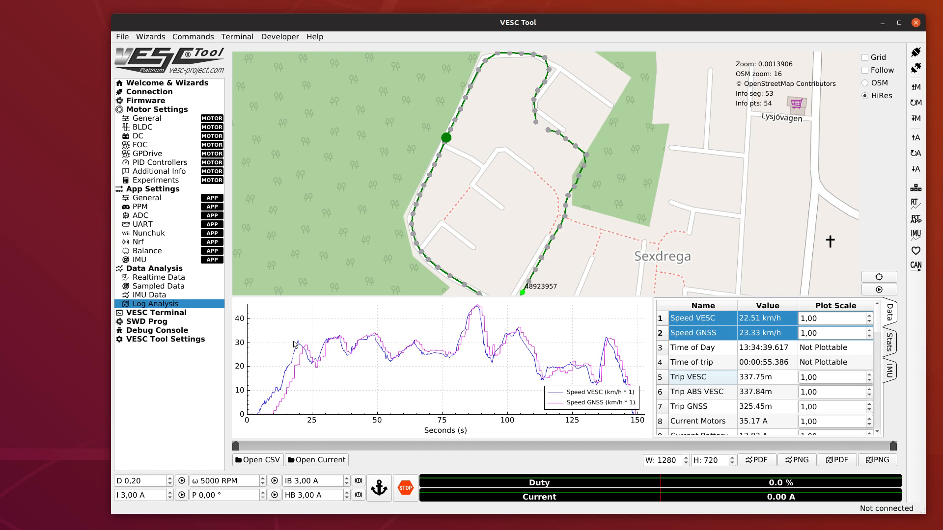
mouse_move(411, 360)
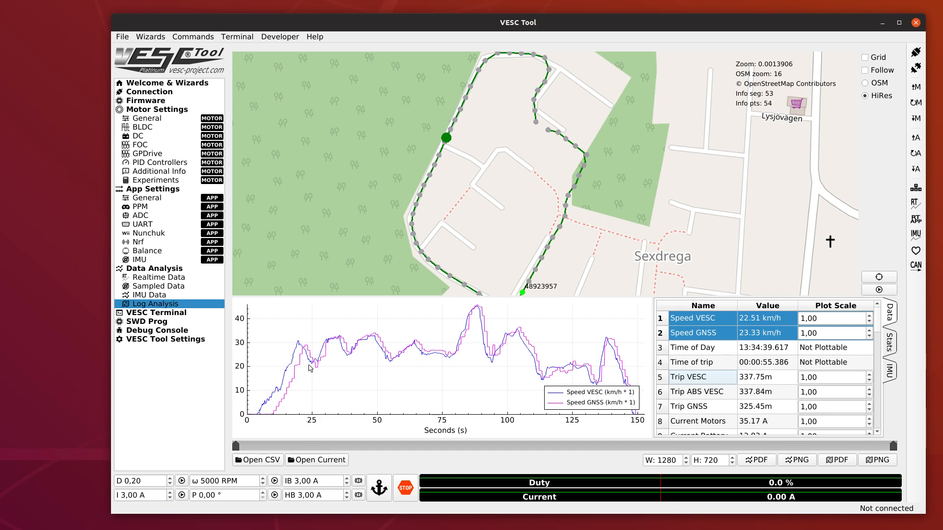
mouse_move(410, 341)
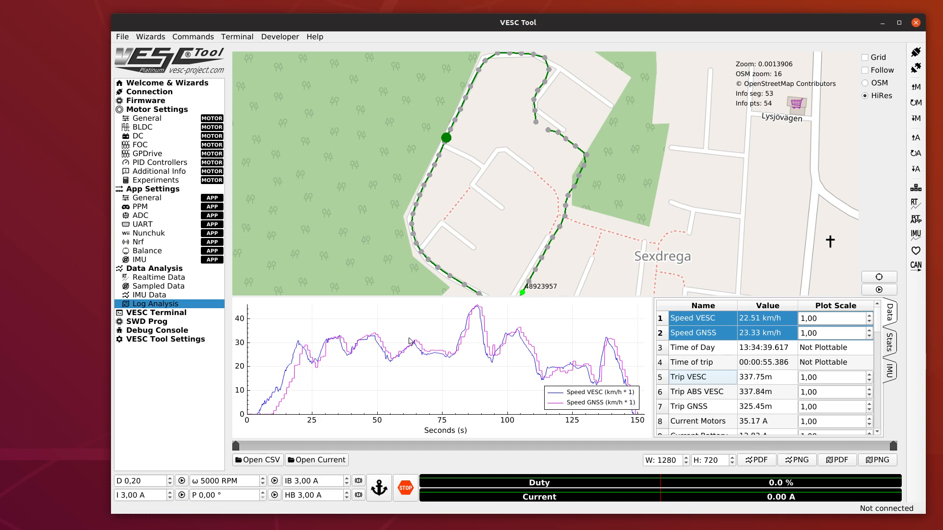
mouse_move(463, 333)
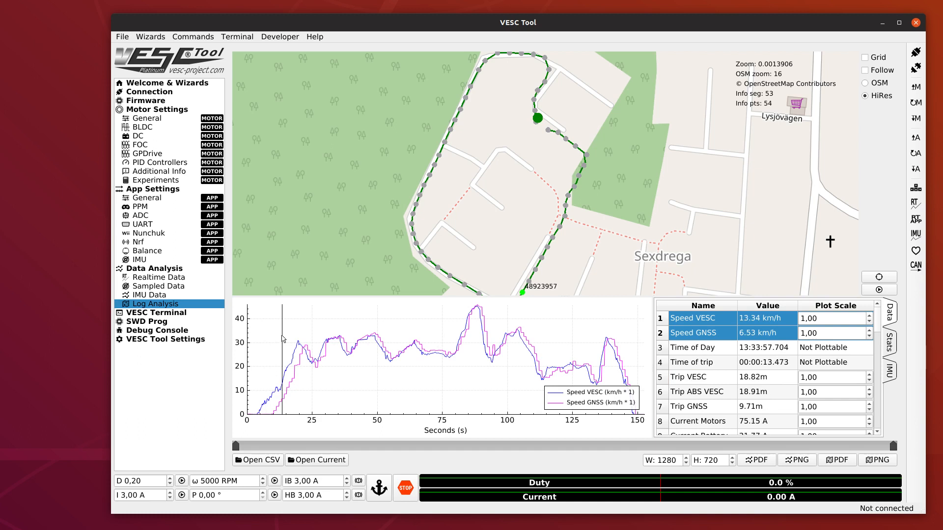
mouse_move(301, 347)
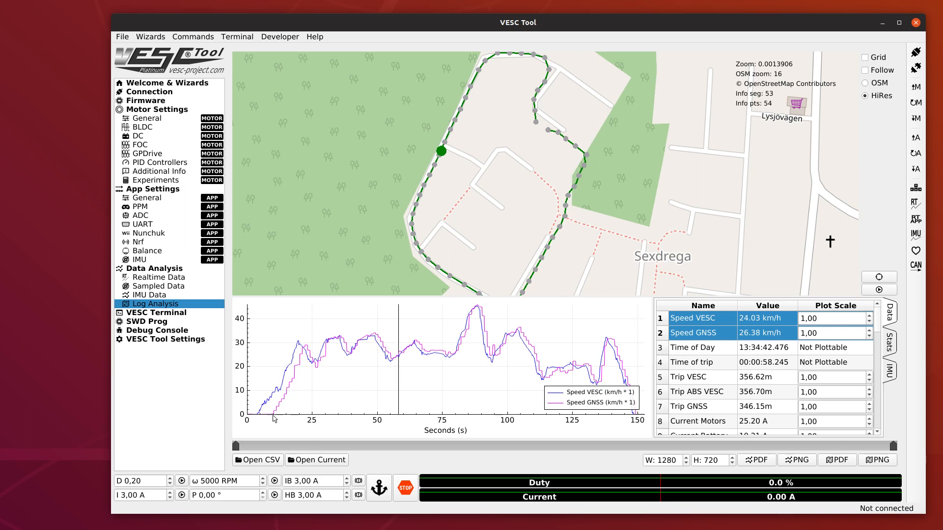
mouse_move(896, 448)
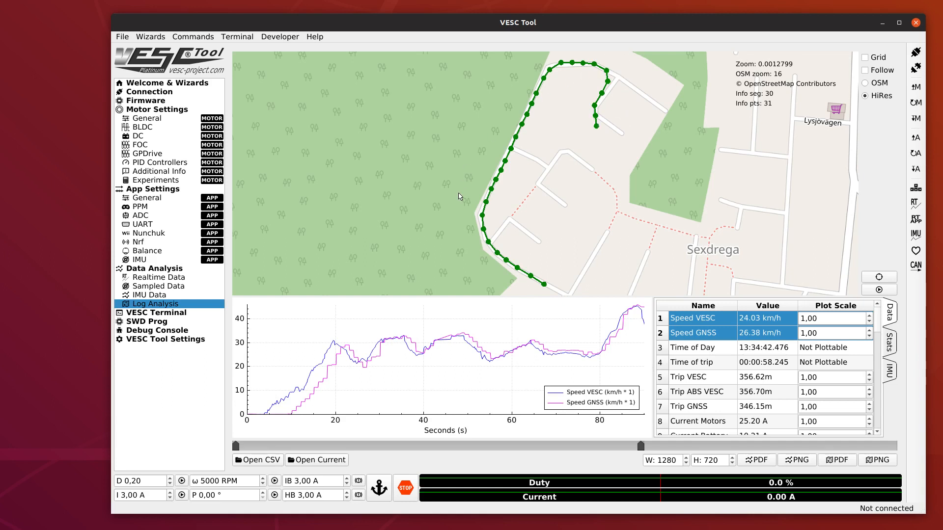
mouse_move(232, 446)
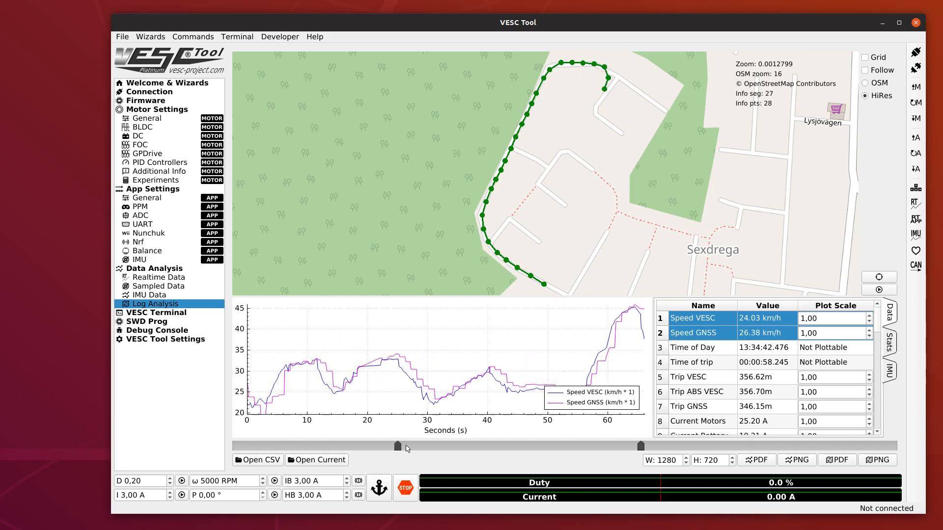
Trim the start of the range slider so only about 43 seconds of the ride is analysed.
drag(395, 446, 479, 446)
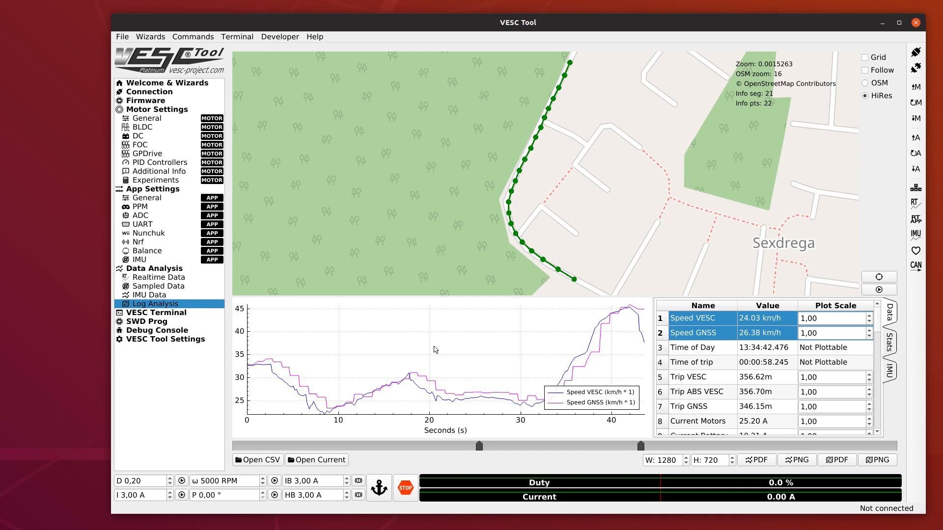
mouse_move(439, 352)
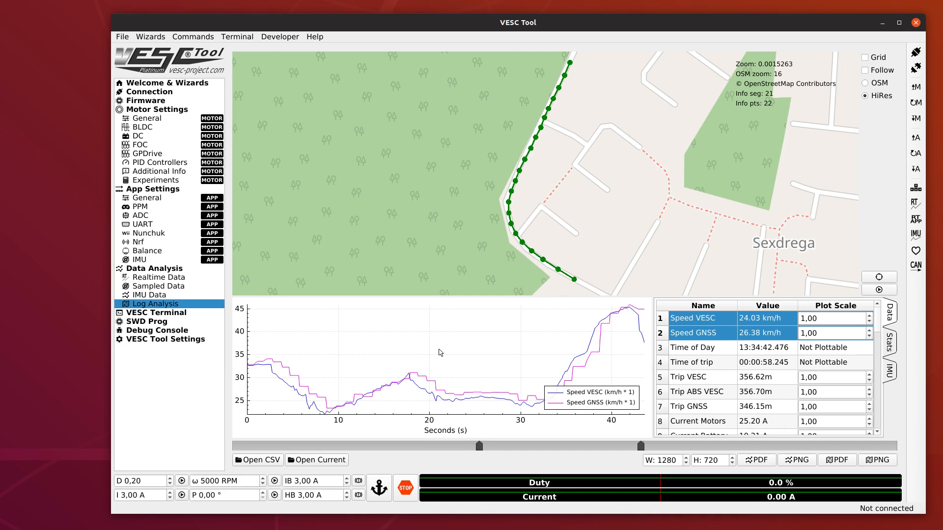
mouse_move(894, 343)
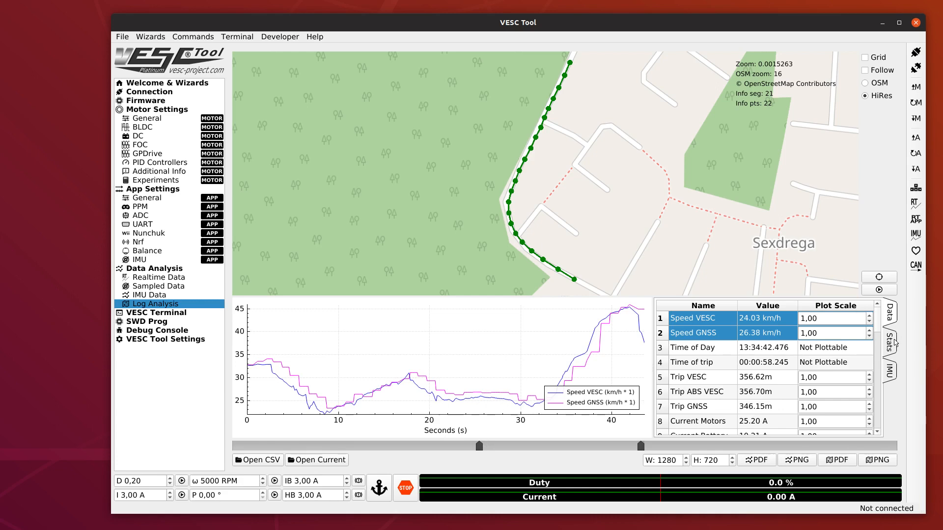
Review the Stats list for the slice: 43.6 s, 356.53 m, 29.44 km/h average speed.
click(891, 344)
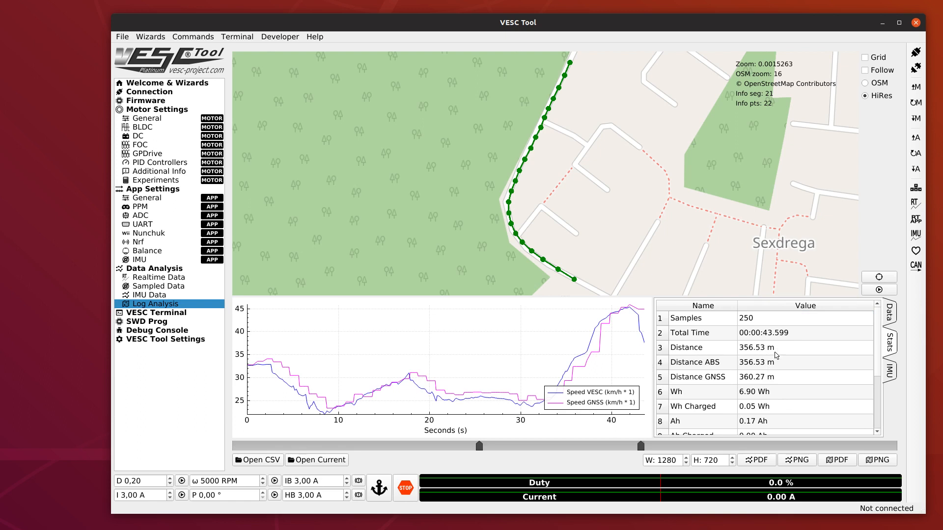
mouse_move(787, 342)
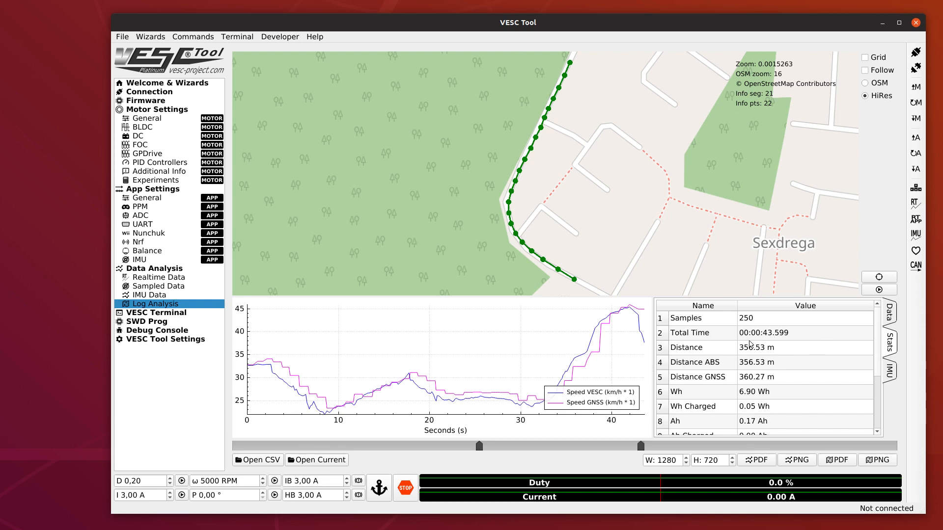
scroll(down, 3)
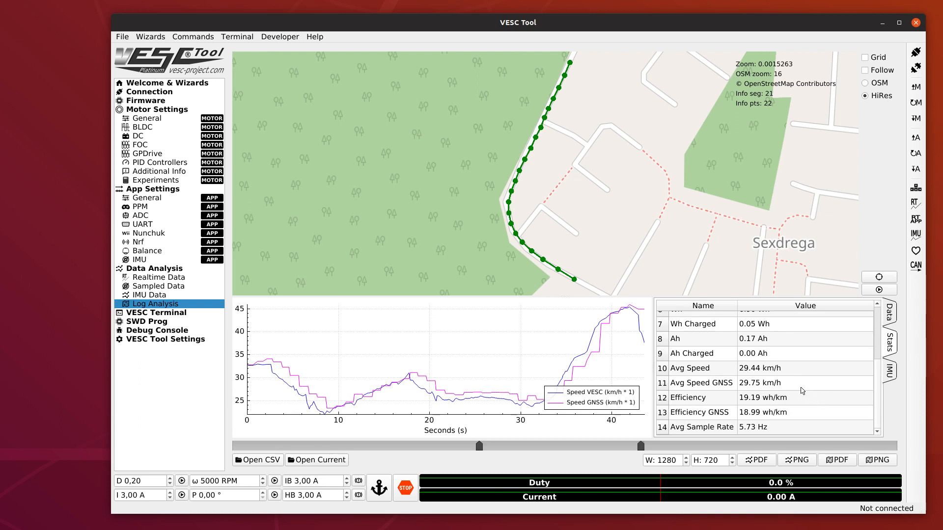
mouse_move(562, 145)
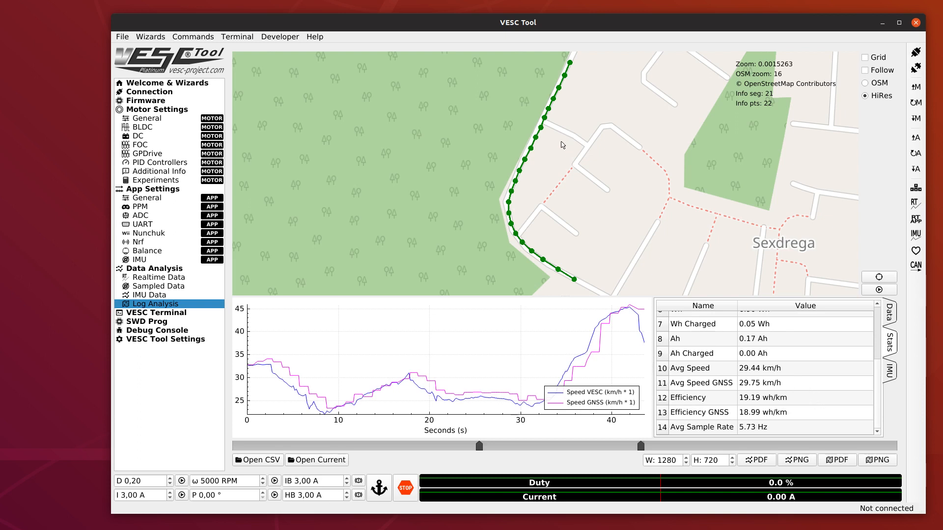
mouse_move(566, 170)
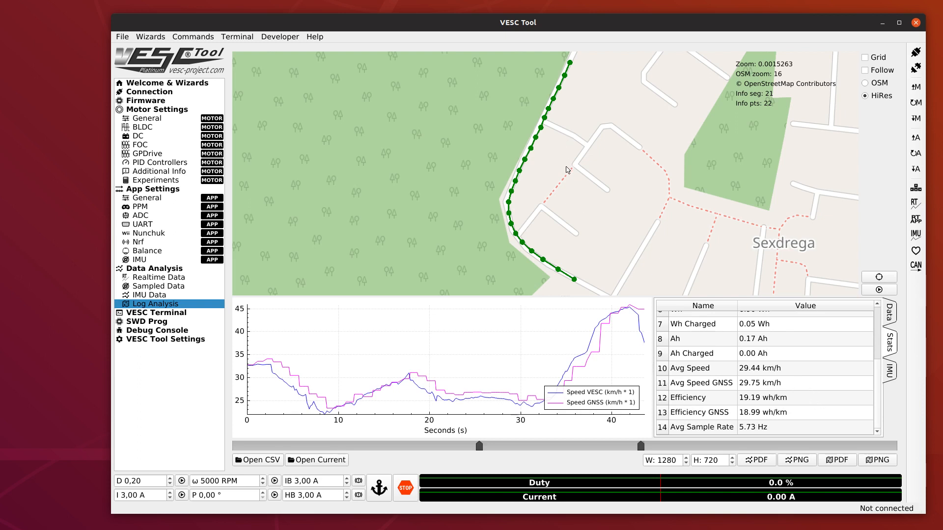
mouse_move(522, 185)
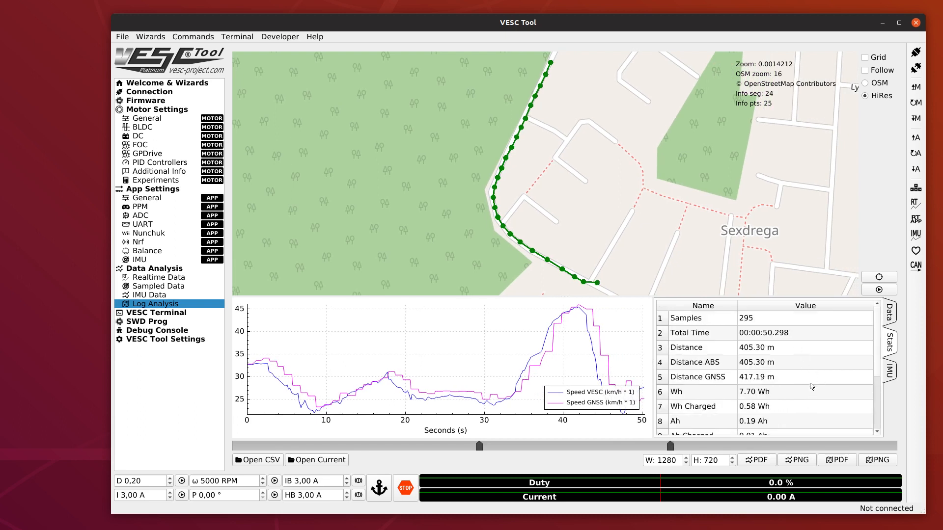
mouse_move(778, 365)
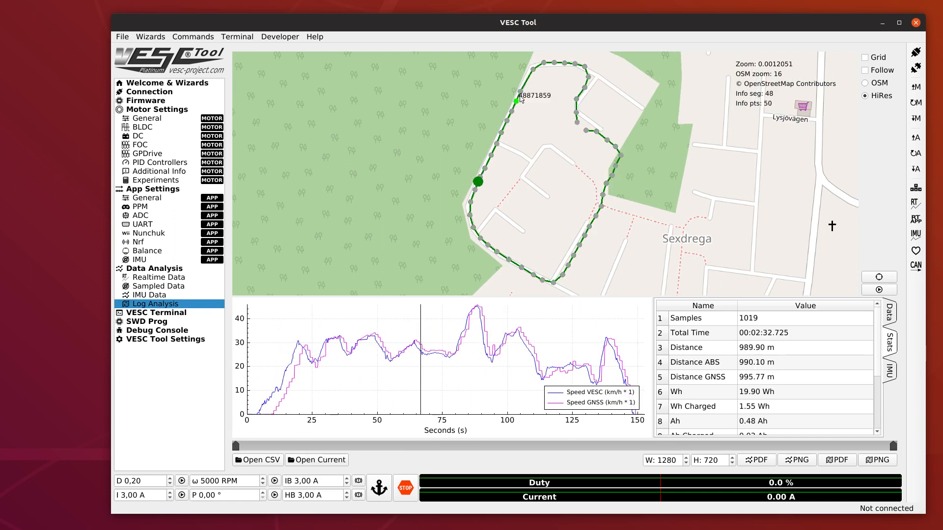
mouse_move(532, 69)
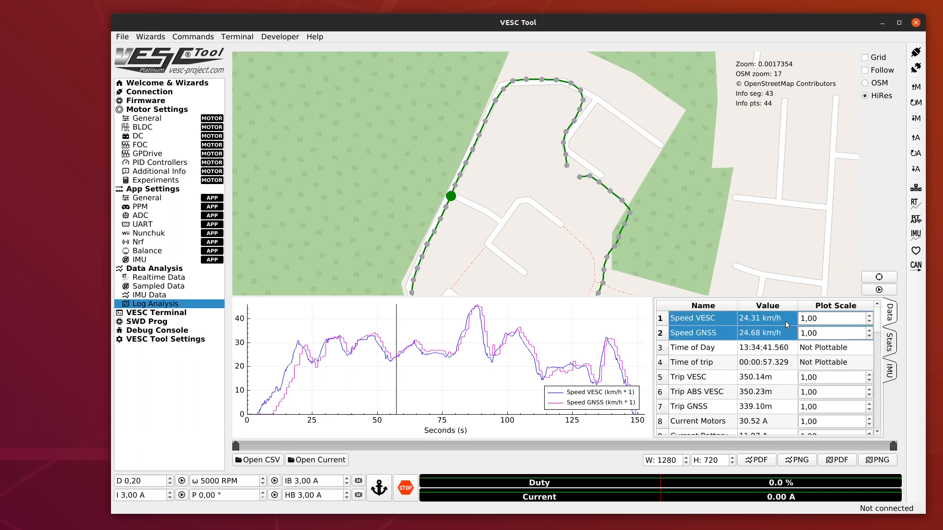
Move the log position to the route's top stretch, about 34 s into the ride.
click(566, 164)
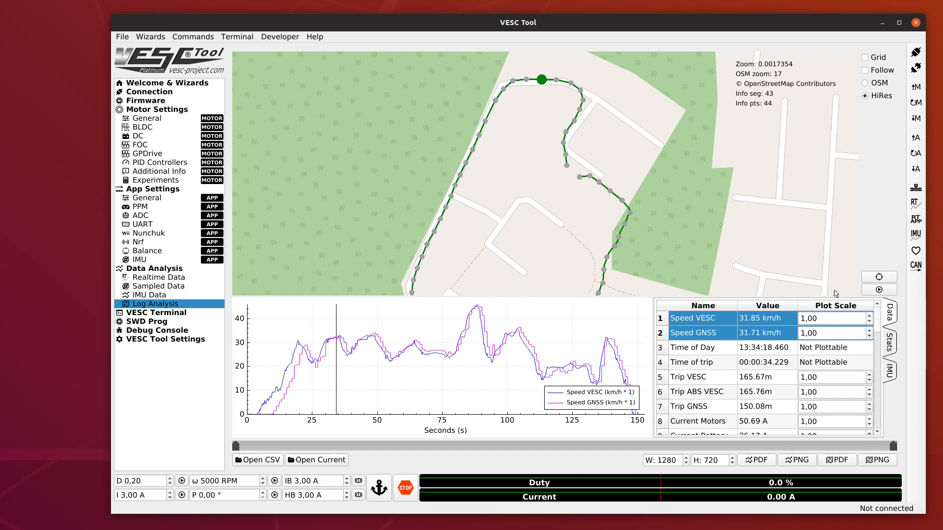
mouse_move(359, 335)
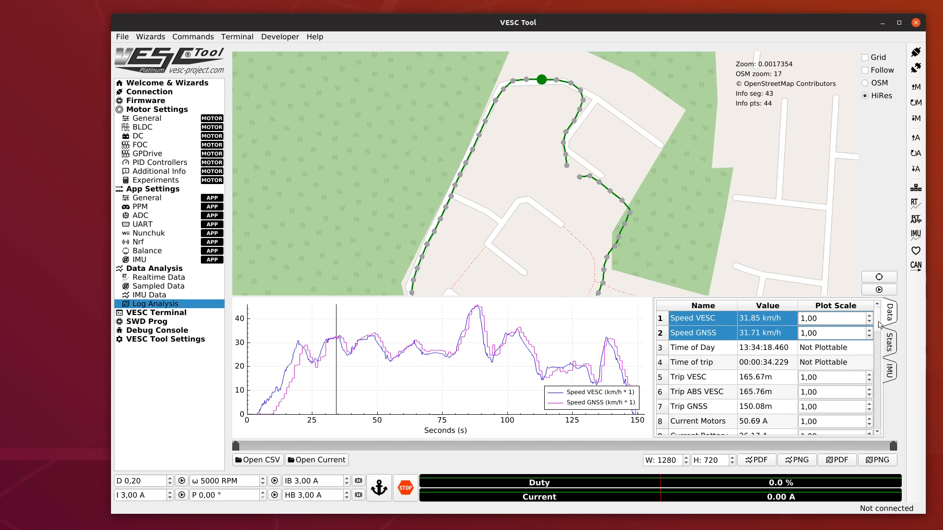
Plot Accel X with speed, adjust Plot Scale values up to 18.5, then switch to Accel Z.
scroll(down, 3)
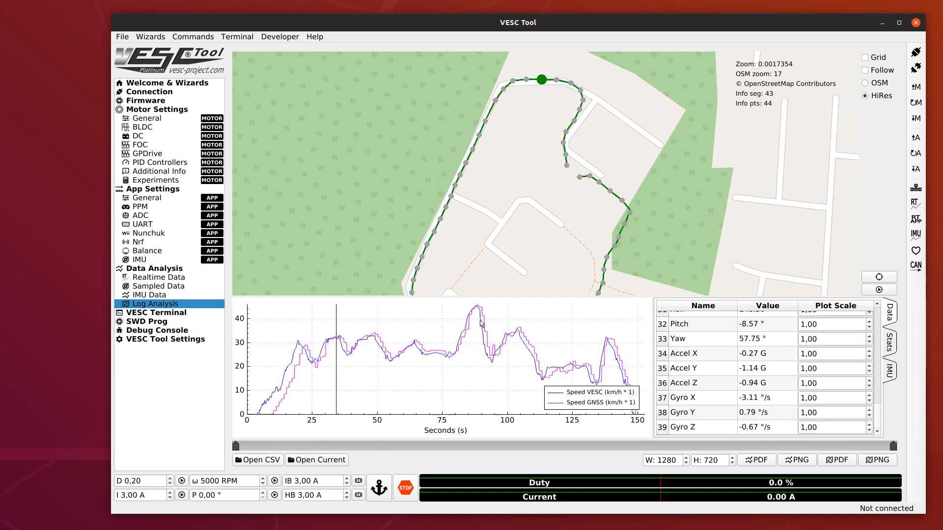
mouse_move(702, 360)
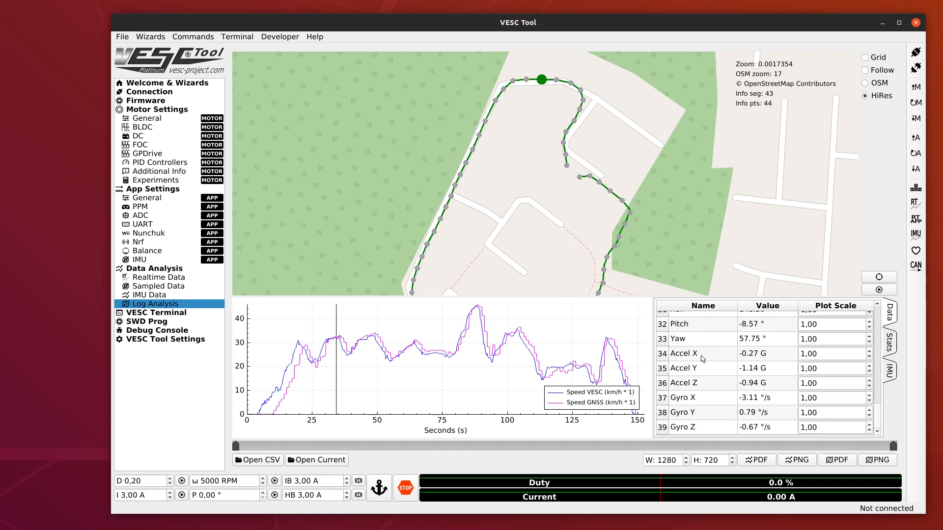
click(683, 354)
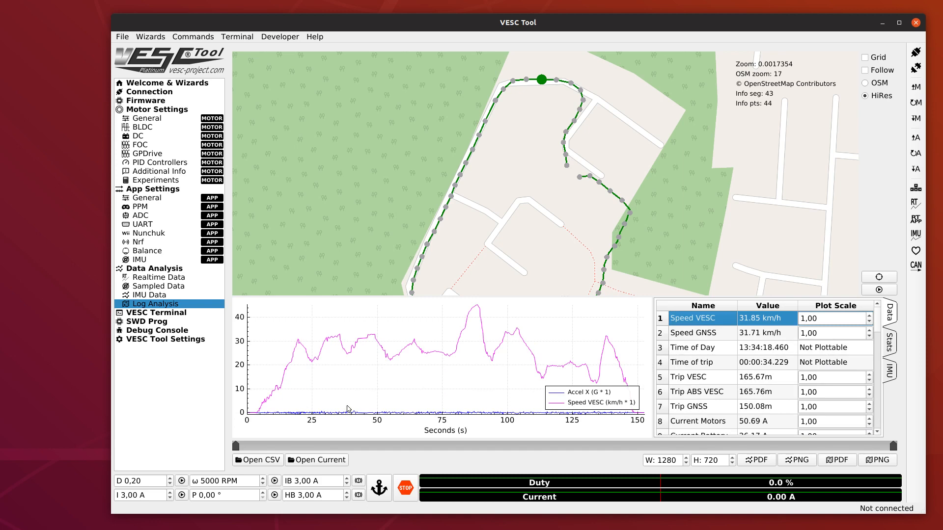
mouse_move(836, 313)
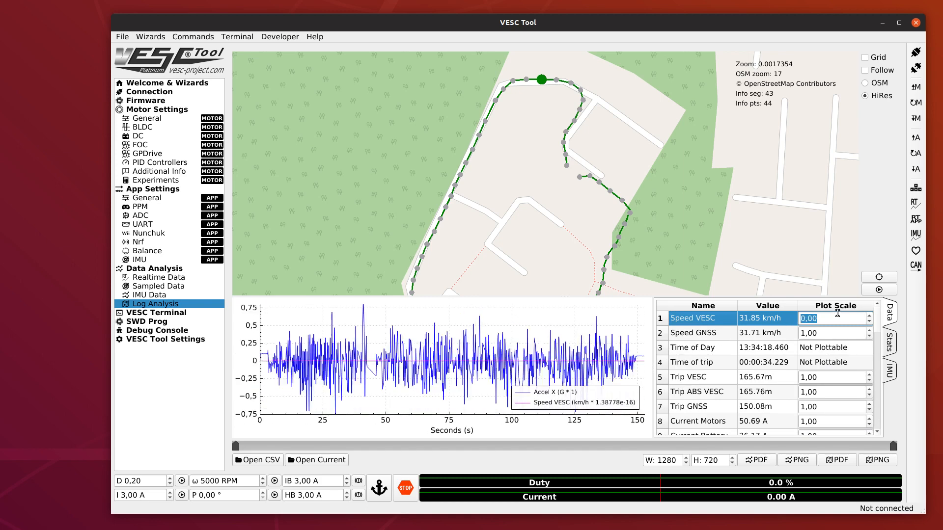
text(0,80)
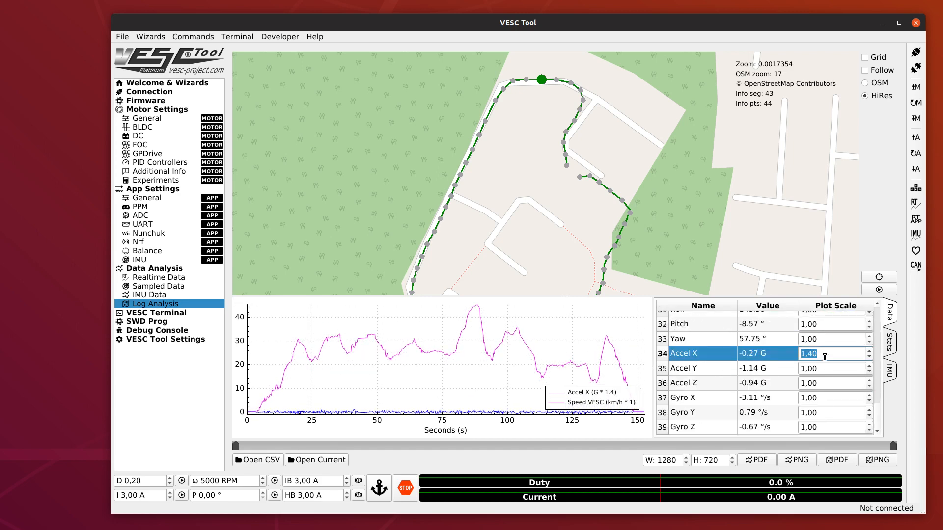
text(2,10)
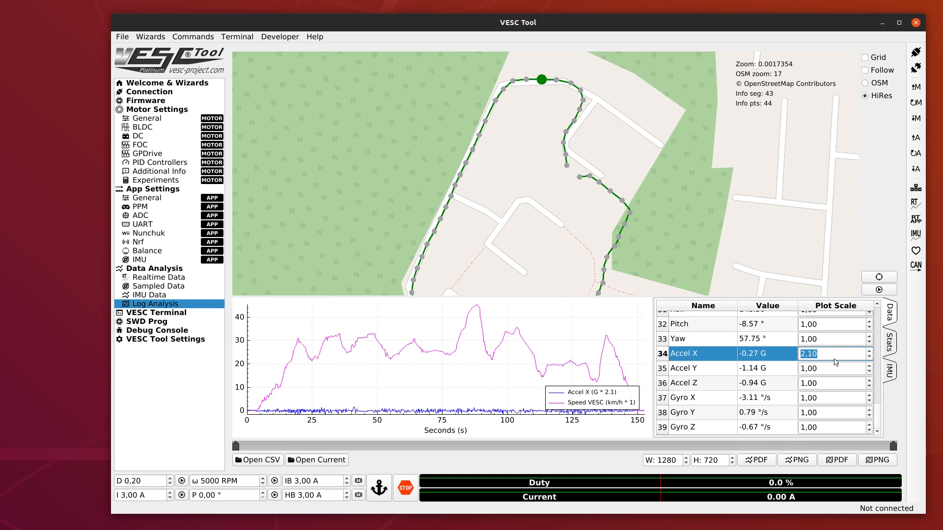
text(2,90)
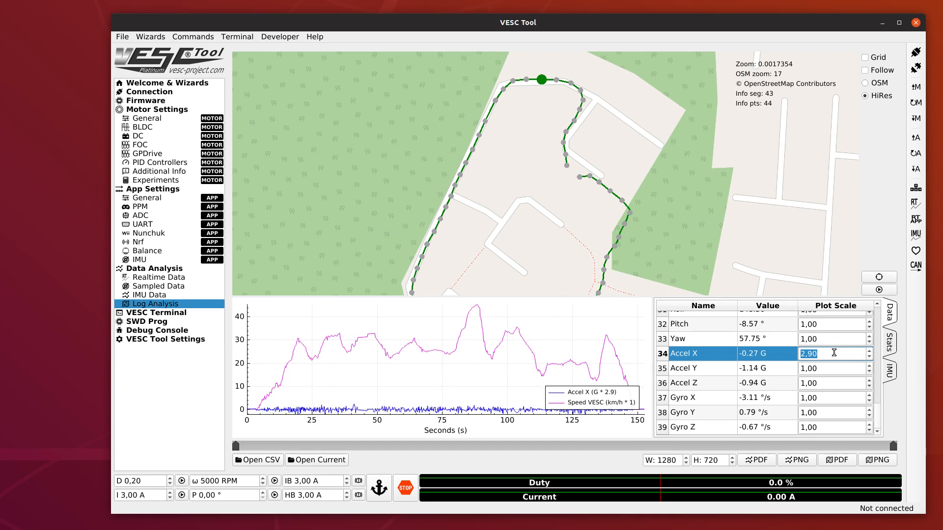
text(10,60)
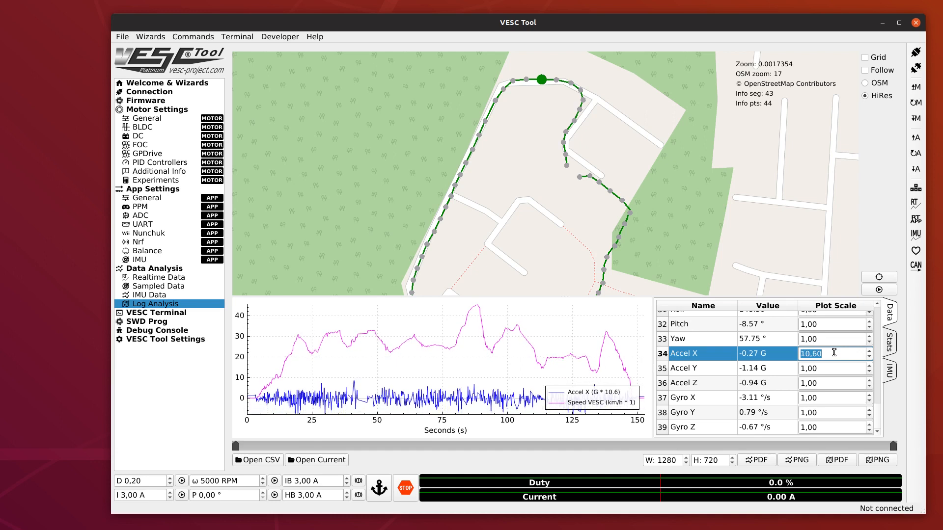
text(20,30)
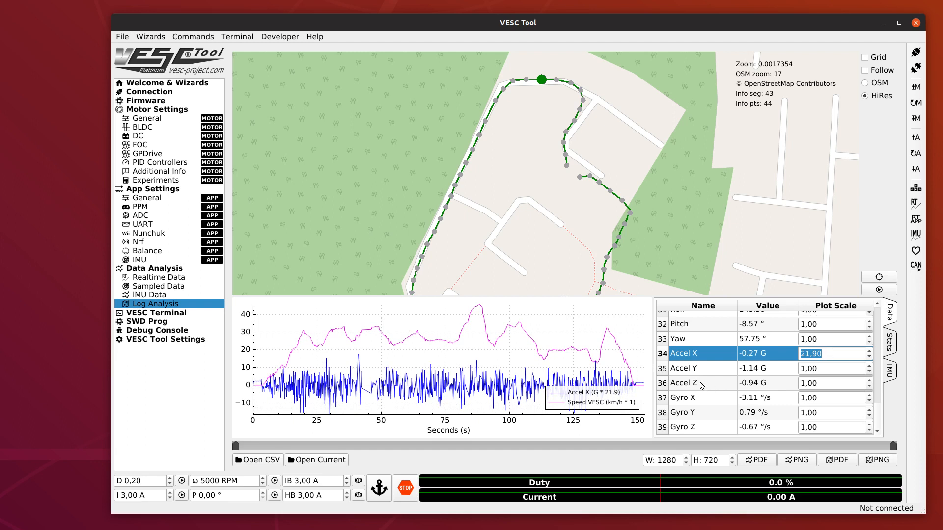
click(683, 383)
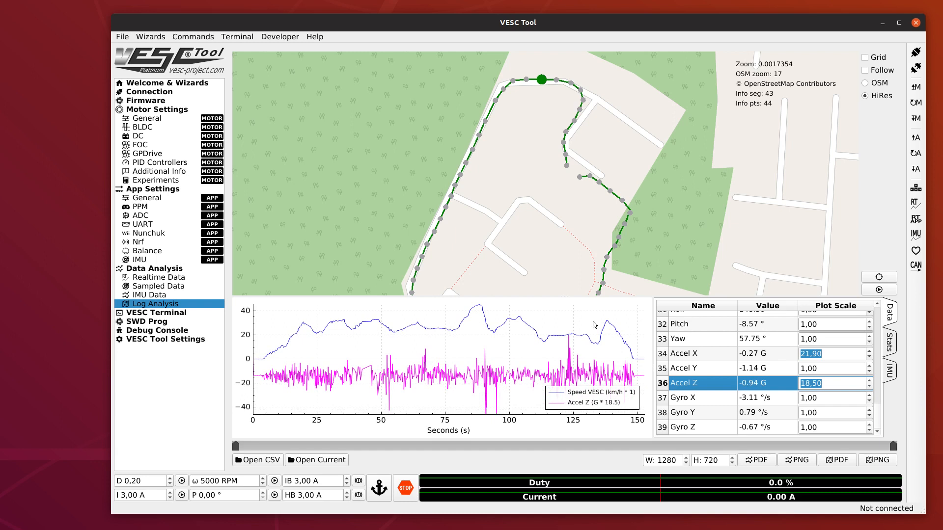
mouse_move(551, 331)
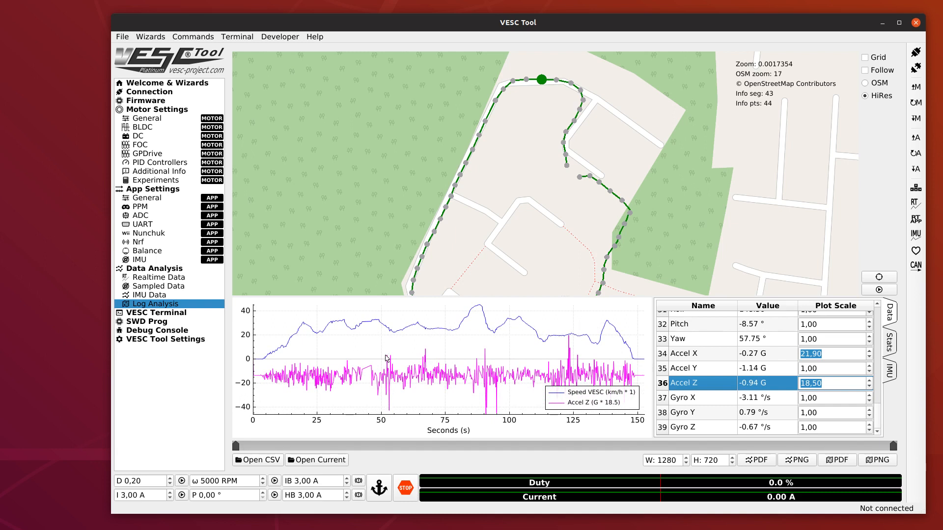
Inspect the ride near 53 s, 83 s and a later route point beside the park.
click(391, 354)
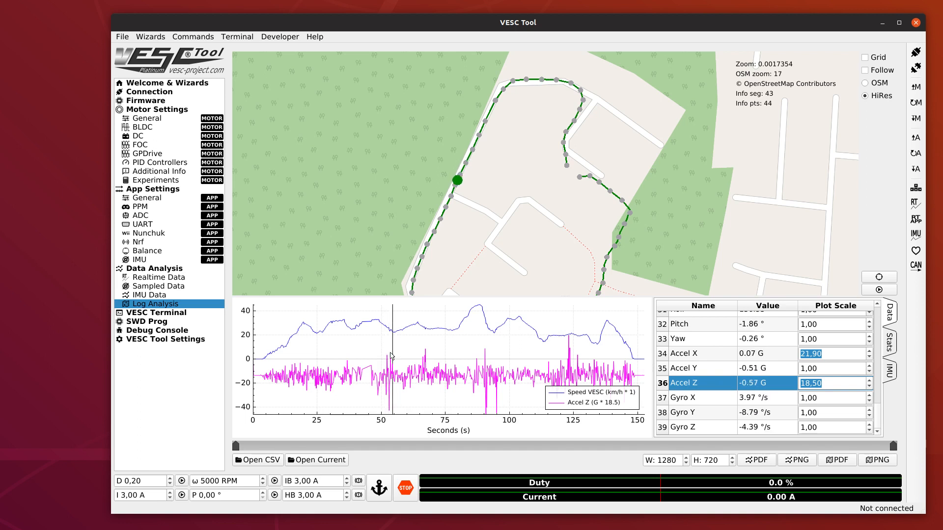
click(383, 361)
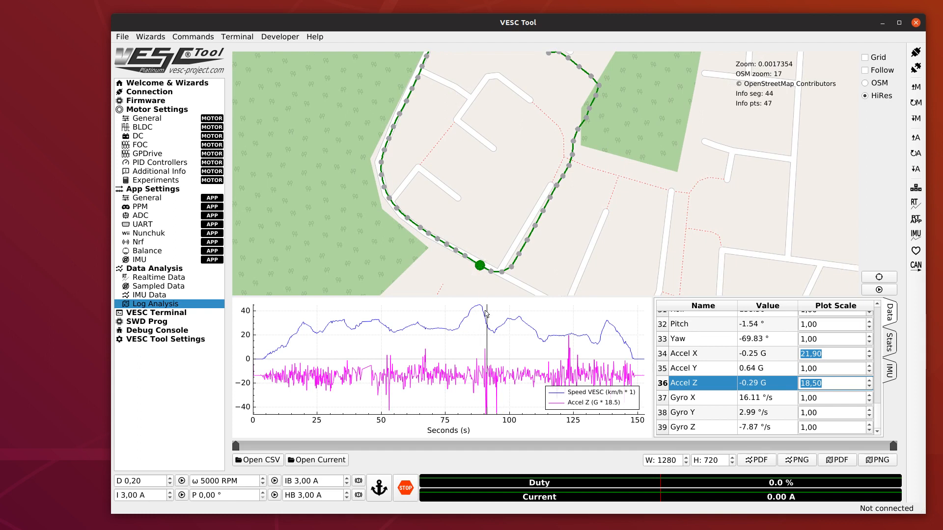
click(421, 329)
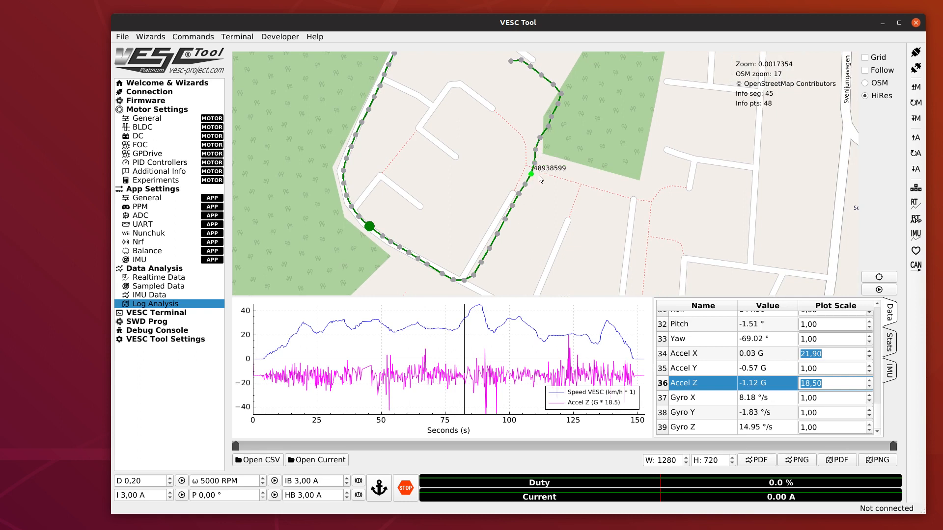
click(572, 360)
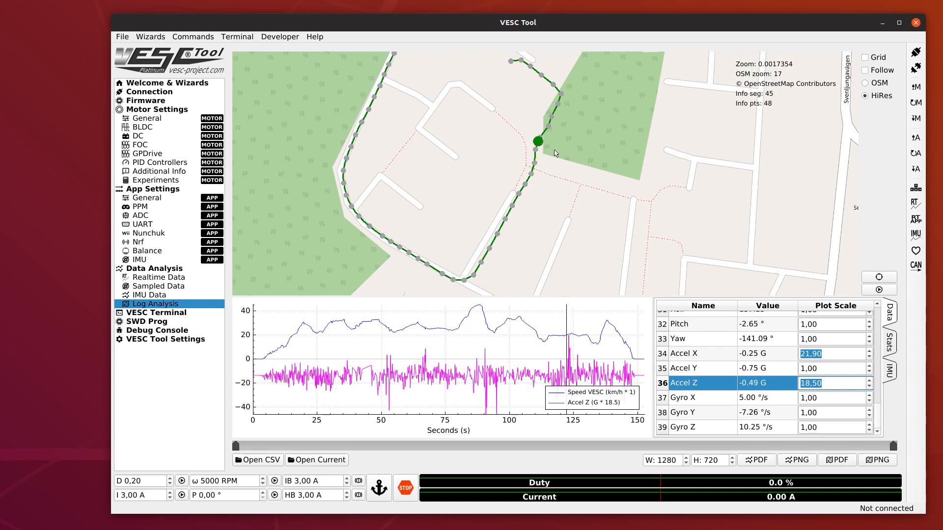
mouse_move(534, 282)
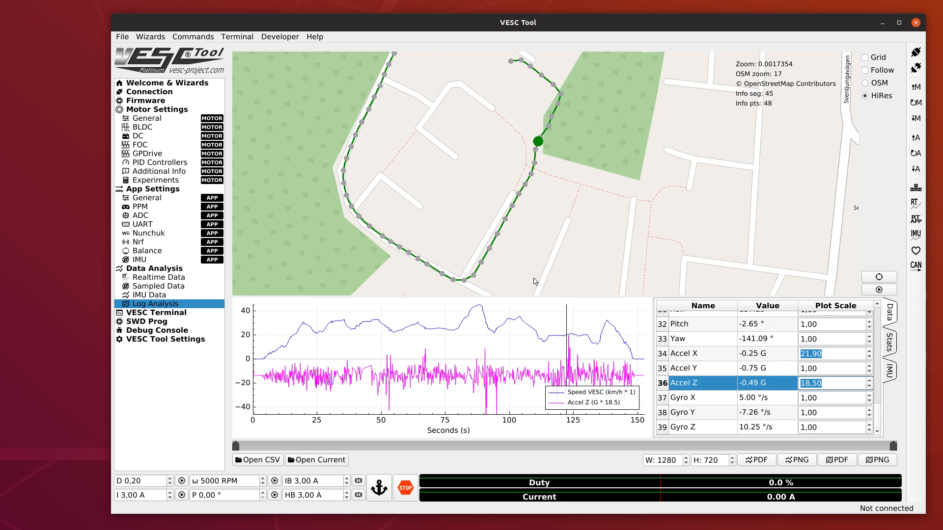
mouse_move(801, 443)
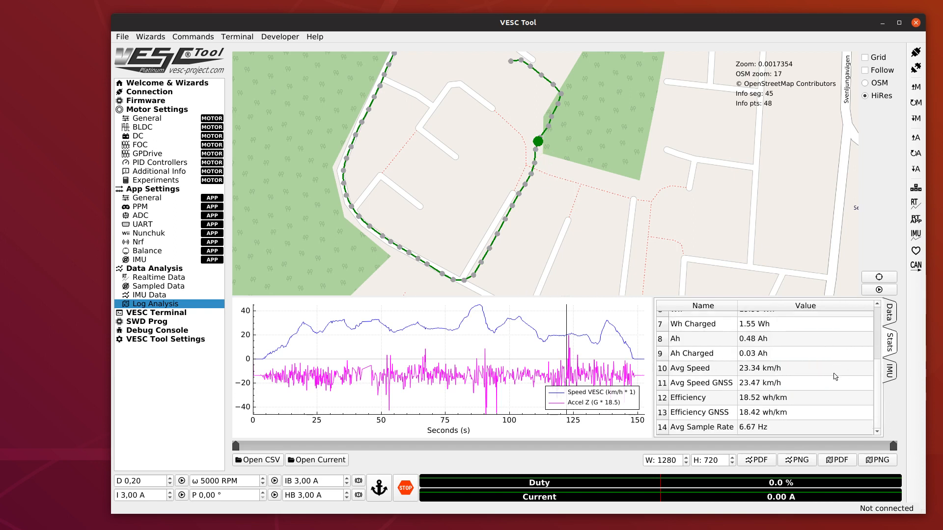
mouse_move(783, 433)
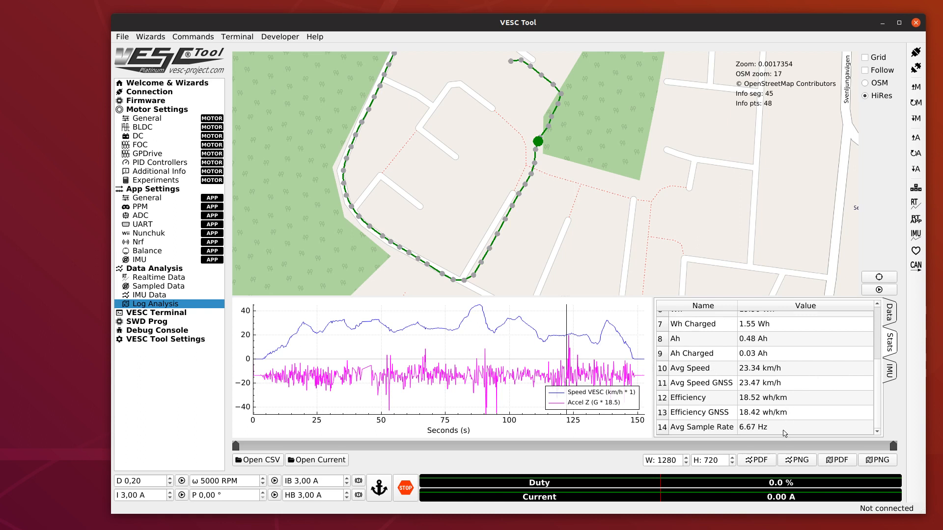
mouse_move(579, 336)
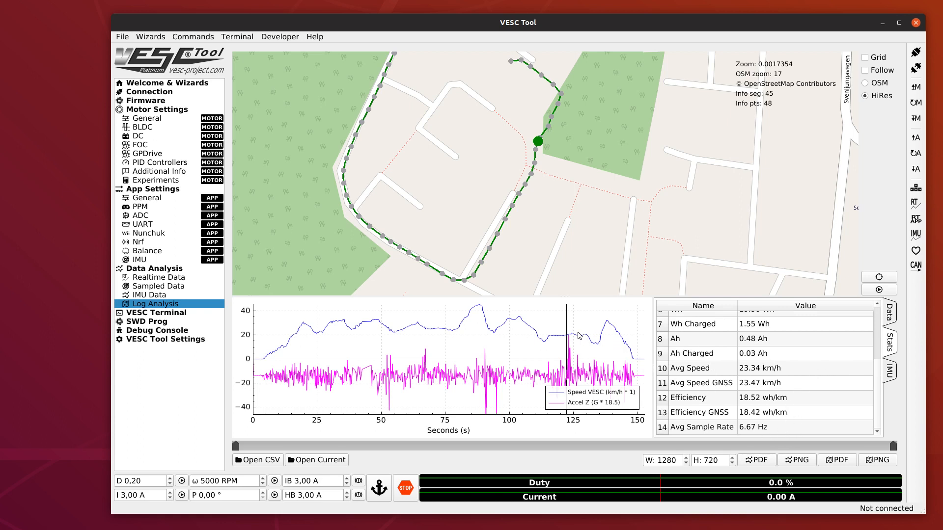
mouse_move(571, 330)
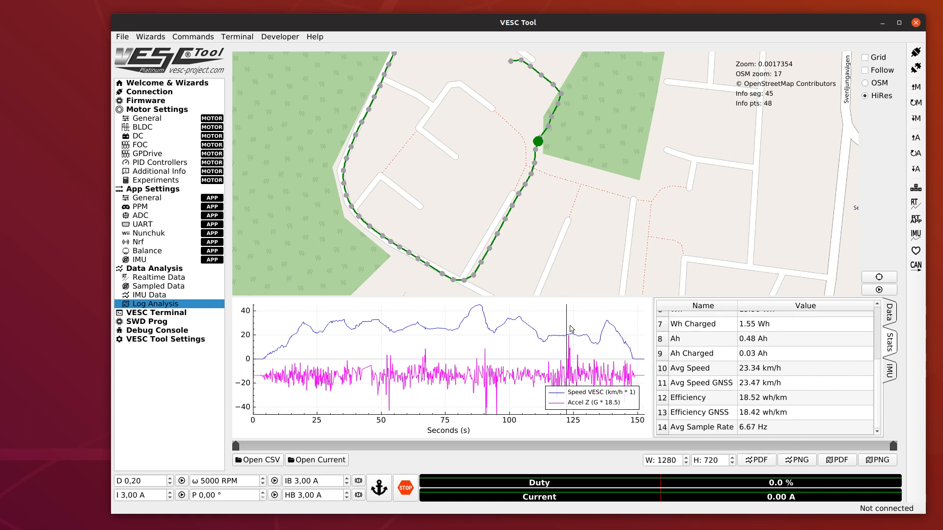
mouse_move(569, 330)
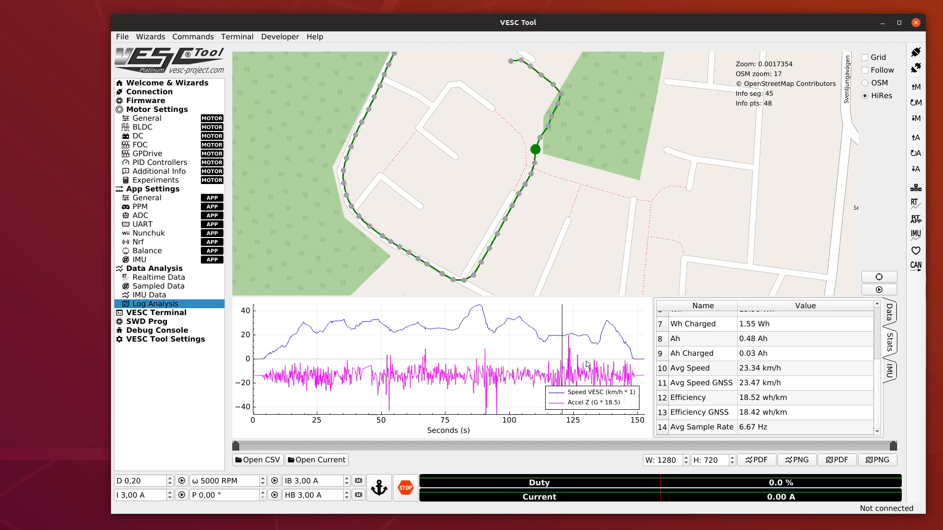
mouse_move(479, 381)
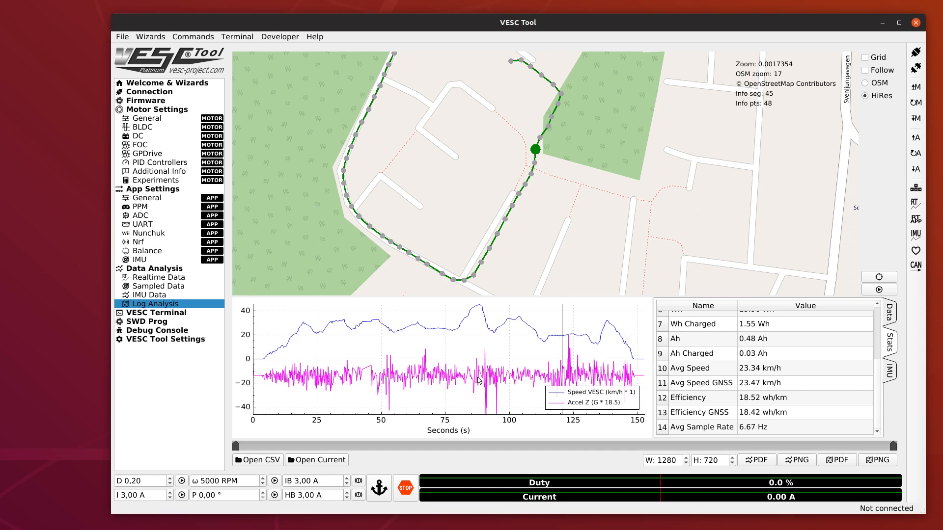
mouse_move(452, 359)
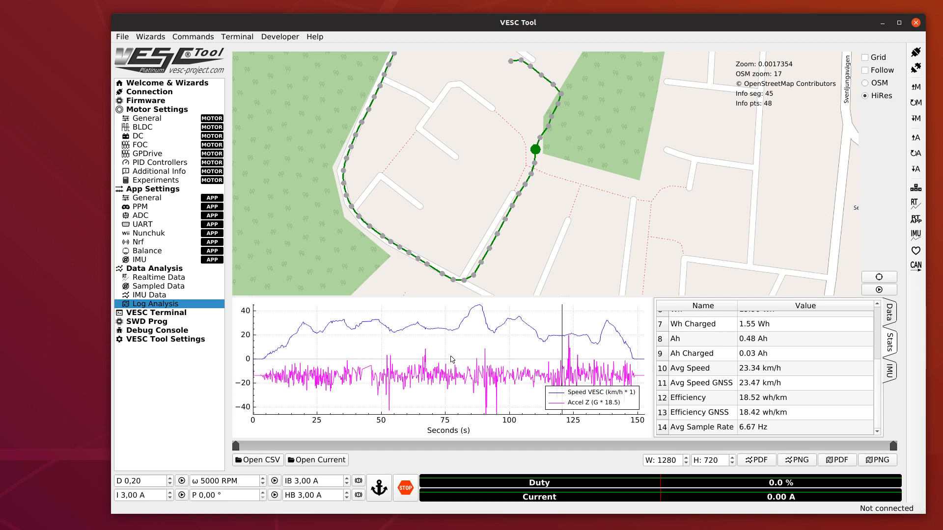
mouse_move(619, 337)
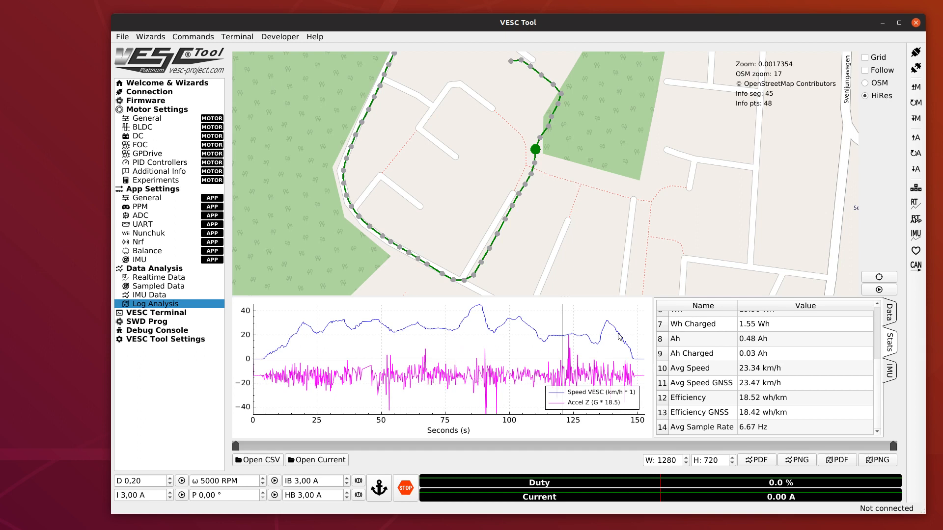
mouse_move(895, 378)
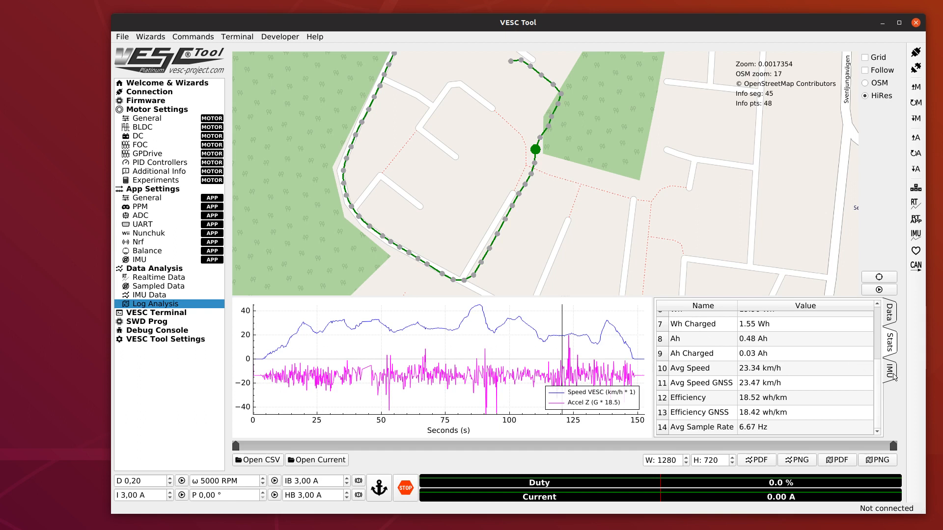
Show the IMU orientation plots with 3D board view and step the log to about 53 s and later.
click(892, 370)
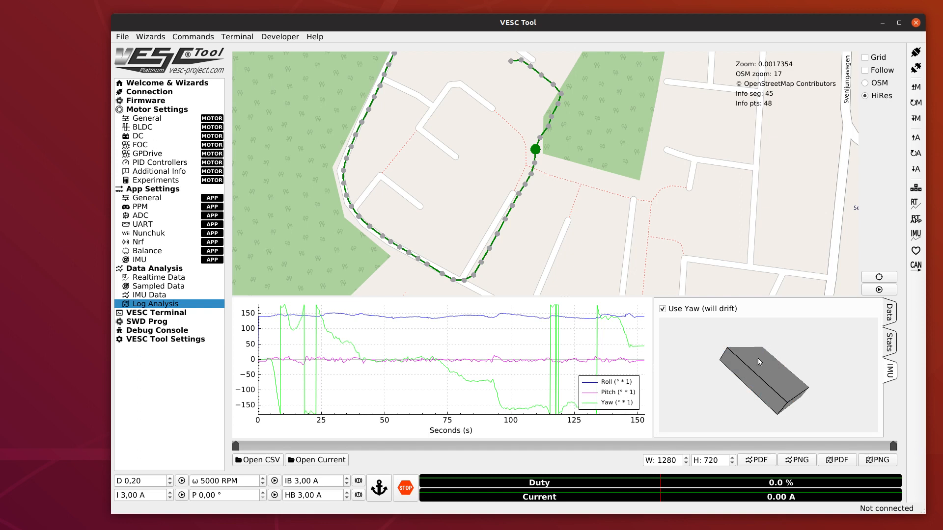
mouse_move(751, 366)
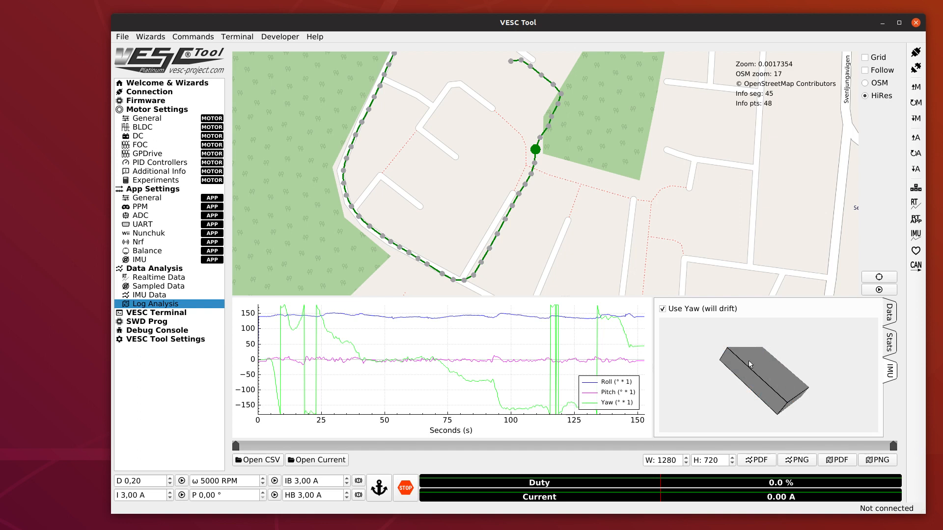
mouse_move(753, 372)
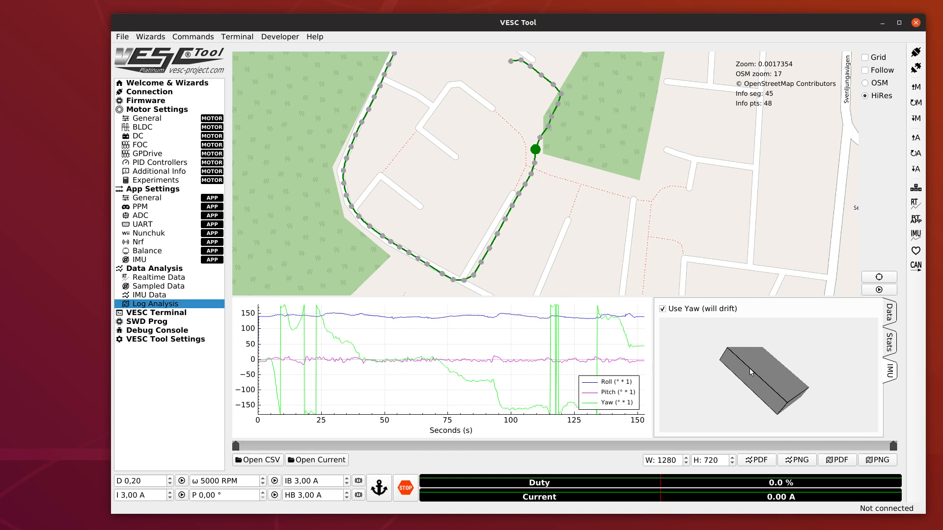
mouse_move(768, 382)
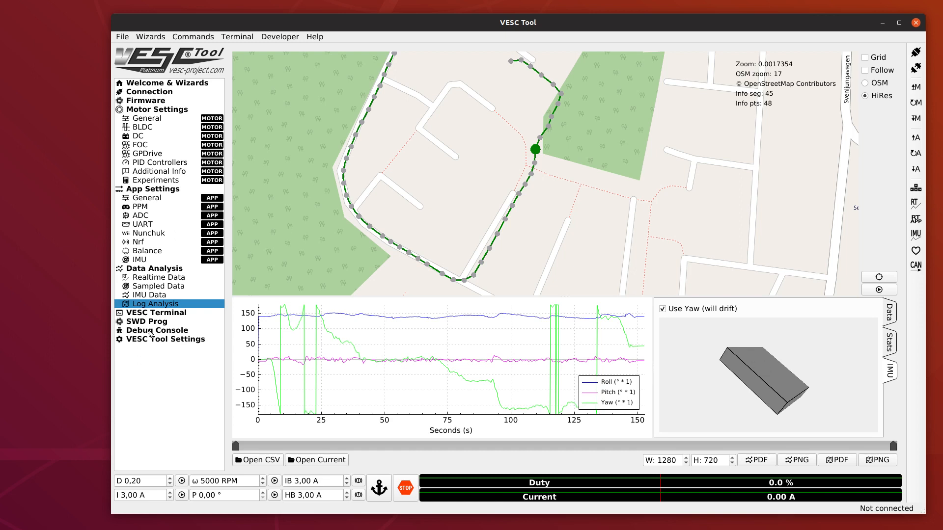
mouse_move(175, 315)
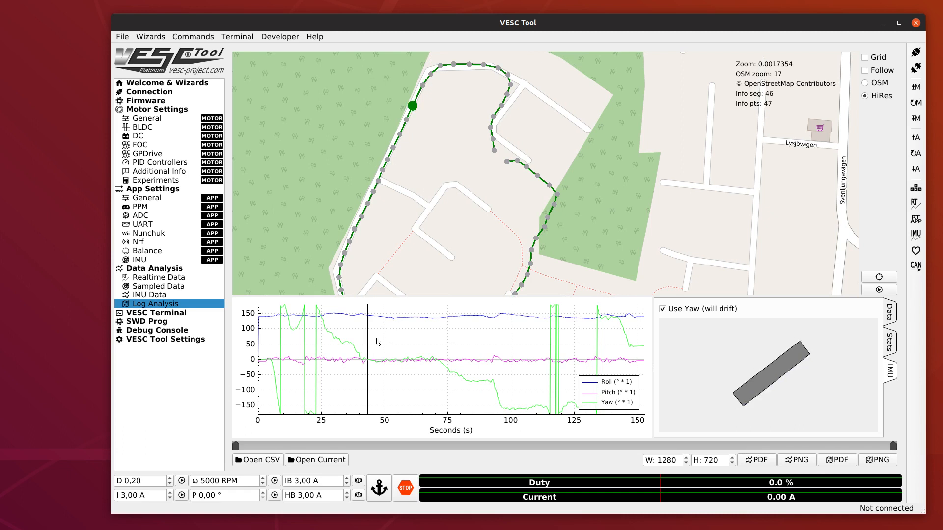
click(390, 355)
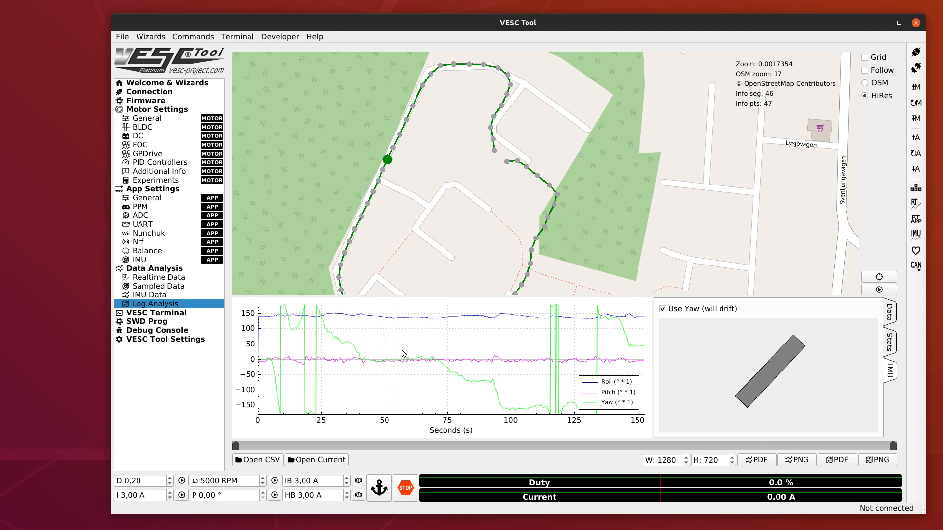
click(480, 354)
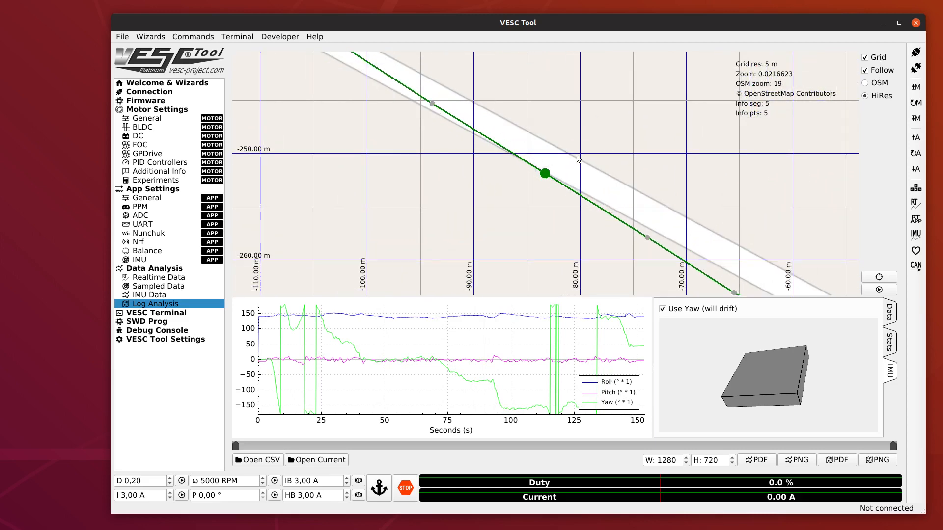
mouse_move(778, 66)
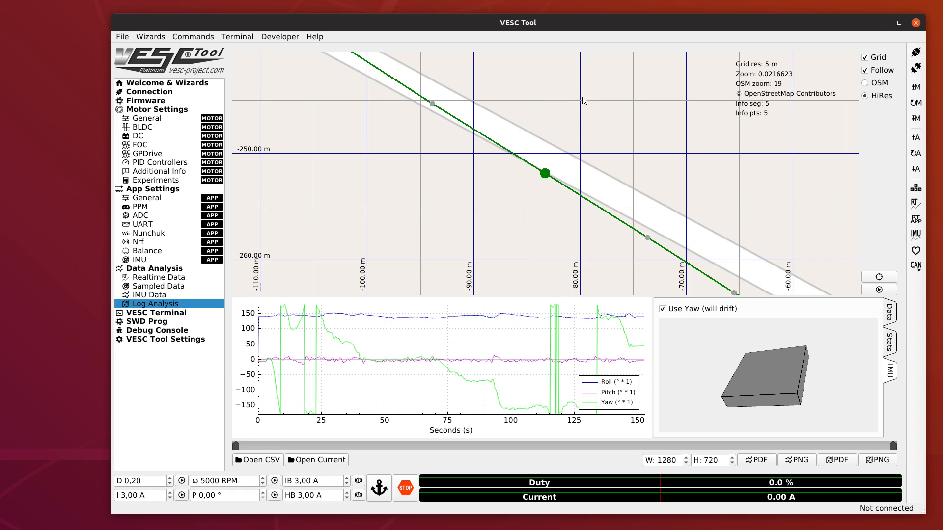
mouse_move(543, 184)
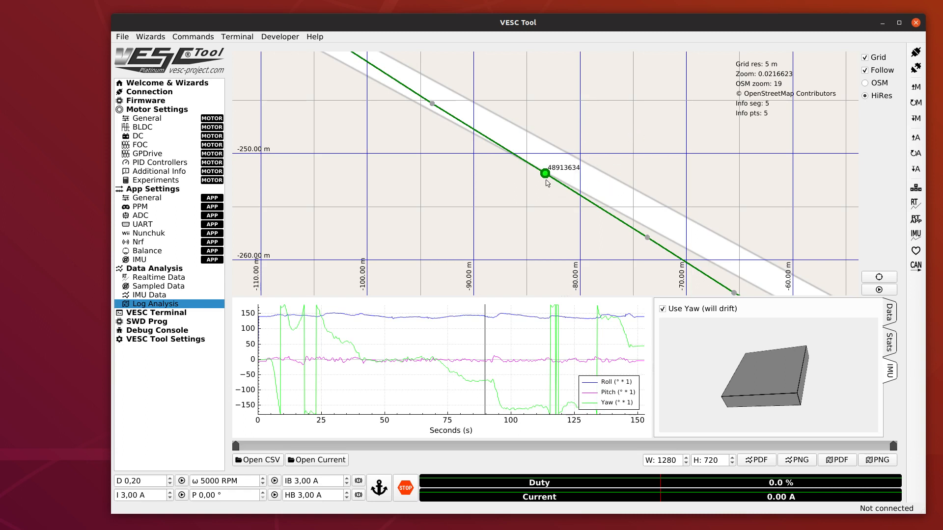
mouse_move(628, 190)
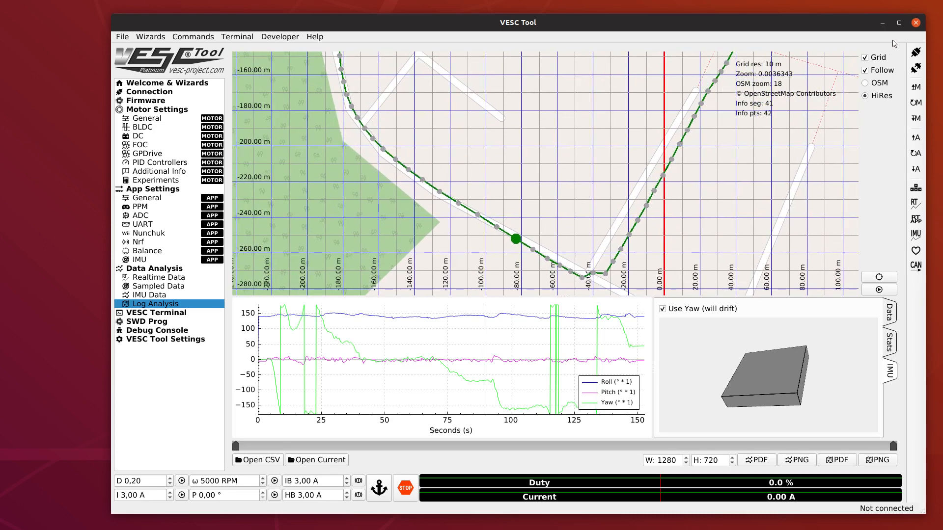
Turn off the map's distance grid and its follow-position mode.
click(864, 57)
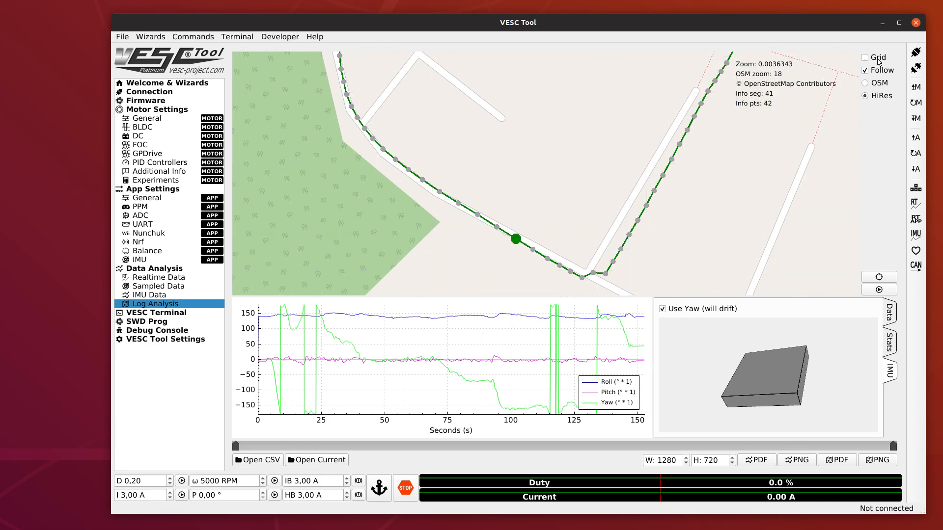
click(864, 71)
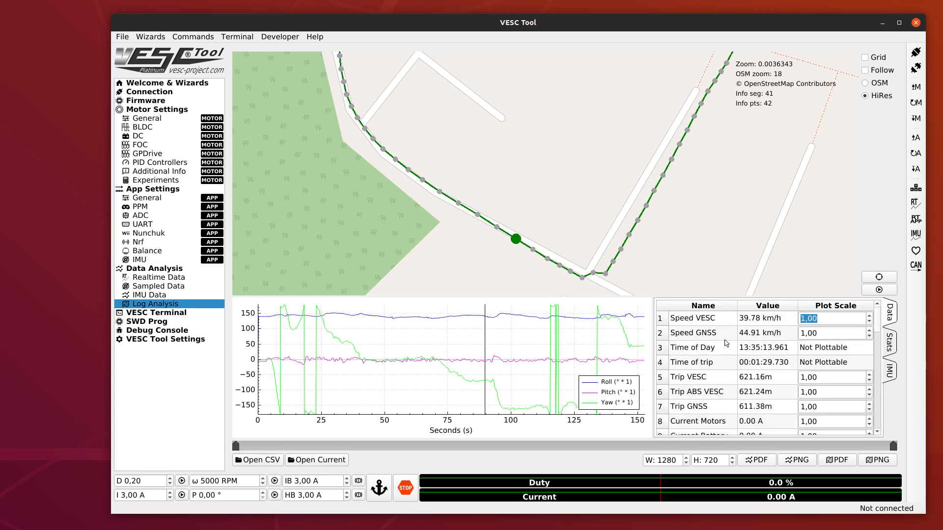
mouse_move(741, 338)
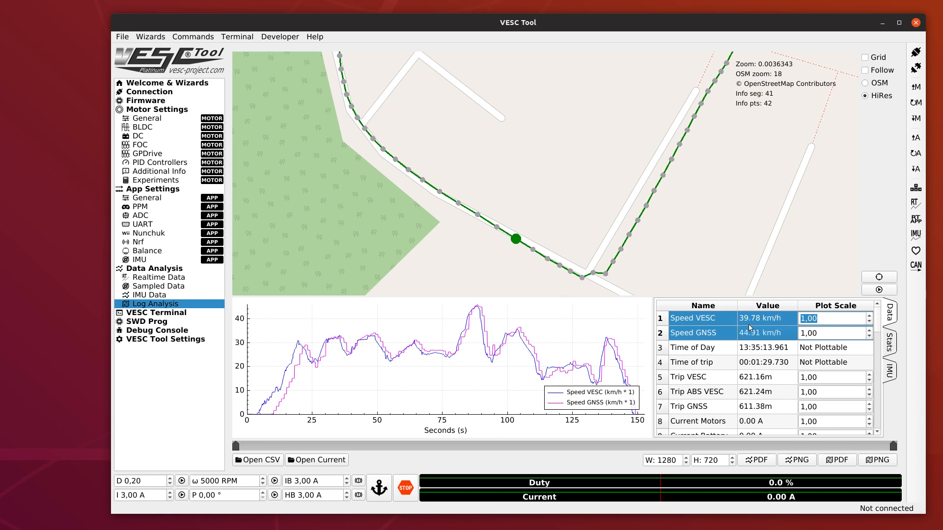
Plot GNSS speed, then Trip GNSS distance, and show the log's Stats summary.
click(694, 317)
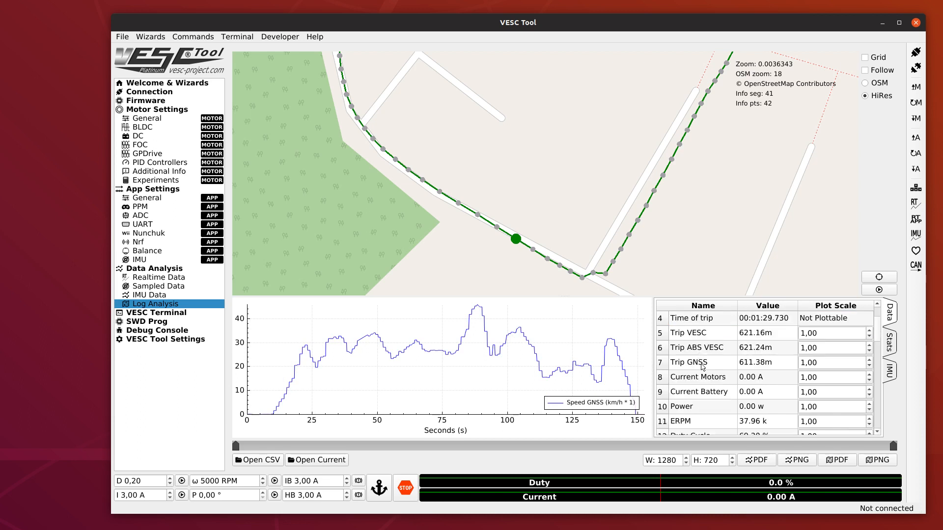
click(692, 363)
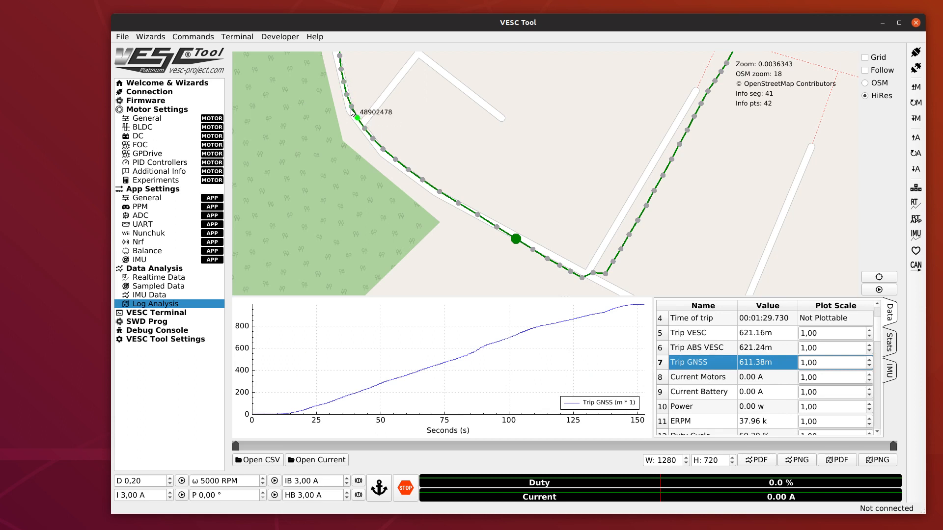
mouse_move(430, 277)
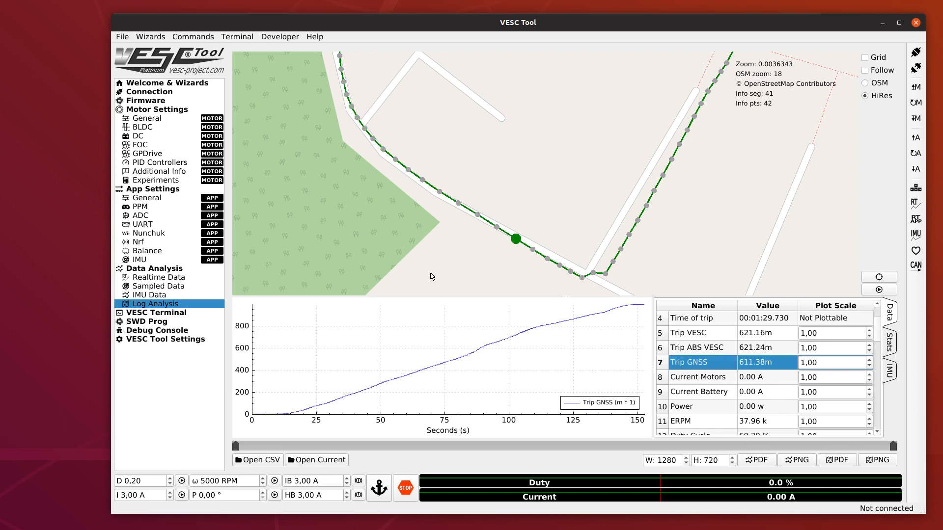
click(349, 366)
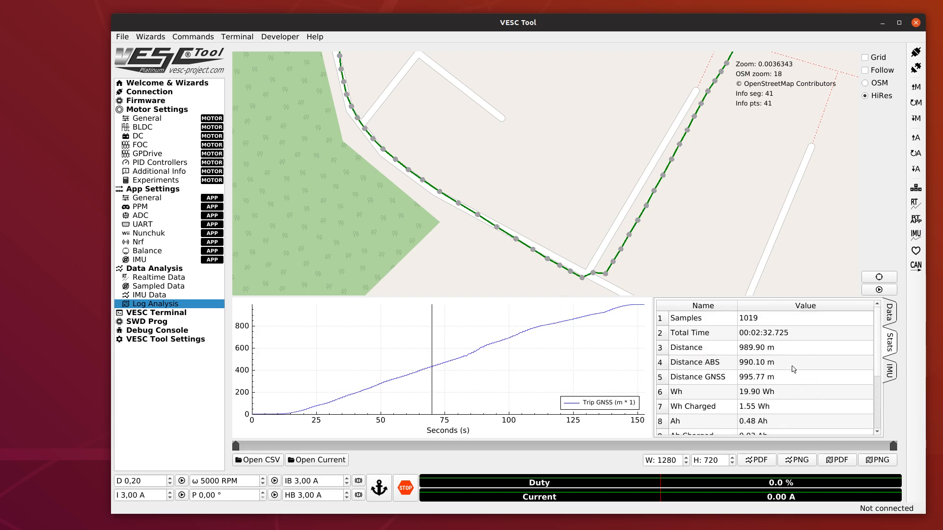
mouse_move(783, 359)
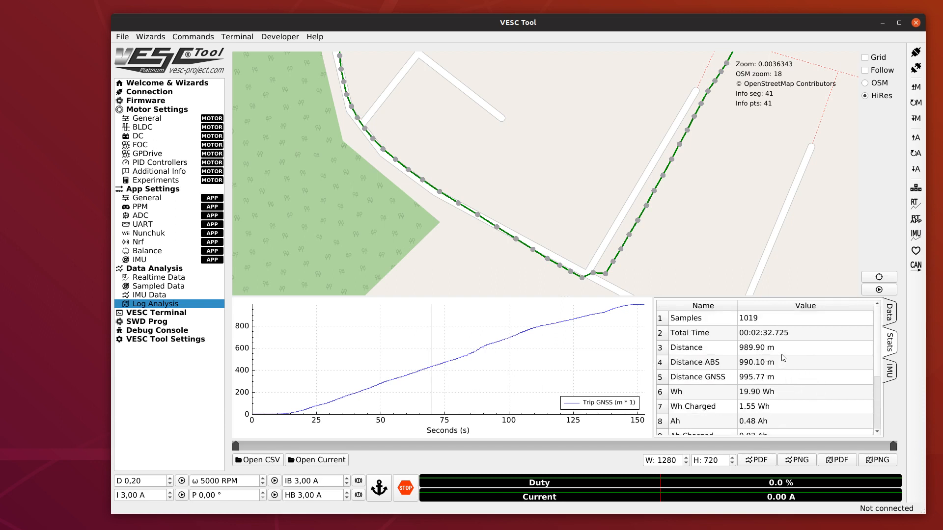
mouse_move(751, 380)
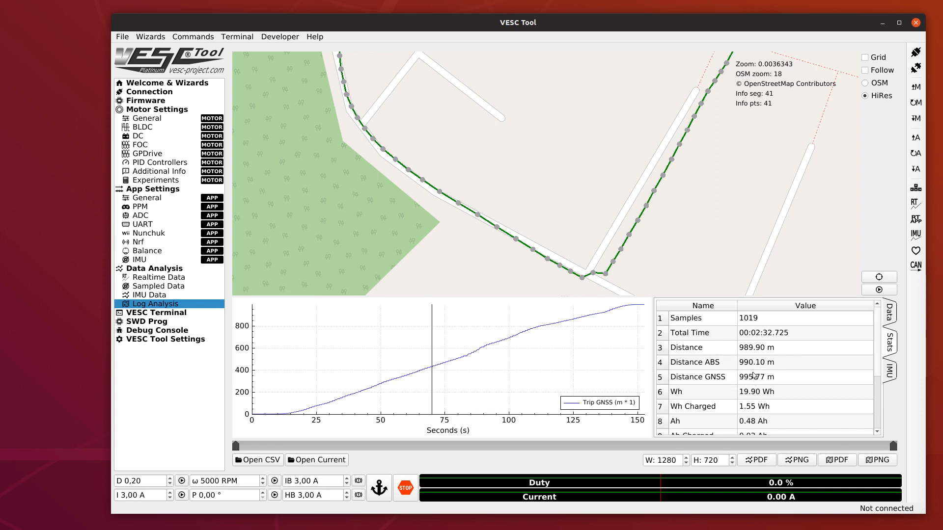
mouse_move(755, 369)
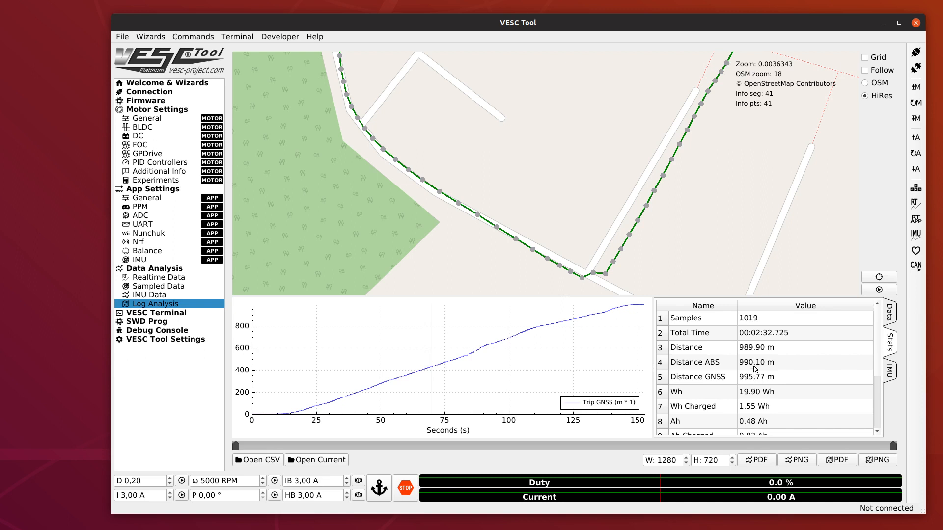
mouse_move(755, 370)
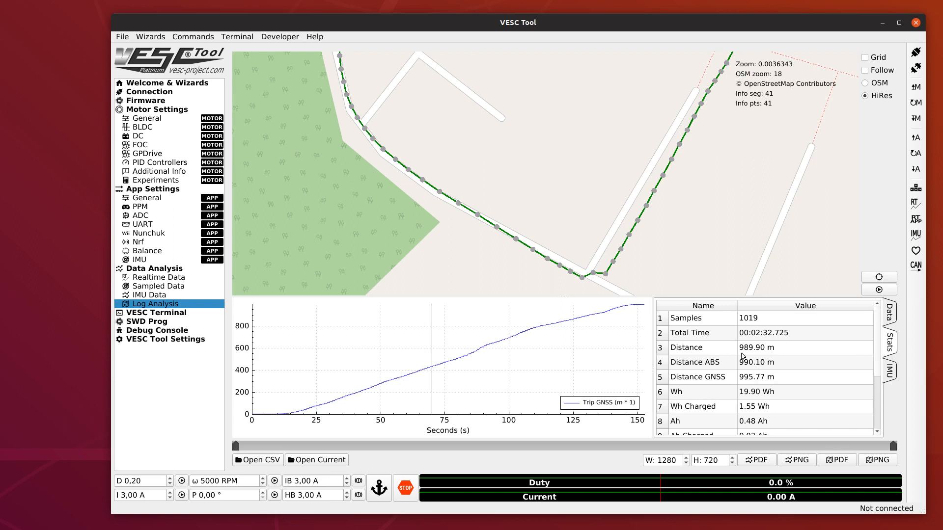
mouse_move(754, 366)
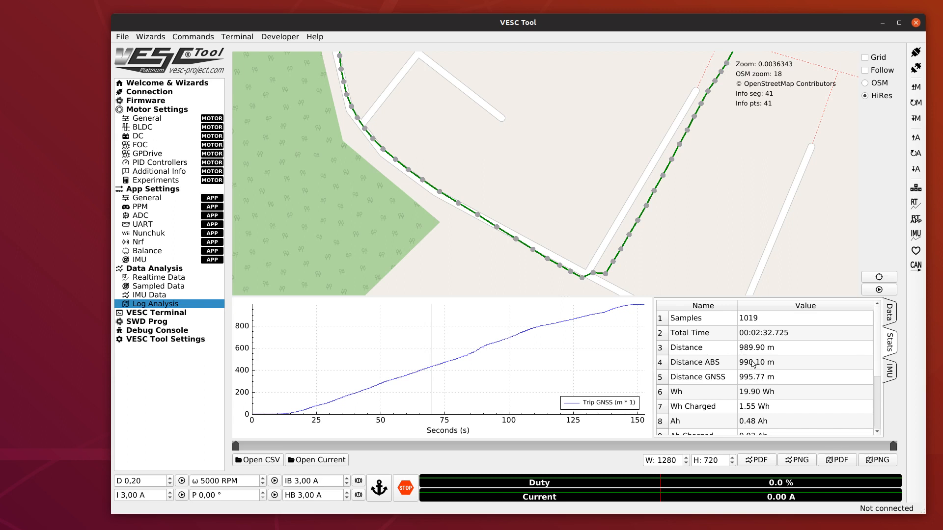
mouse_move(774, 364)
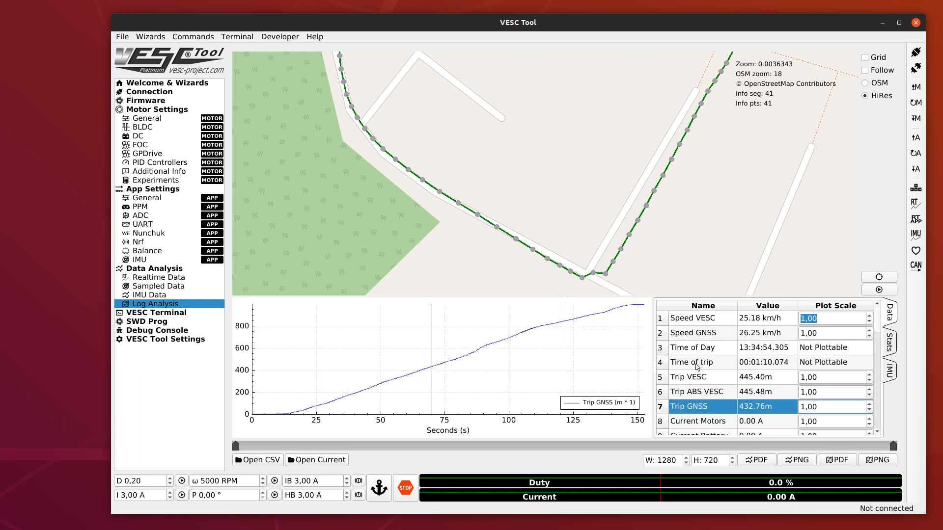
Switch from the log analysis to the IMU Data page.
click(148, 294)
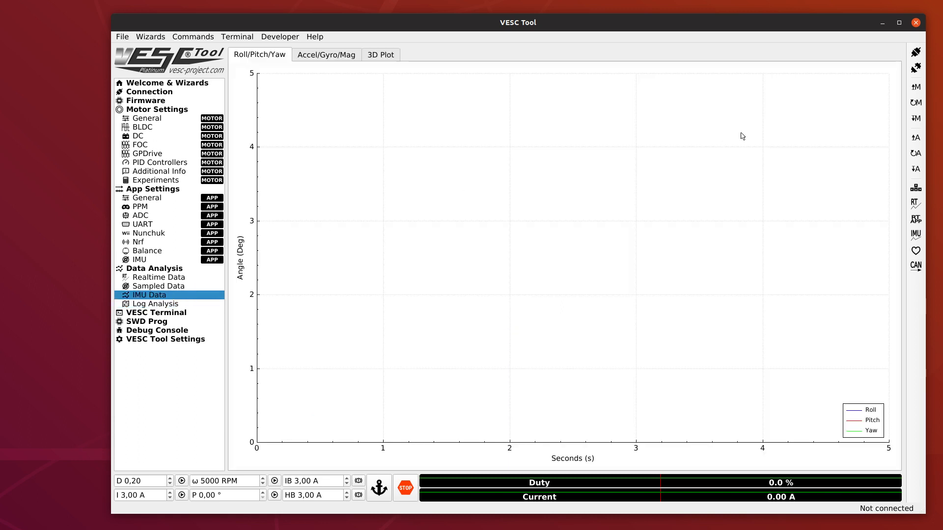
mouse_move(679, 164)
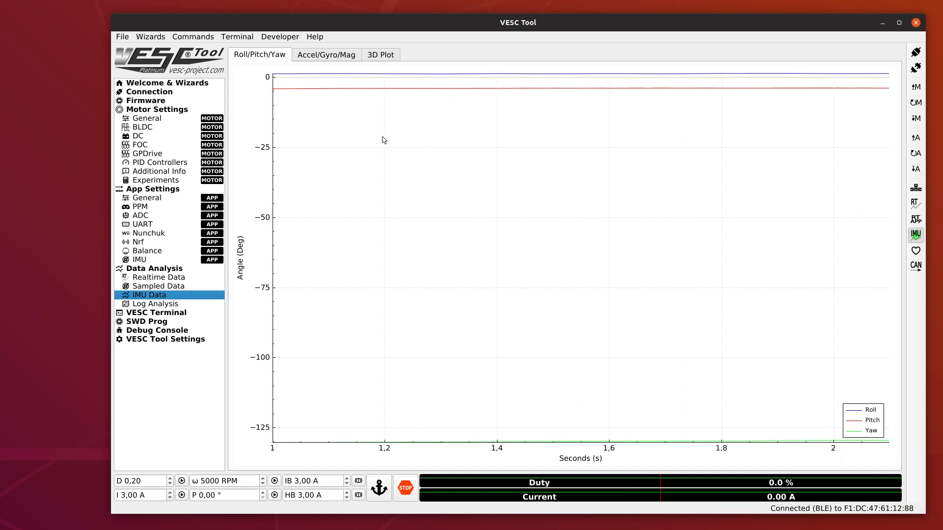
Show the Accel/Gyro/Mag plots and 3D board view, and connect to the VESC over USB.
click(326, 55)
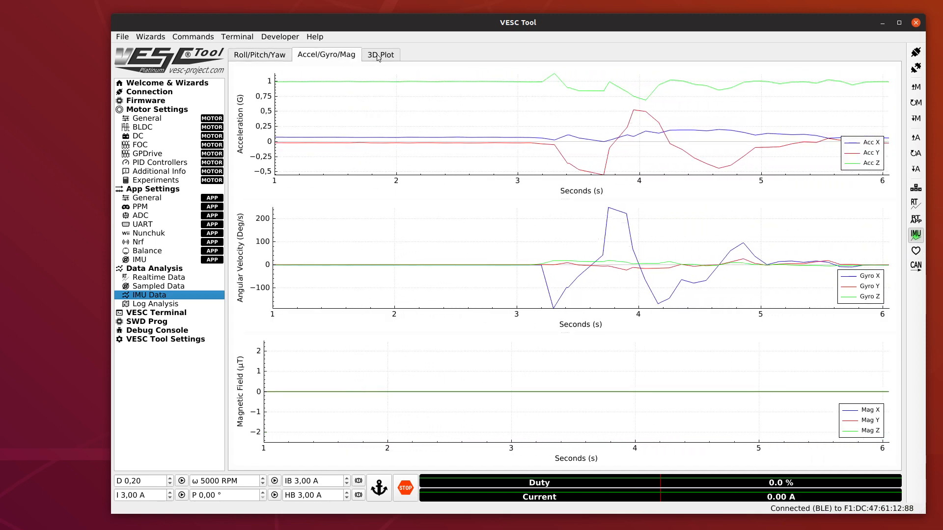
click(379, 55)
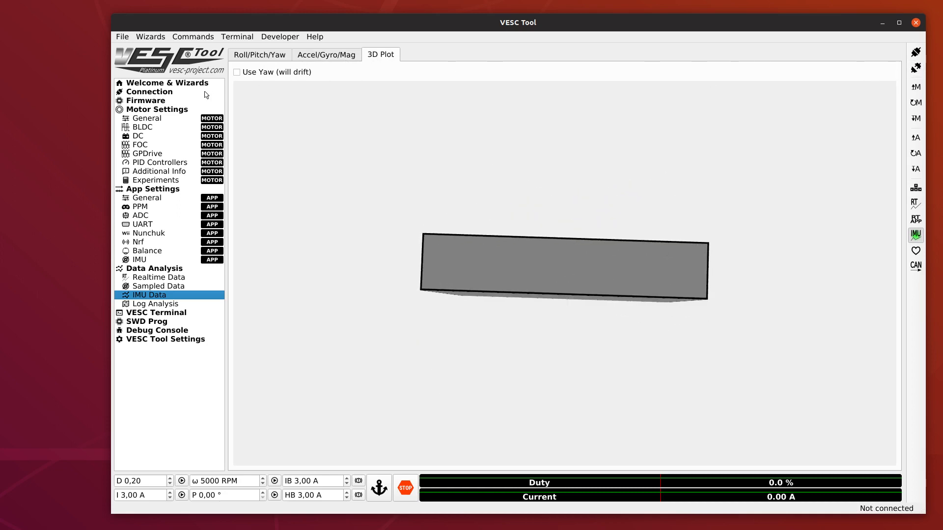
click(149, 91)
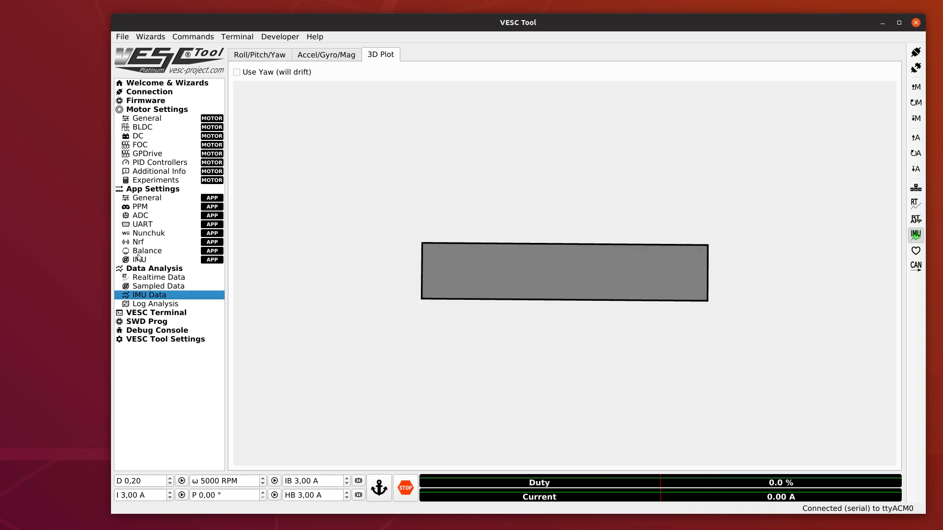
Show the Balance app settings with startup, tiltback and PID values.
click(147, 250)
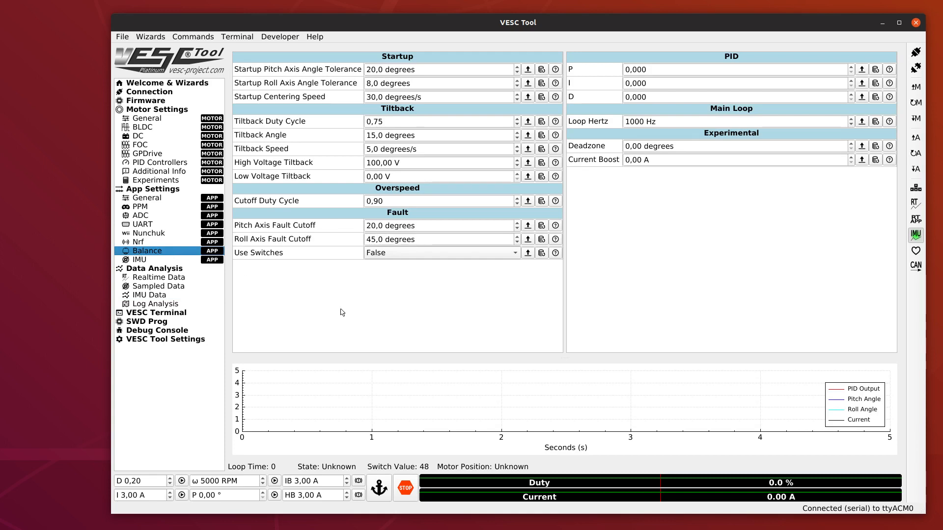
mouse_move(367, 303)
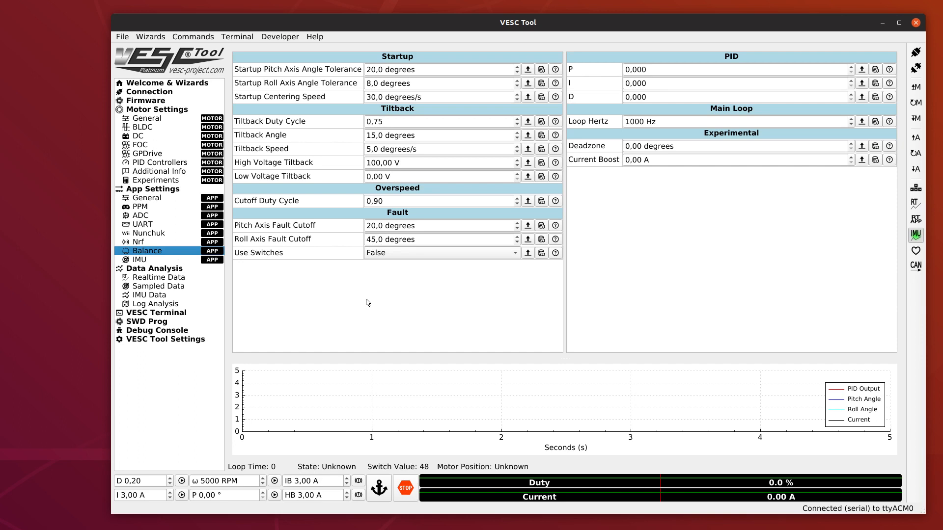
mouse_move(387, 309)
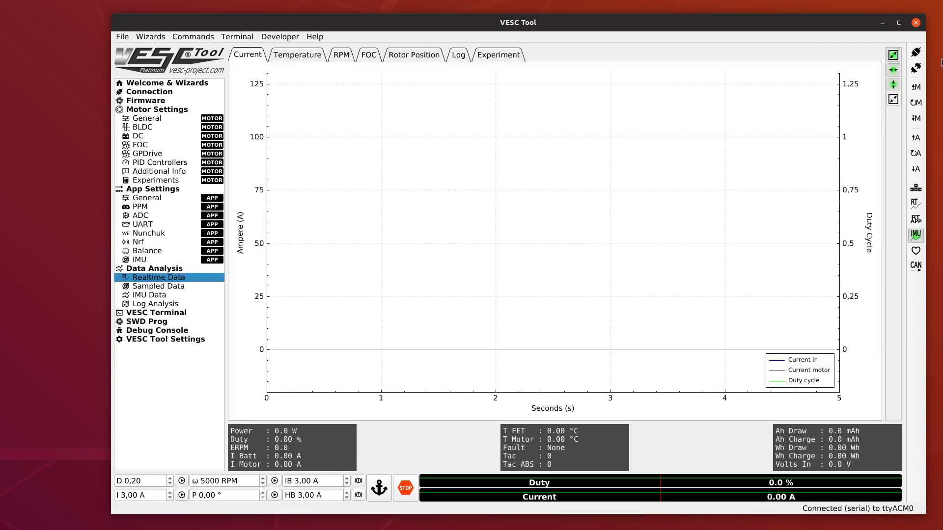
Start the TCP server from the mobile tool's Developer page.
click(915, 68)
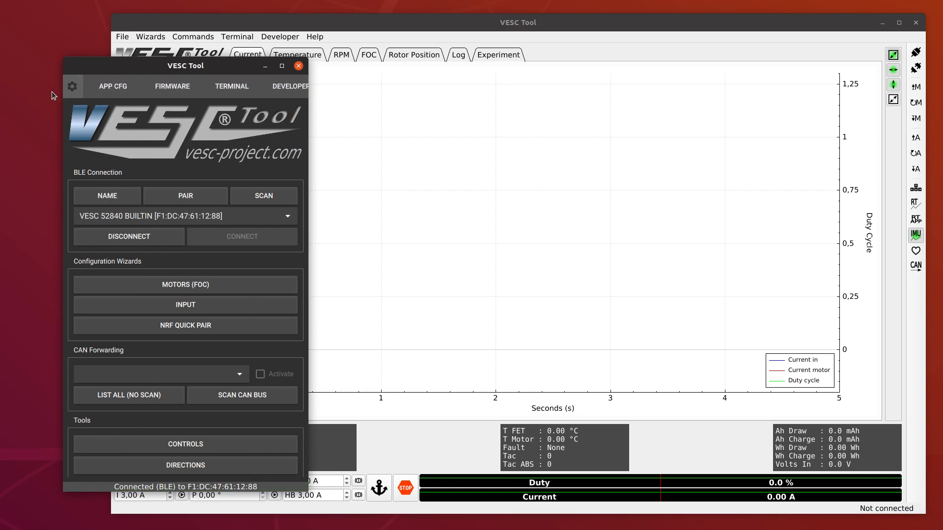
click(278, 87)
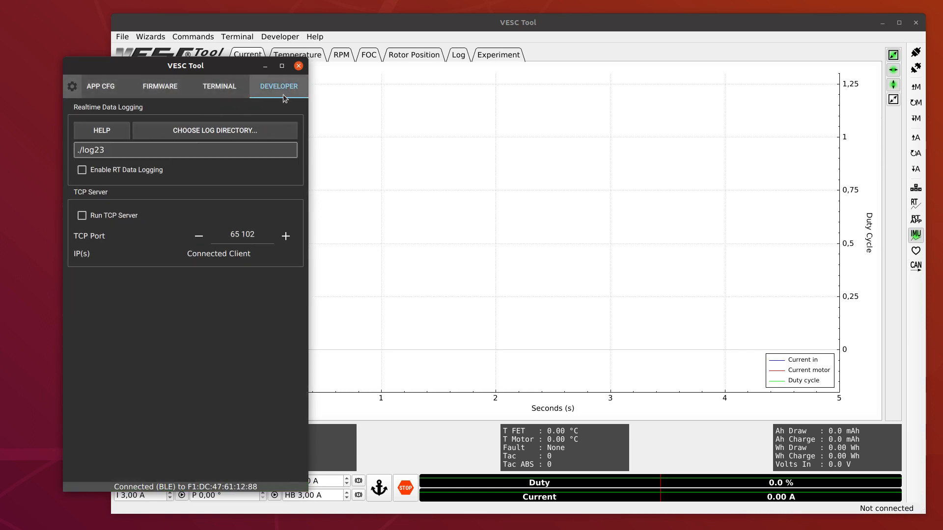
click(82, 216)
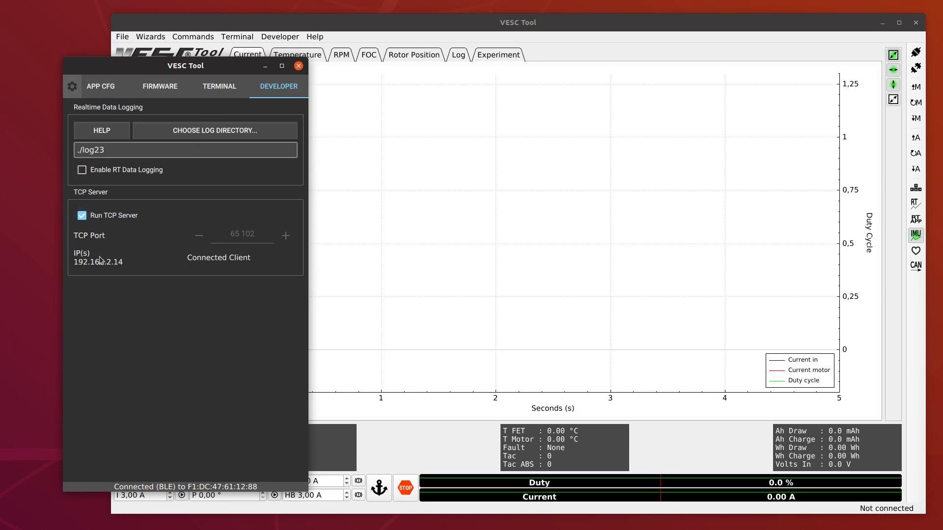
mouse_move(122, 267)
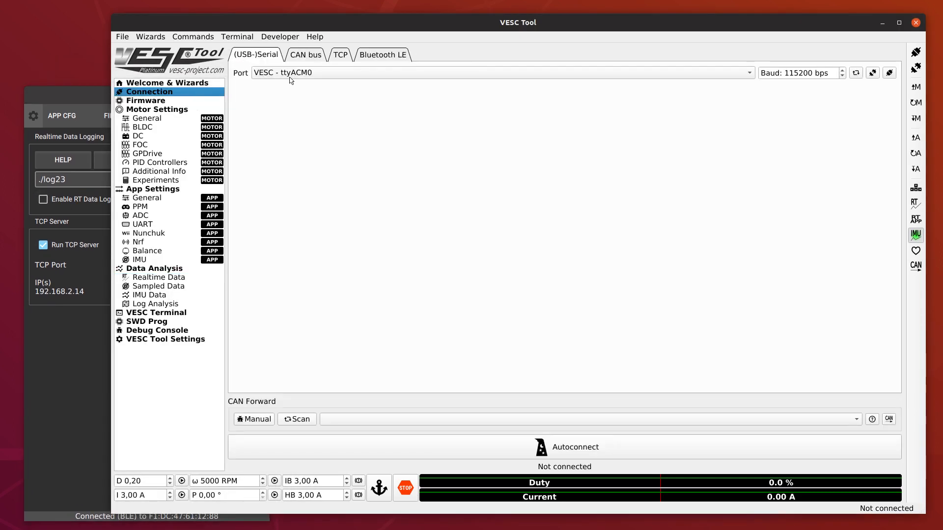
Connect over TCP to the mobile server at 192.168.2.14, port 65102.
click(340, 55)
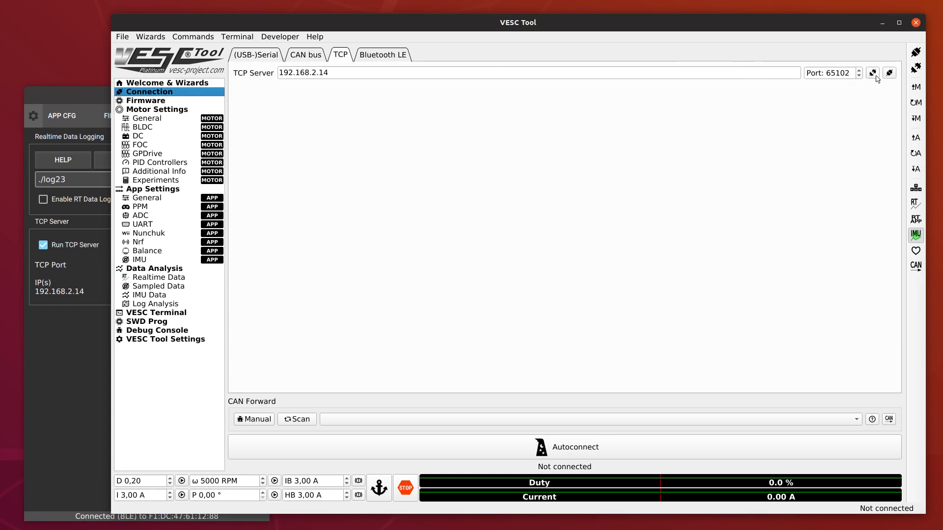
click(872, 72)
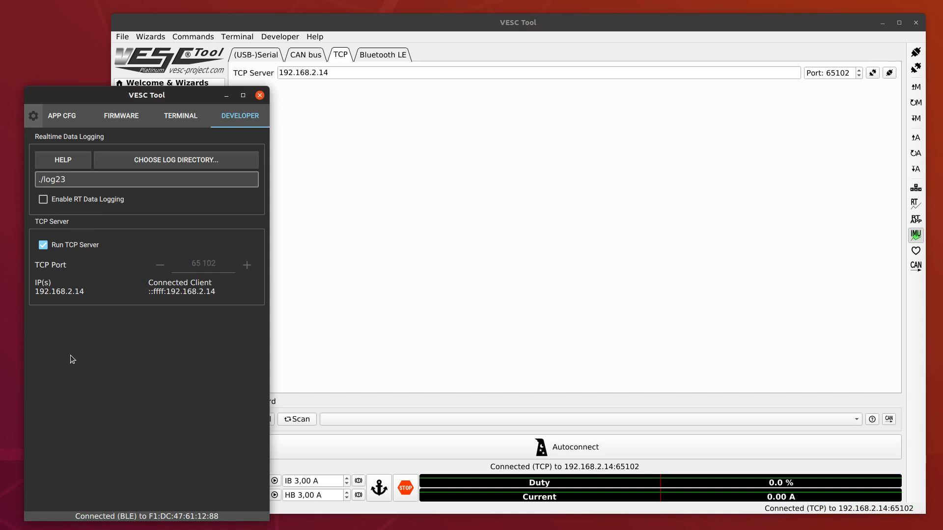
mouse_move(195, 307)
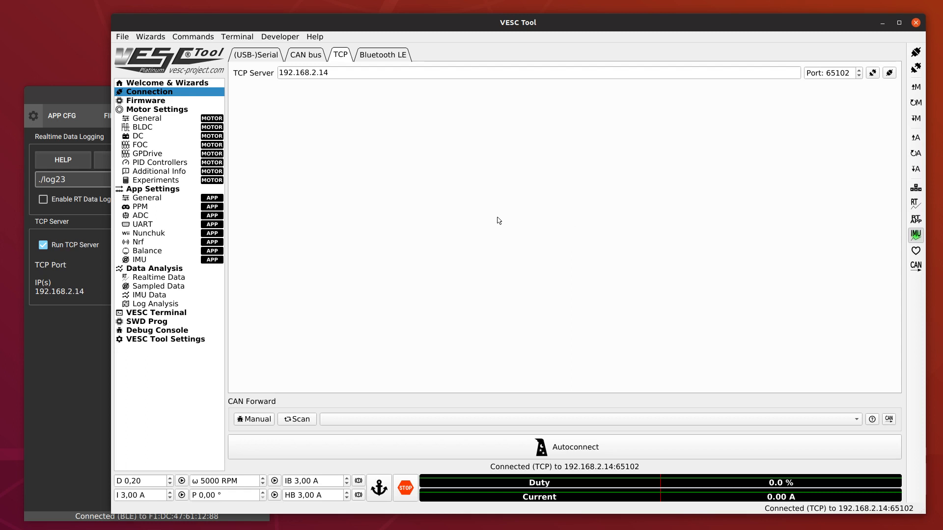
mouse_move(487, 197)
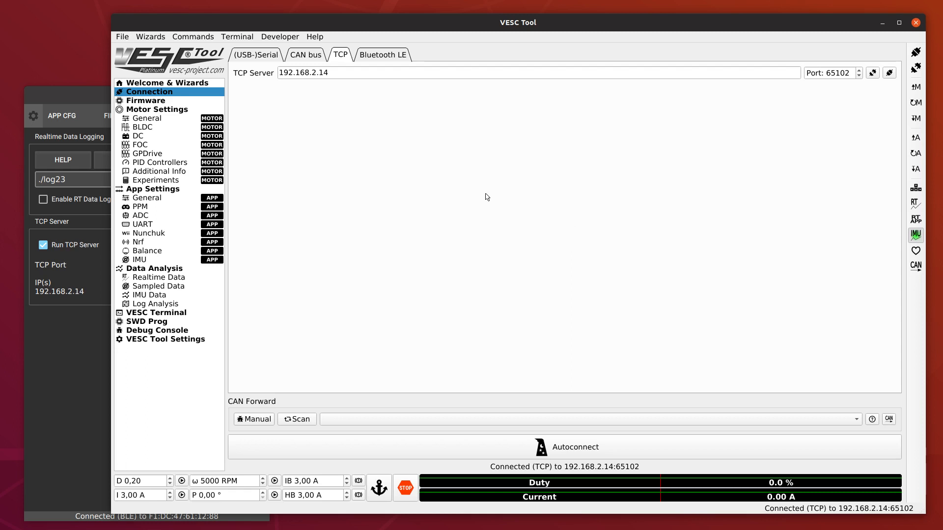
mouse_move(487, 197)
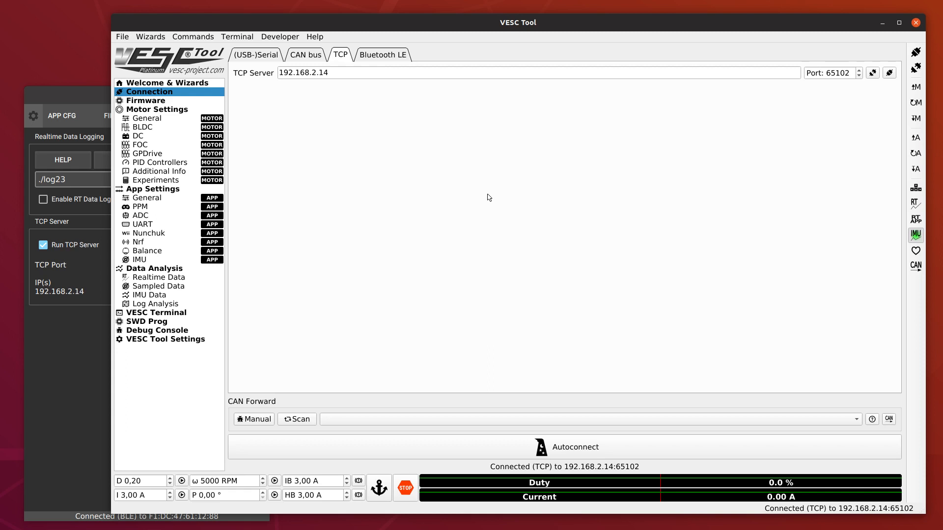
mouse_move(485, 208)
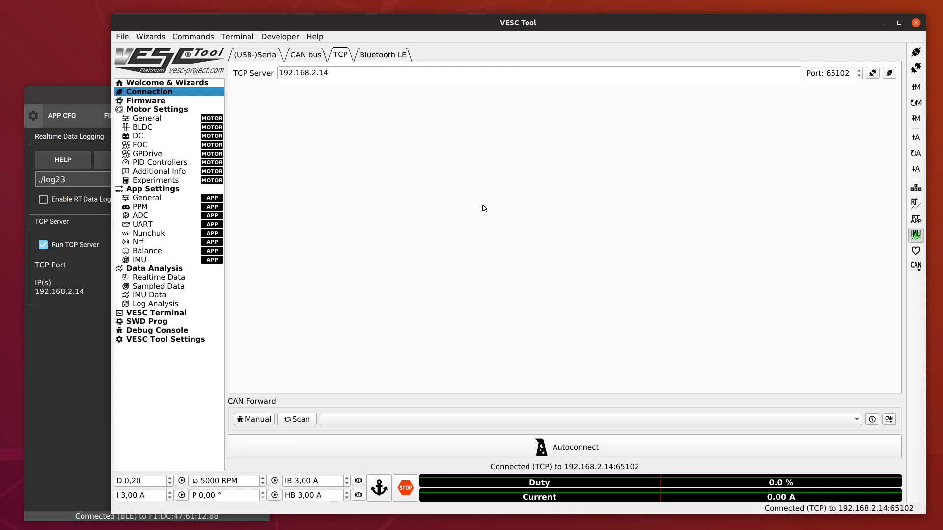
mouse_move(173, 325)
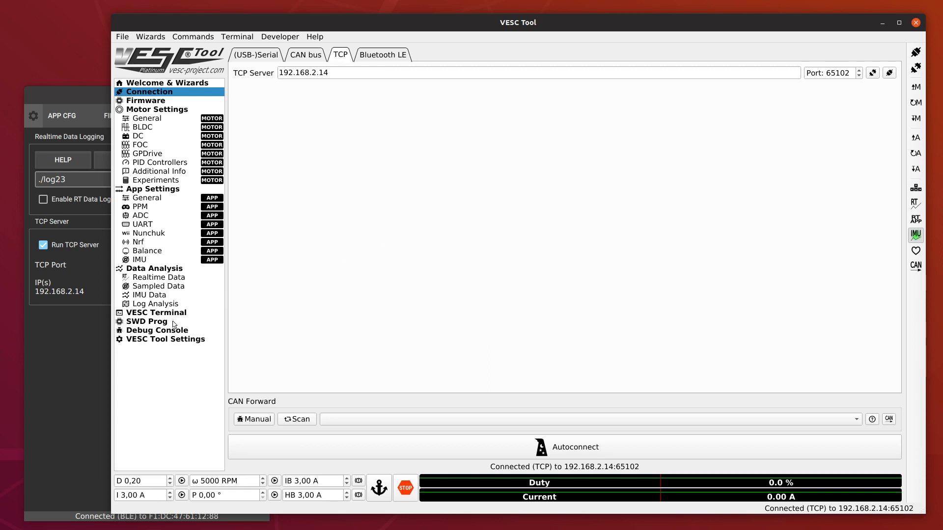
Show the SWD Prog page with its Included Firmwares and Custom File tabs.
click(145, 321)
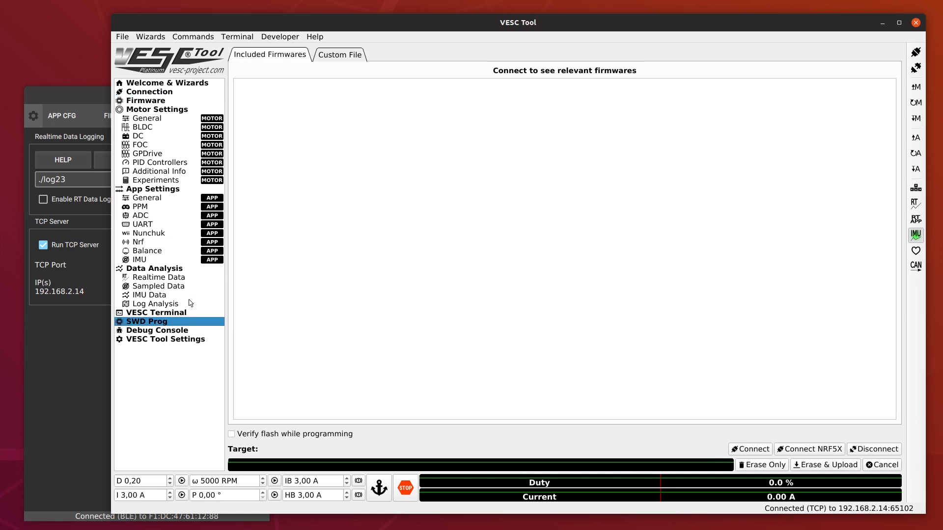
mouse_move(155, 327)
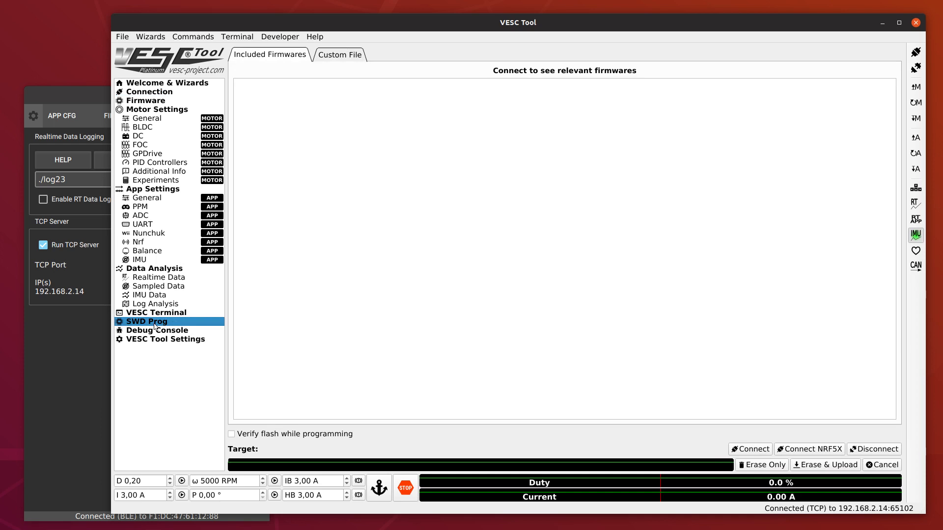
mouse_move(427, 244)
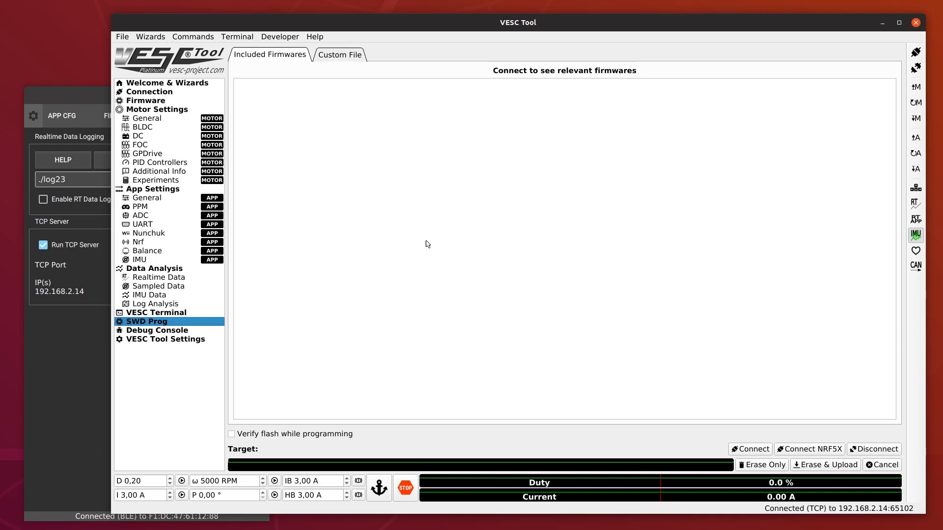
mouse_move(464, 220)
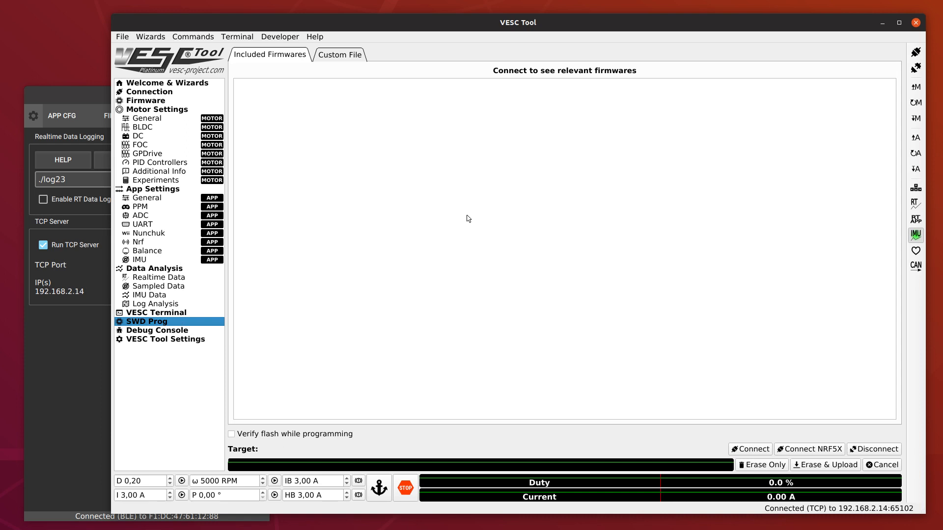
mouse_move(468, 218)
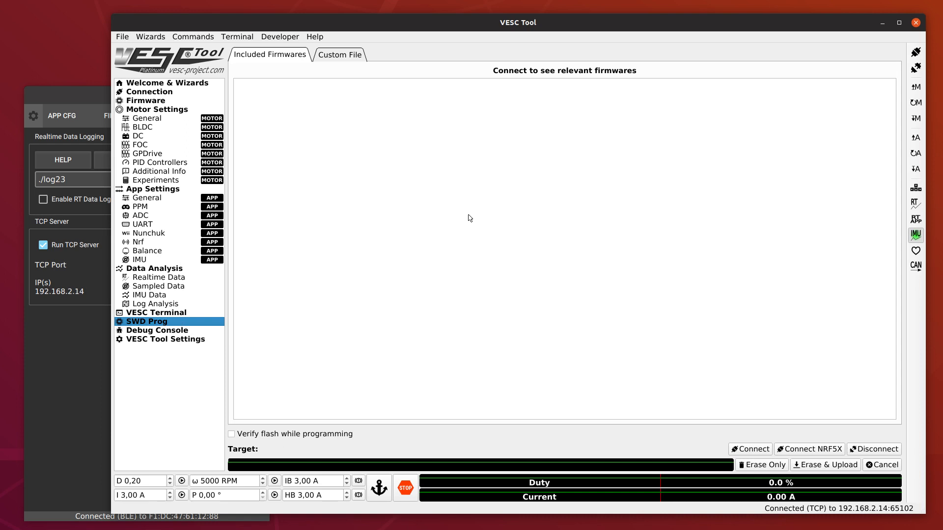
mouse_move(467, 217)
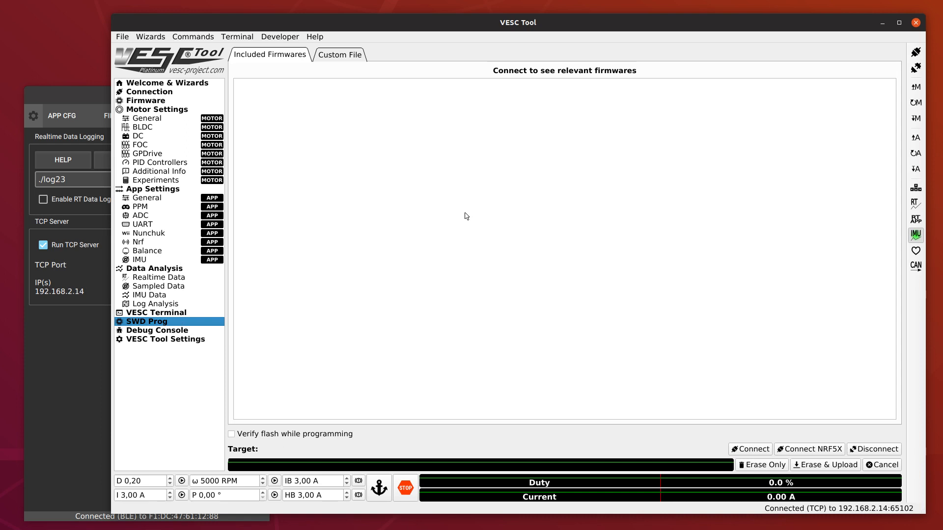
mouse_move(469, 220)
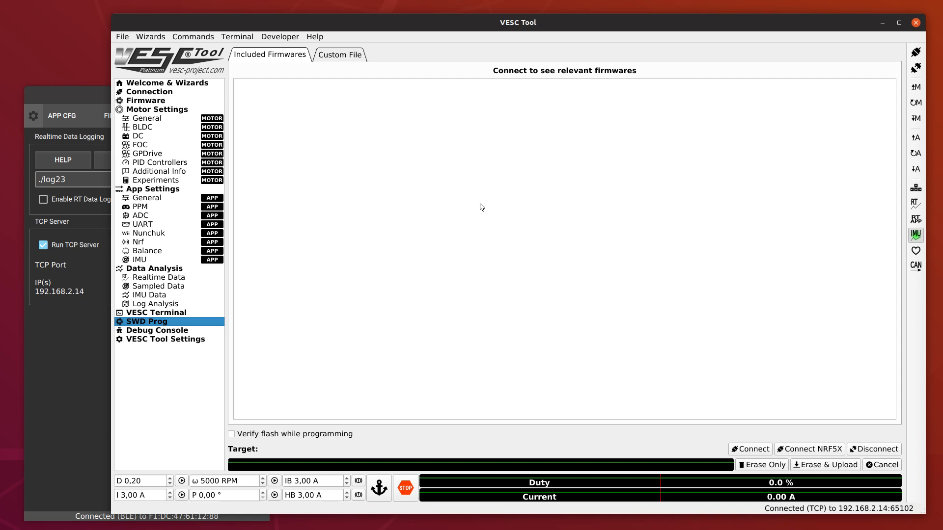
mouse_move(483, 219)
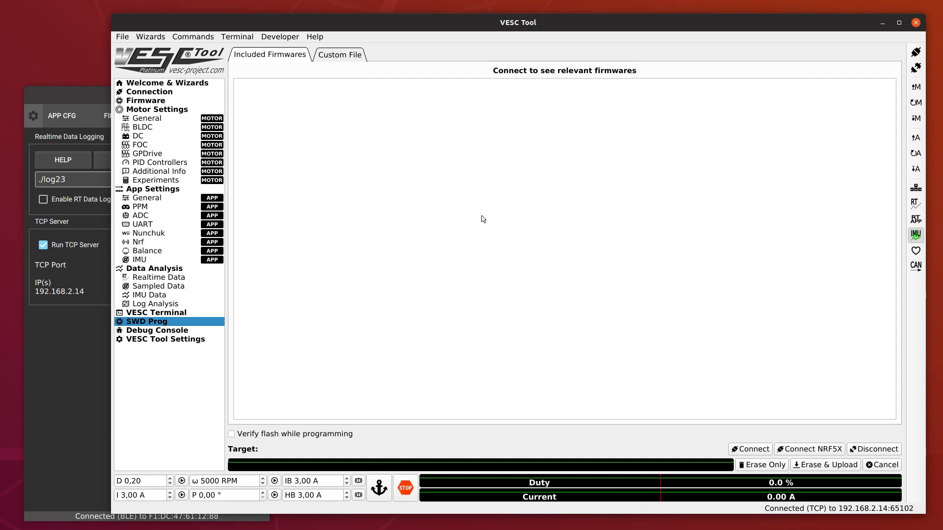
mouse_move(507, 245)
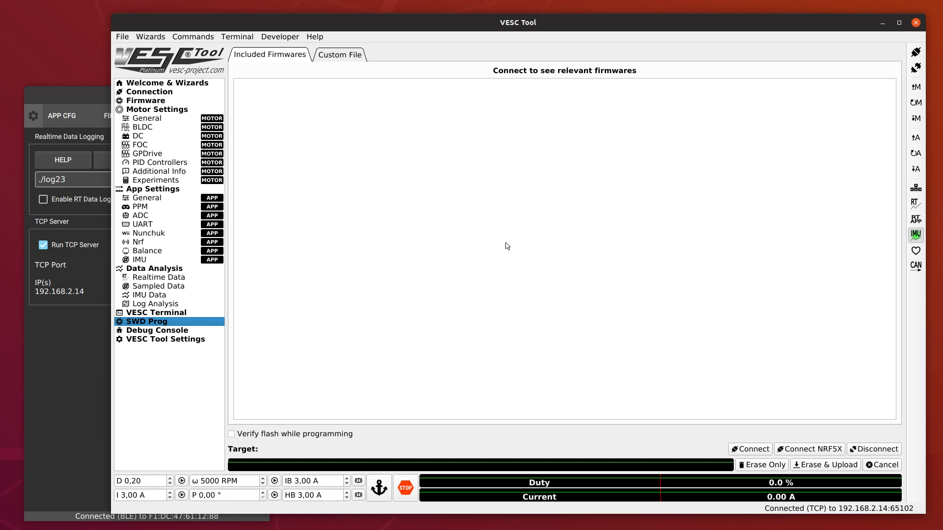
mouse_move(513, 232)
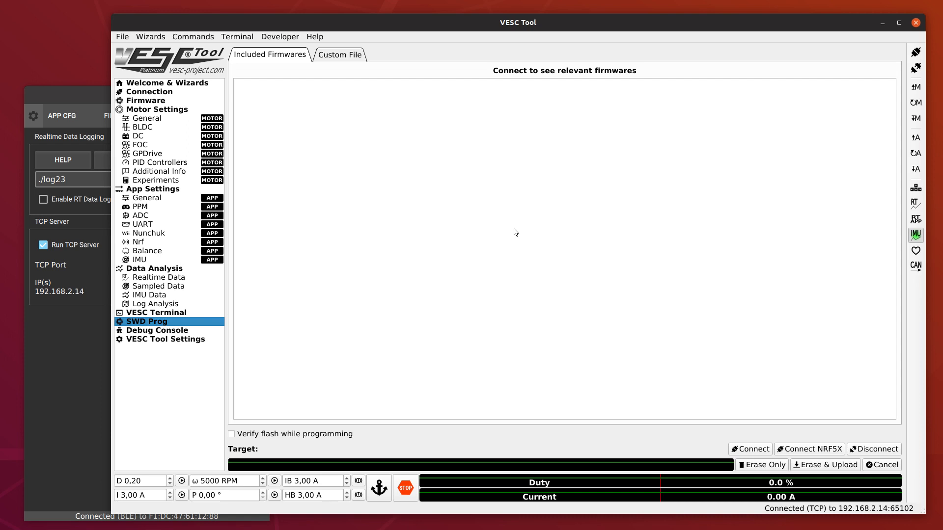
click(877, 449)
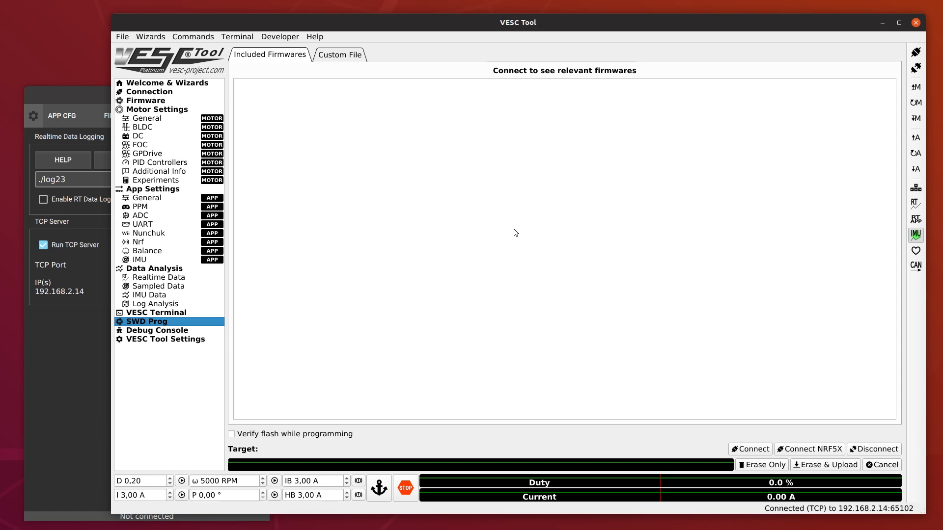
mouse_move(538, 226)
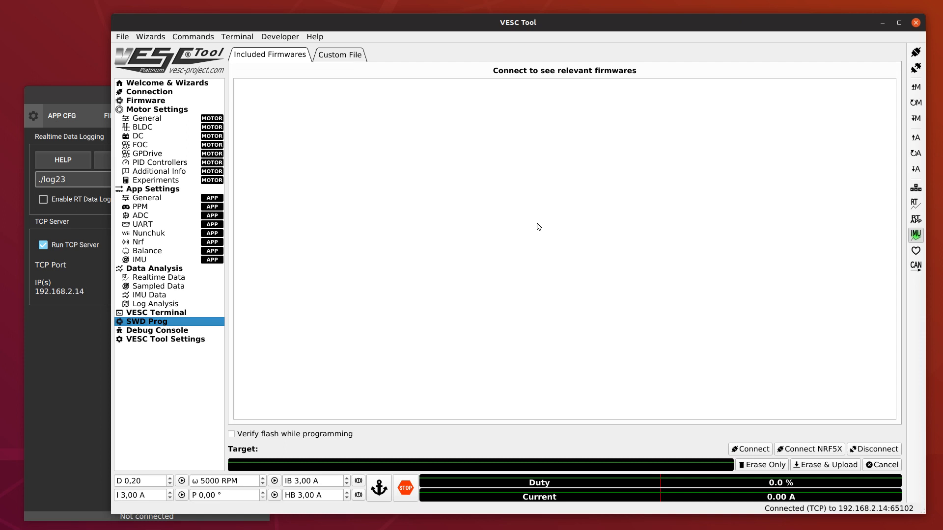
mouse_move(548, 248)
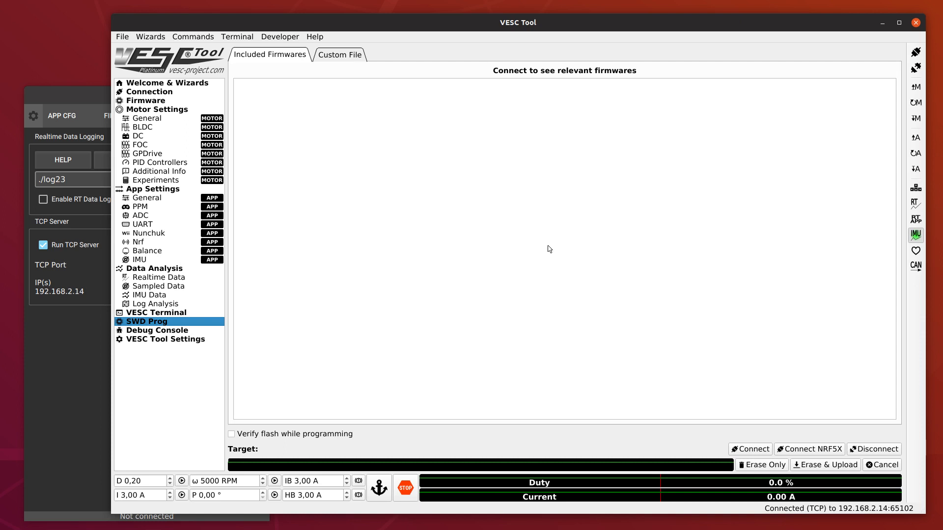
mouse_move(572, 229)
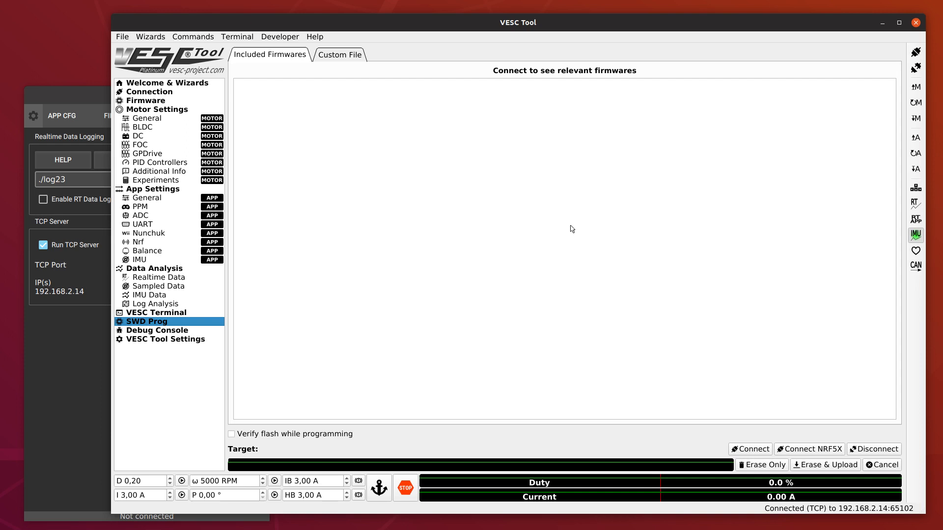
mouse_move(592, 249)
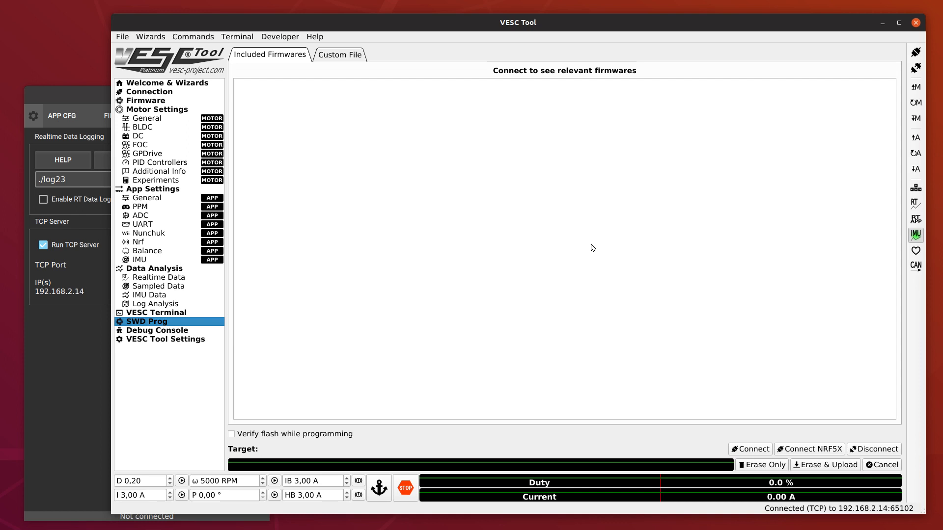
mouse_move(583, 218)
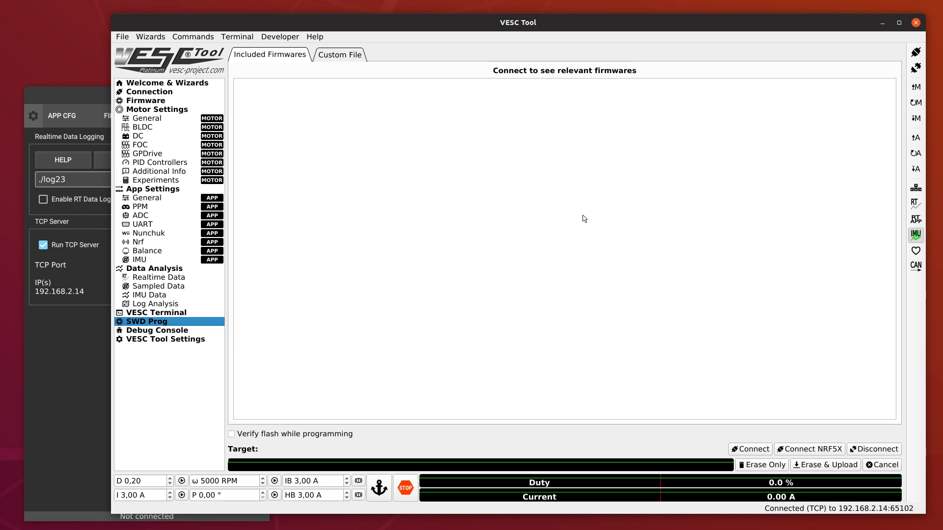
mouse_move(625, 215)
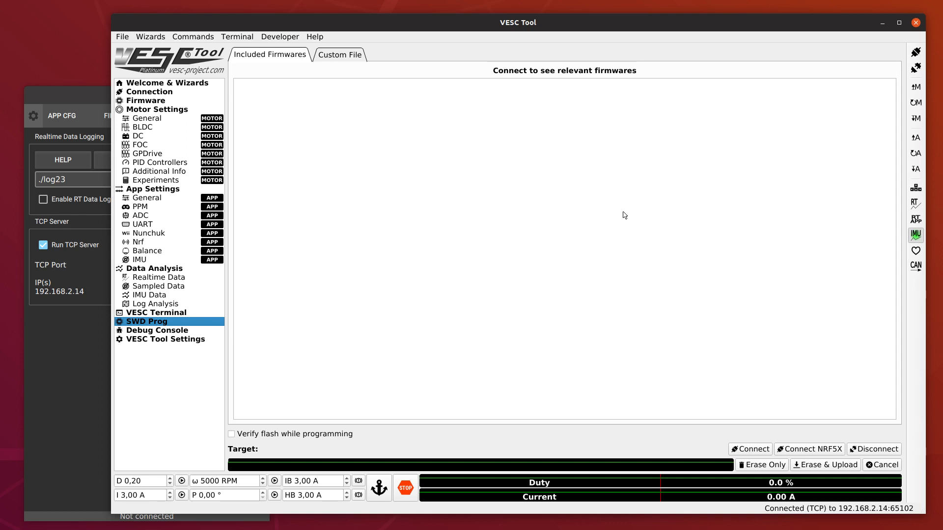
mouse_move(654, 190)
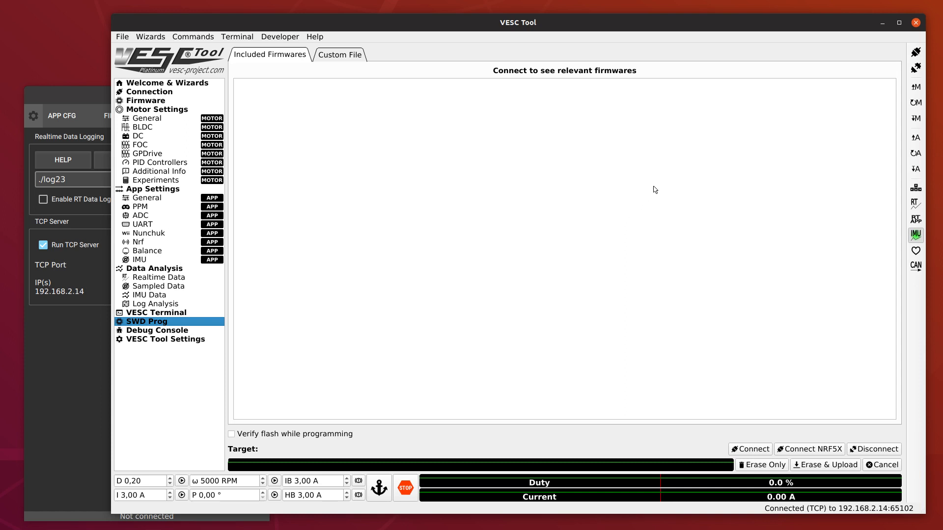